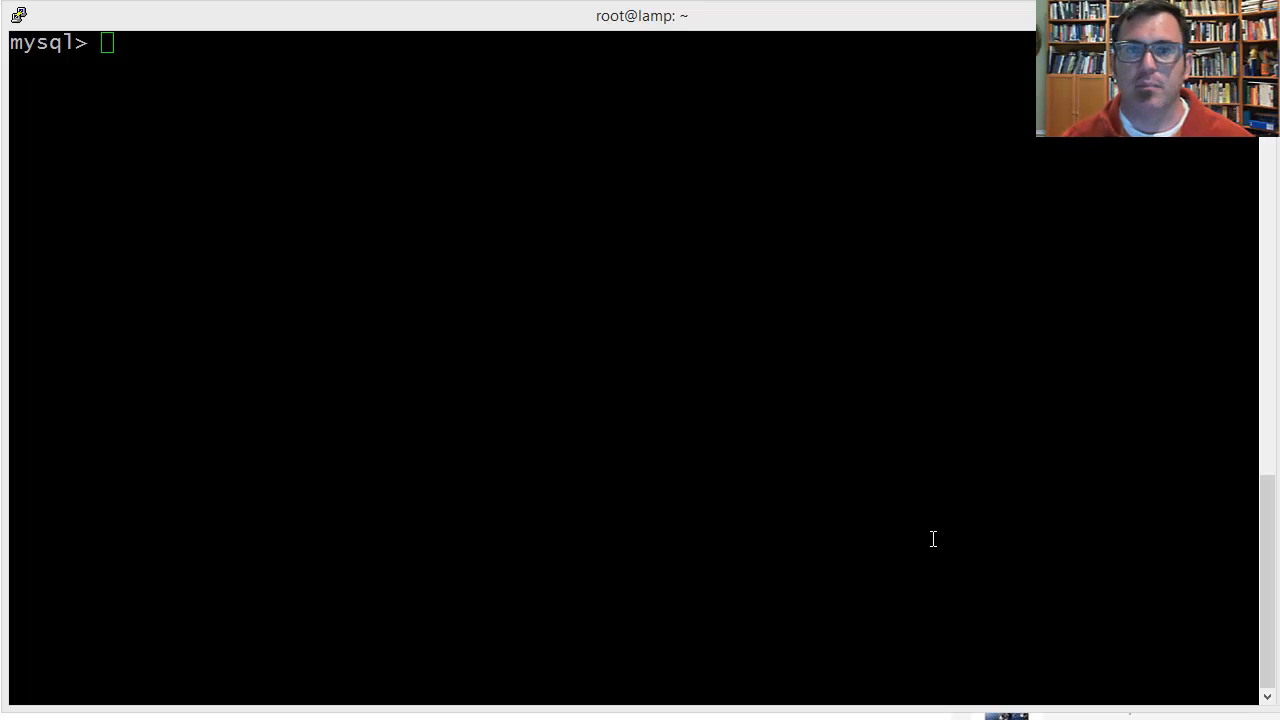
pyautogui.moveTo(952, 560)
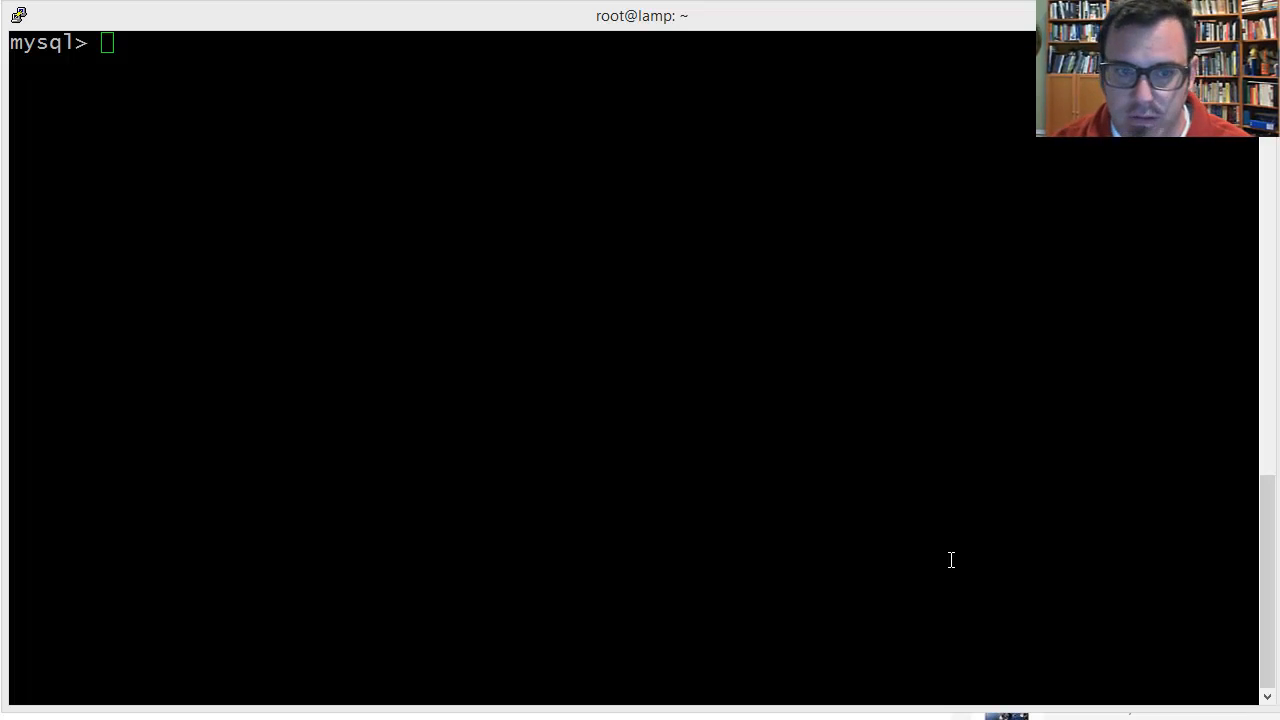
# Run select * from sales; to show all six rows of the table.
pyautogui.write('select * from sales;')
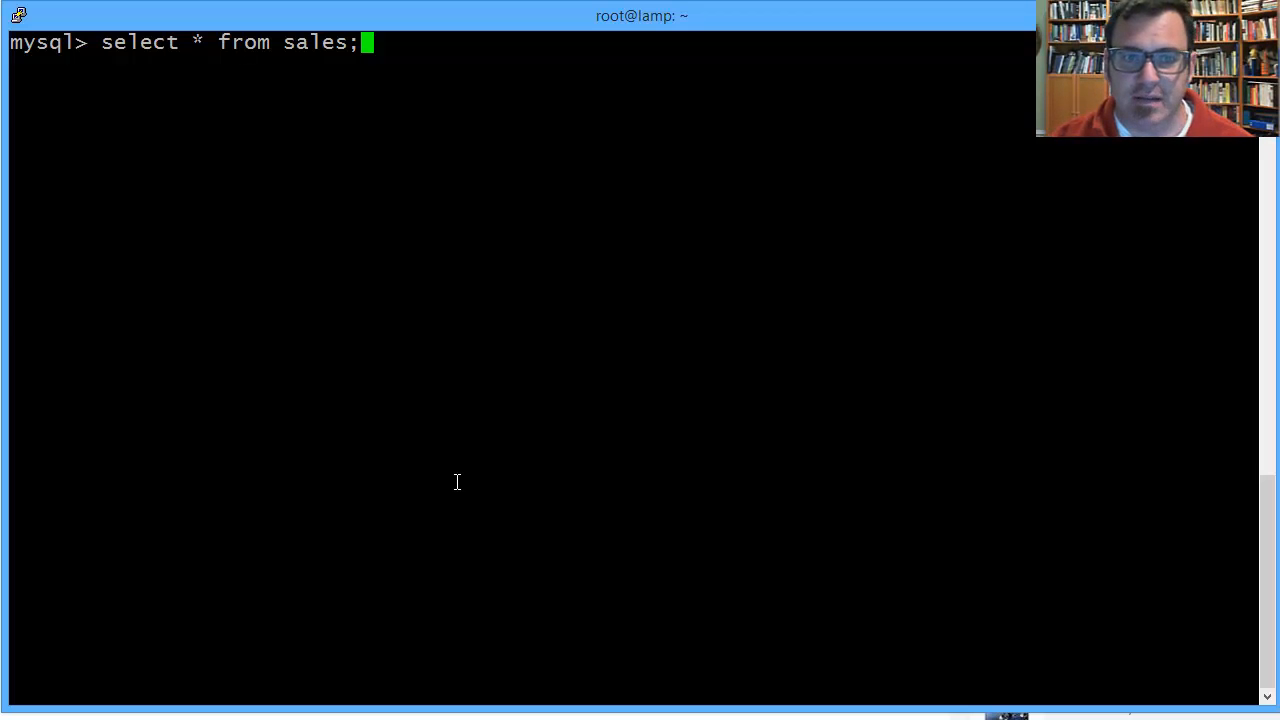
pyautogui.press('Return')
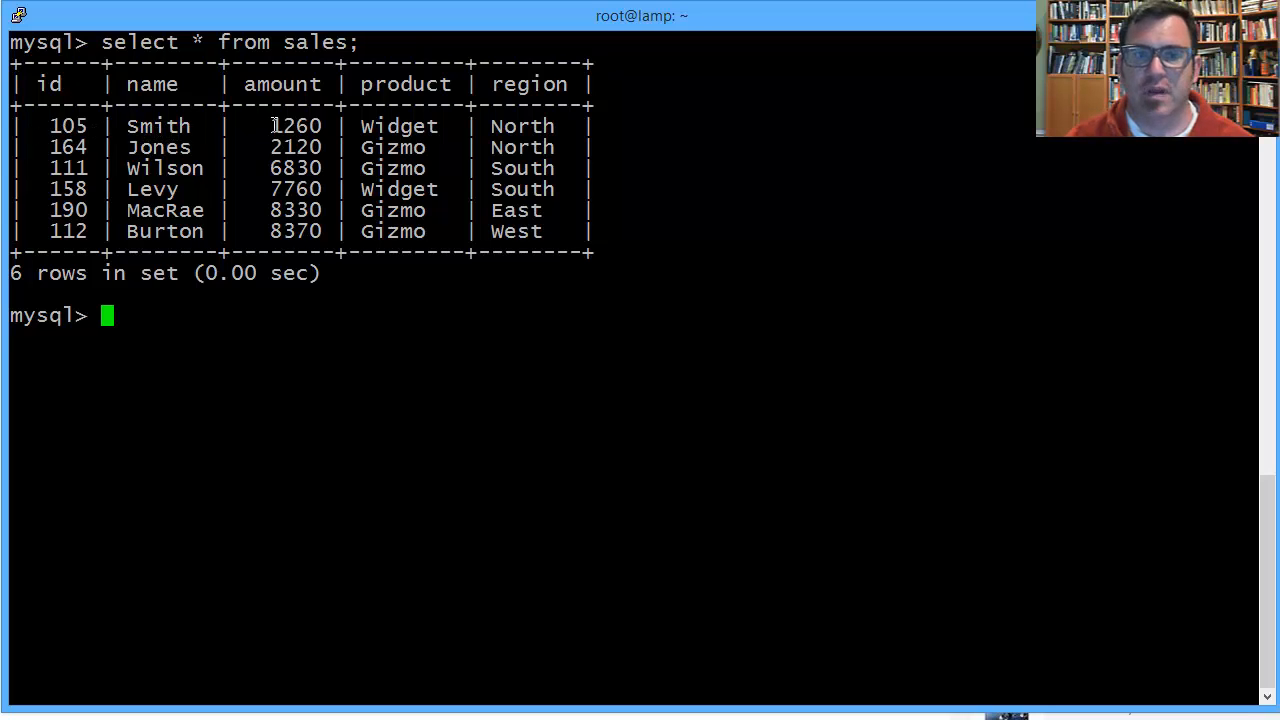
pyautogui.doubleClick(296, 124)
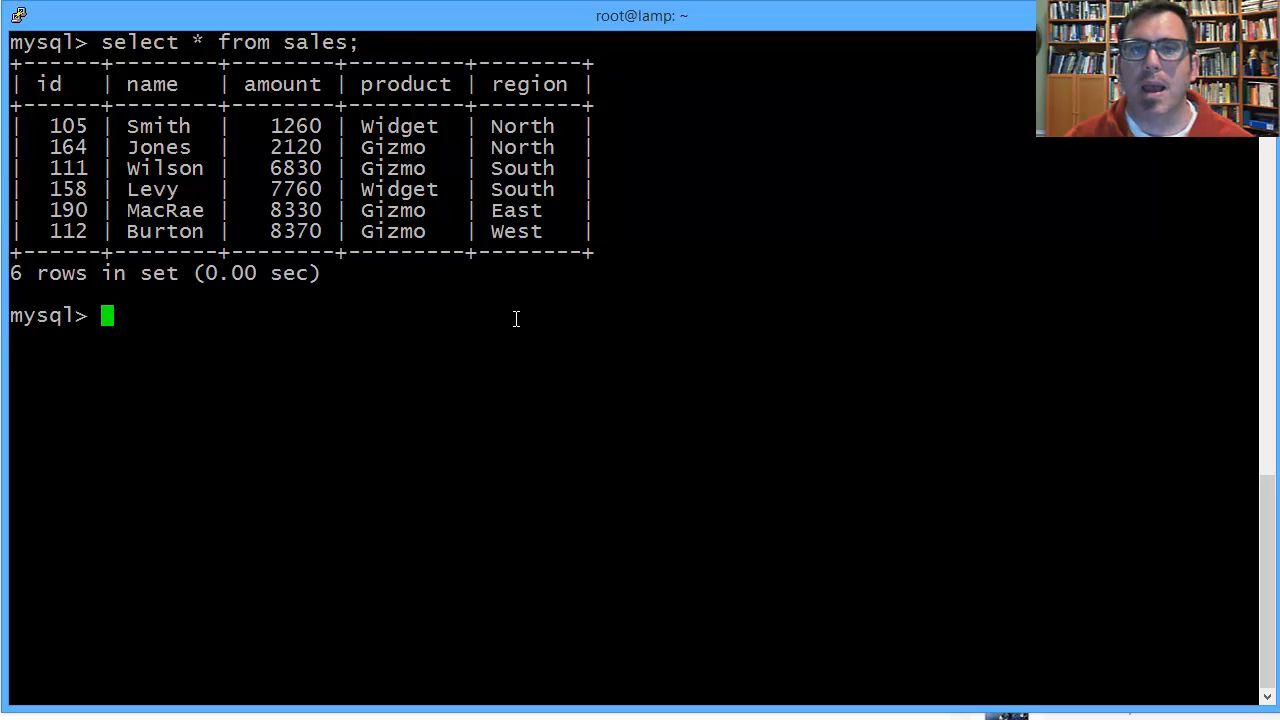
pyautogui.moveTo(540, 338)
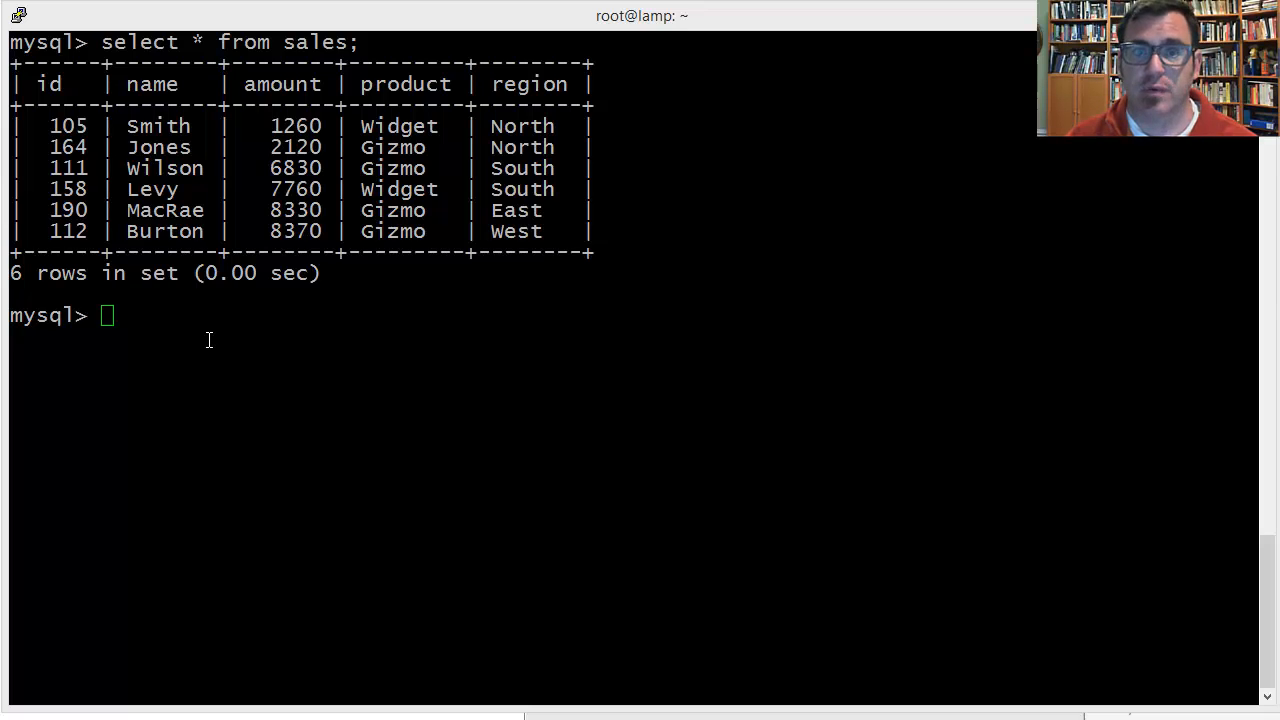
pyautogui.moveTo(150, 160)
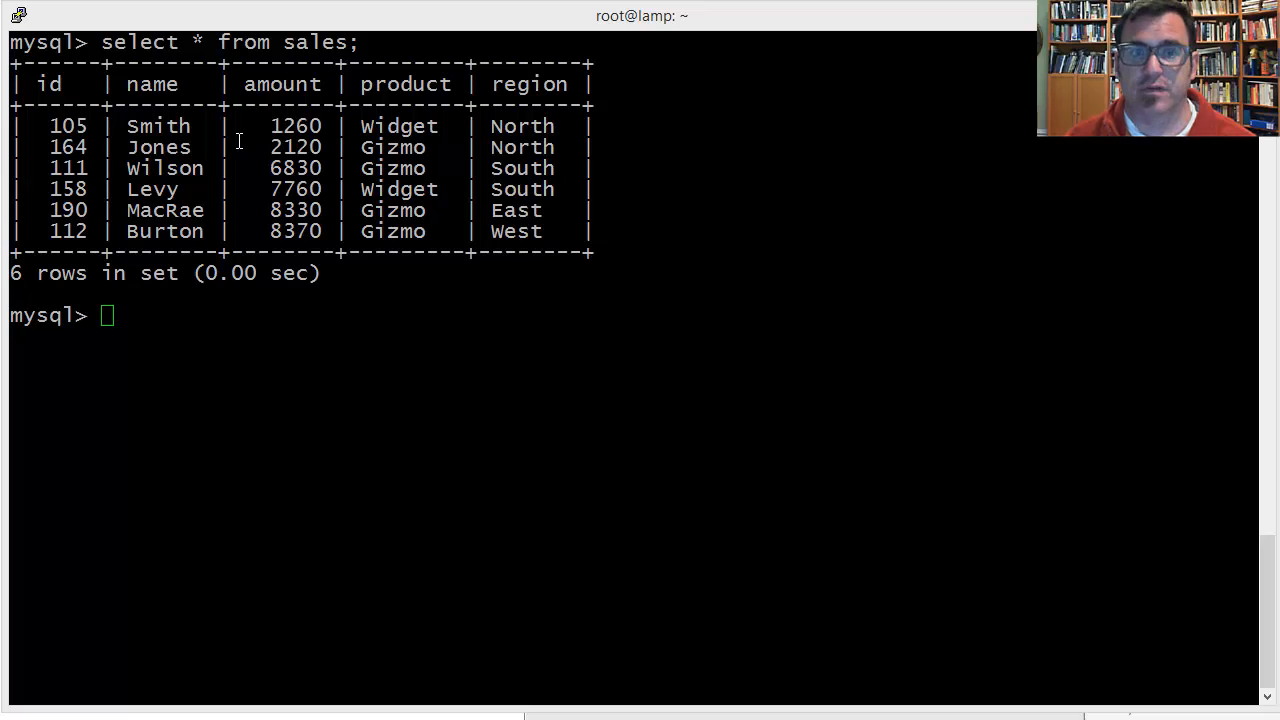
pyautogui.moveTo(392, 258)
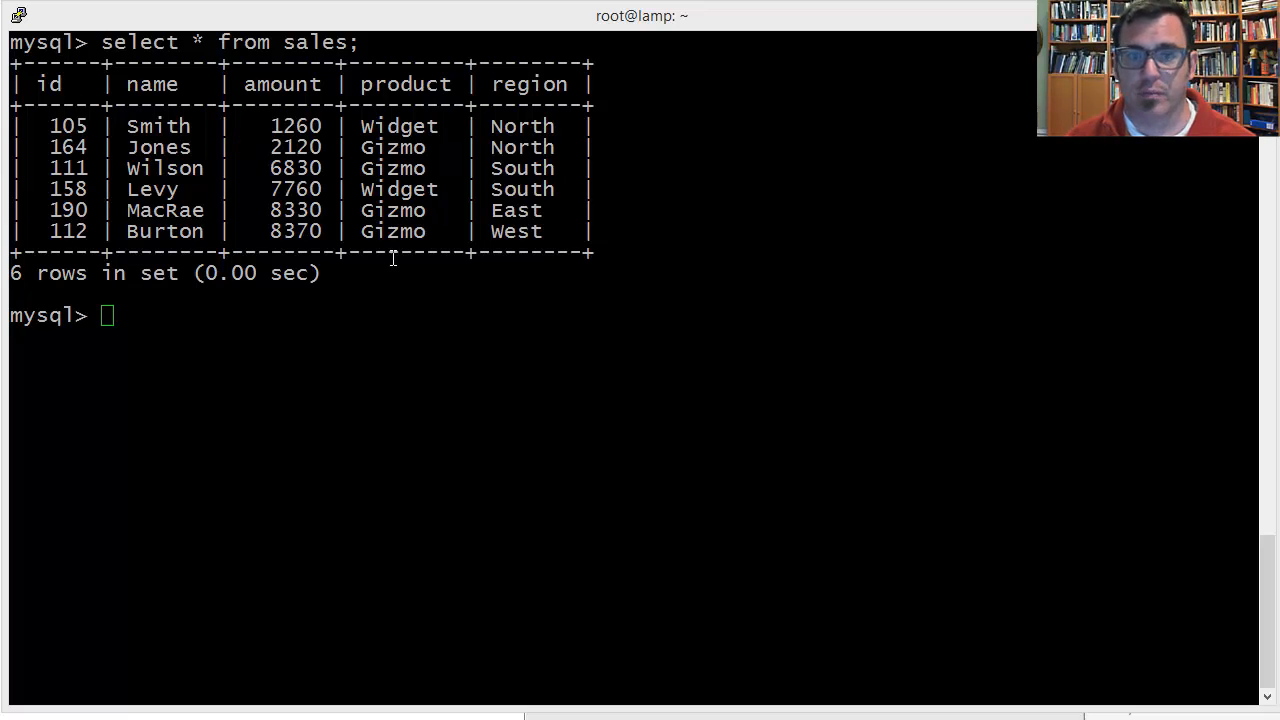
pyautogui.moveTo(500, 176)
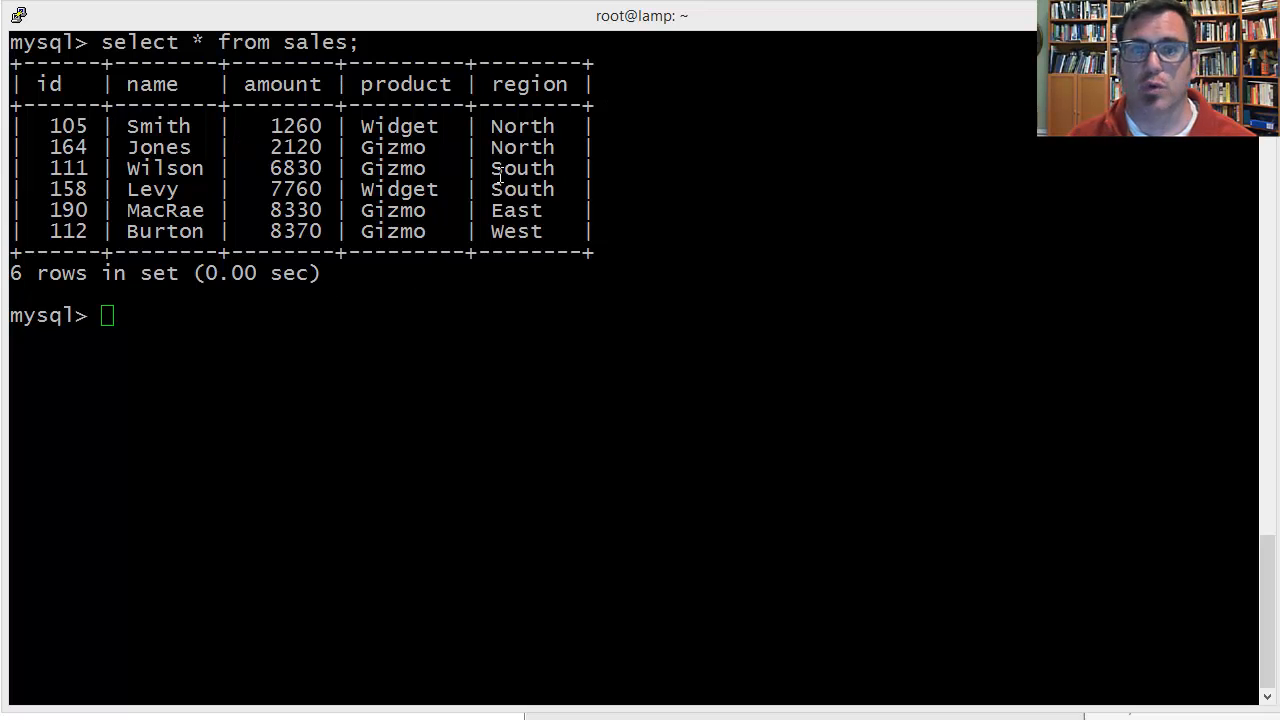
pyautogui.moveTo(430, 308)
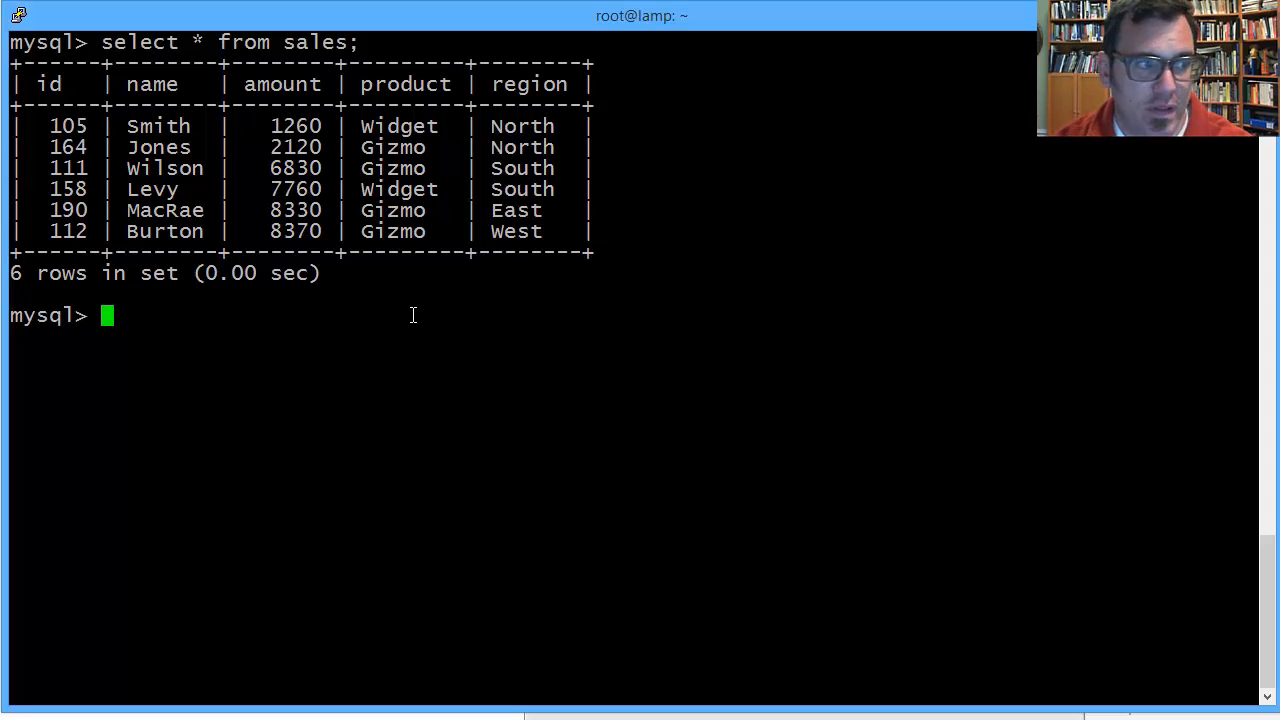
# Run SELECT * FROM sales WHERE product = "Widget"; returning the Smith and Levy rows.
pyautogui.write('SELECT')
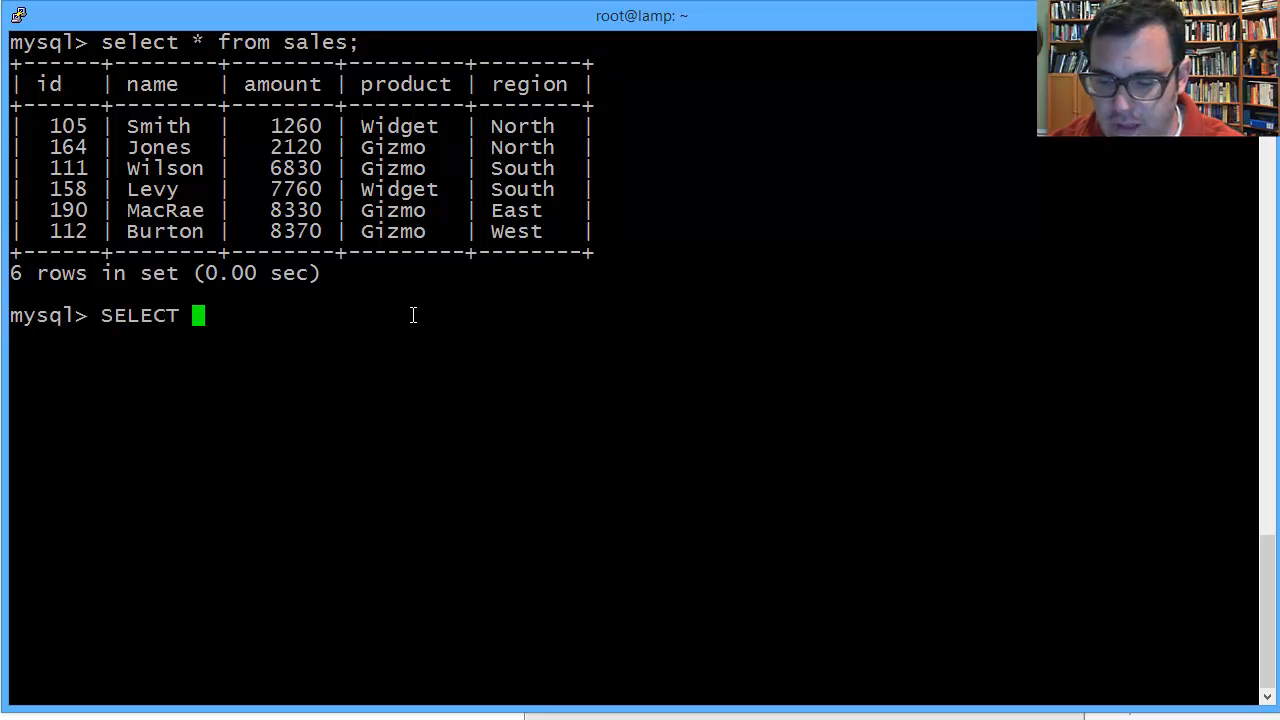
pyautogui.write('* FROM')
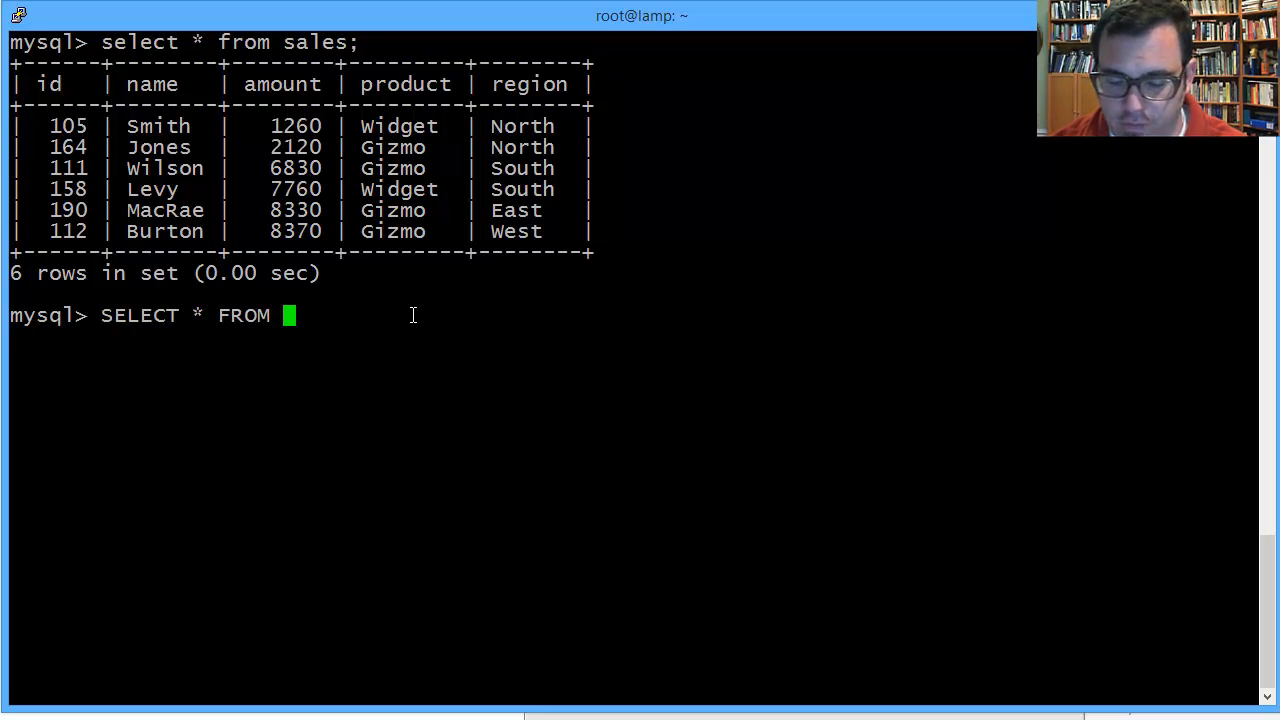
pyautogui.write('SAL')
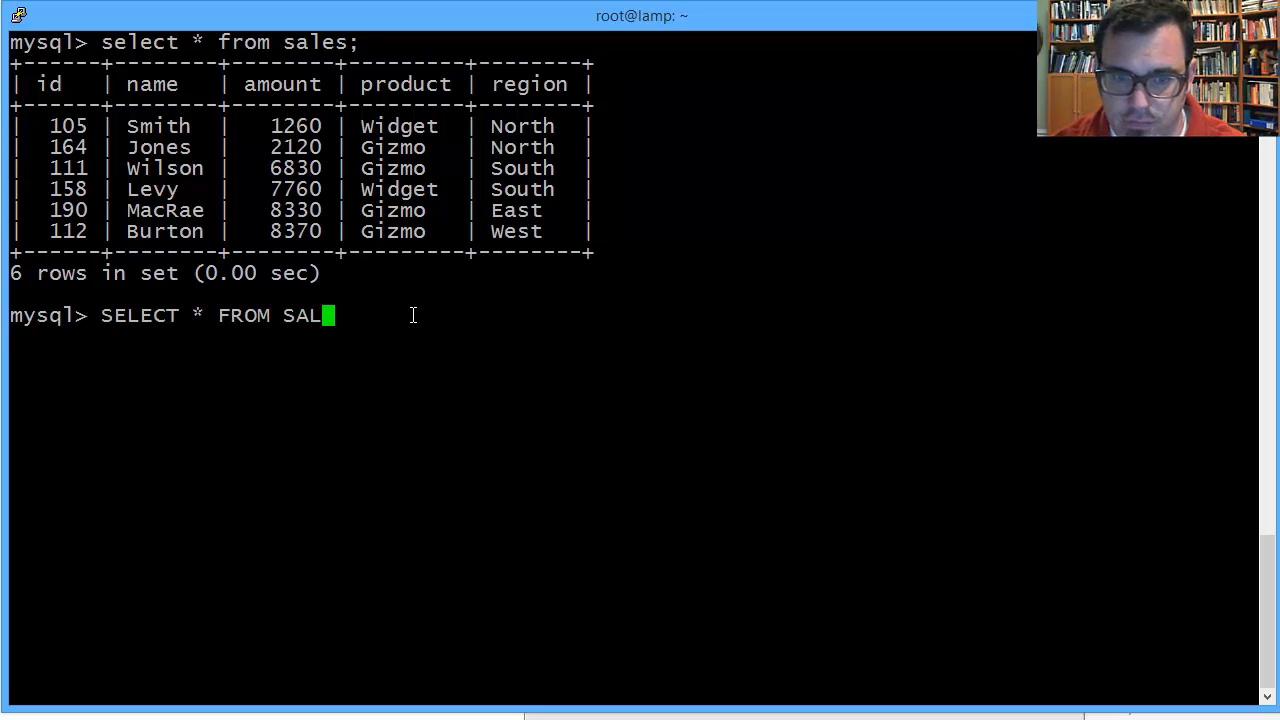
pyautogui.write('es')
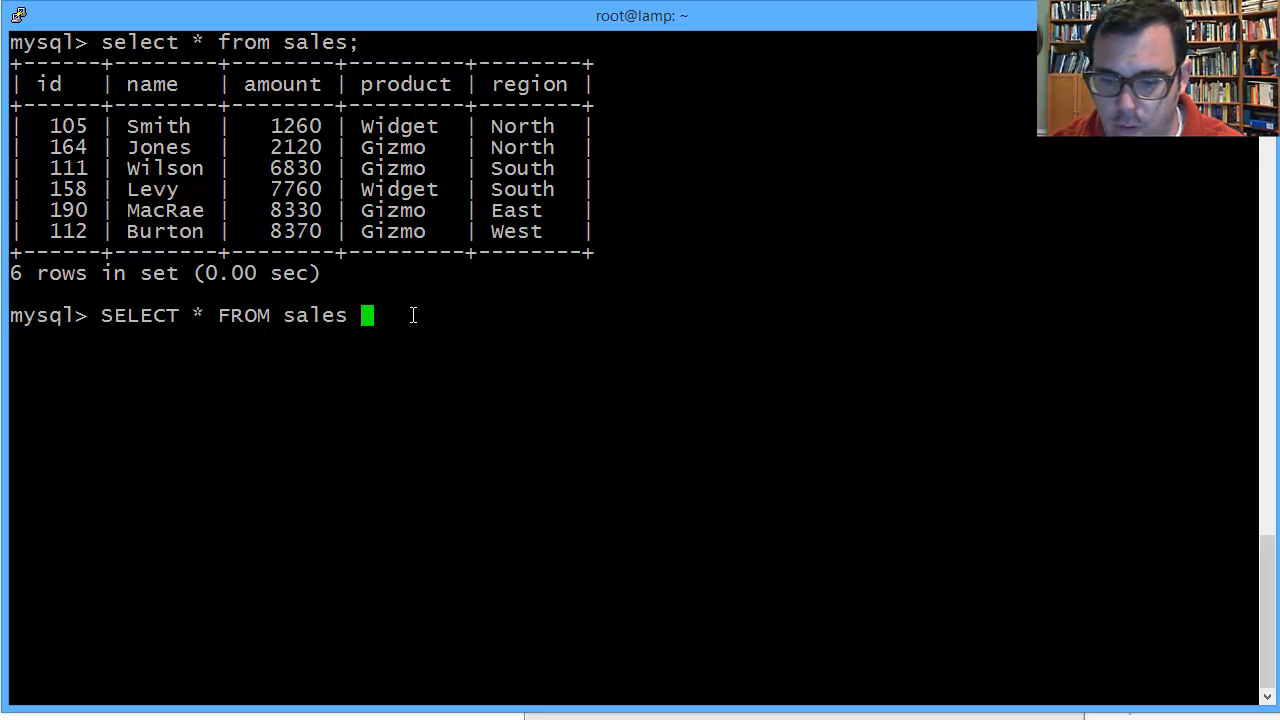
pyautogui.write('where prod')
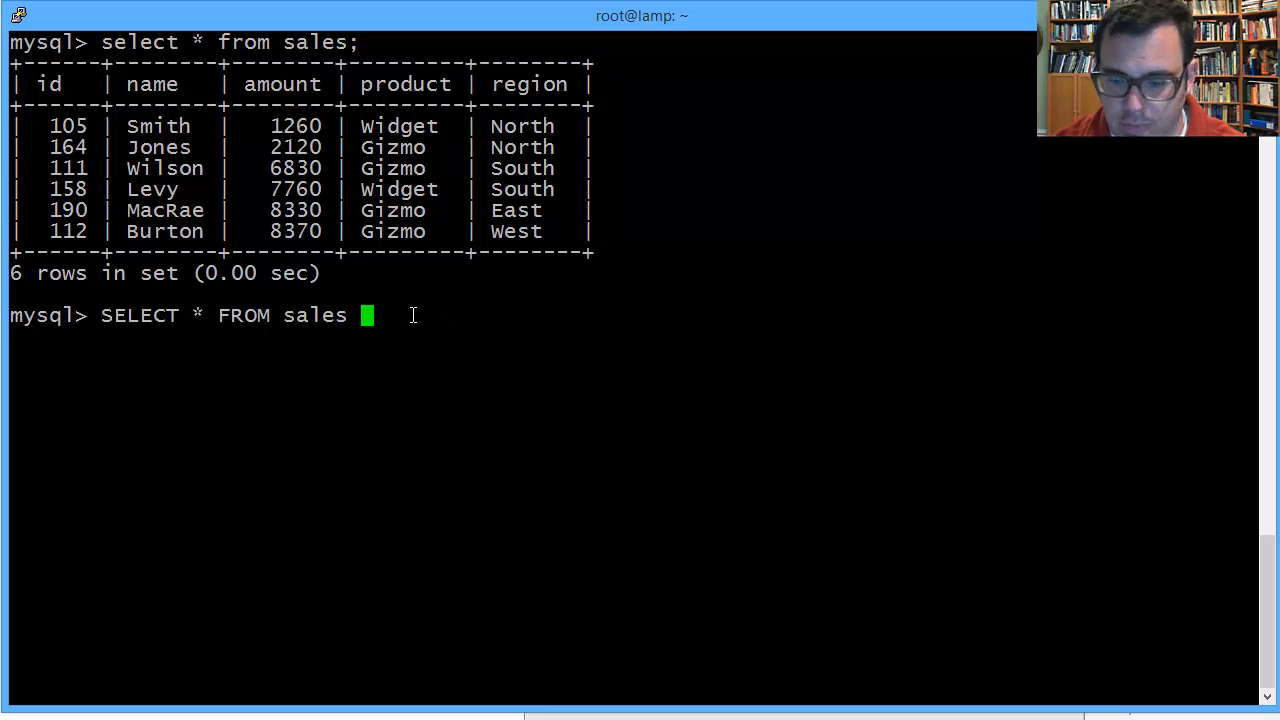
pyautogui.write('WHERE')
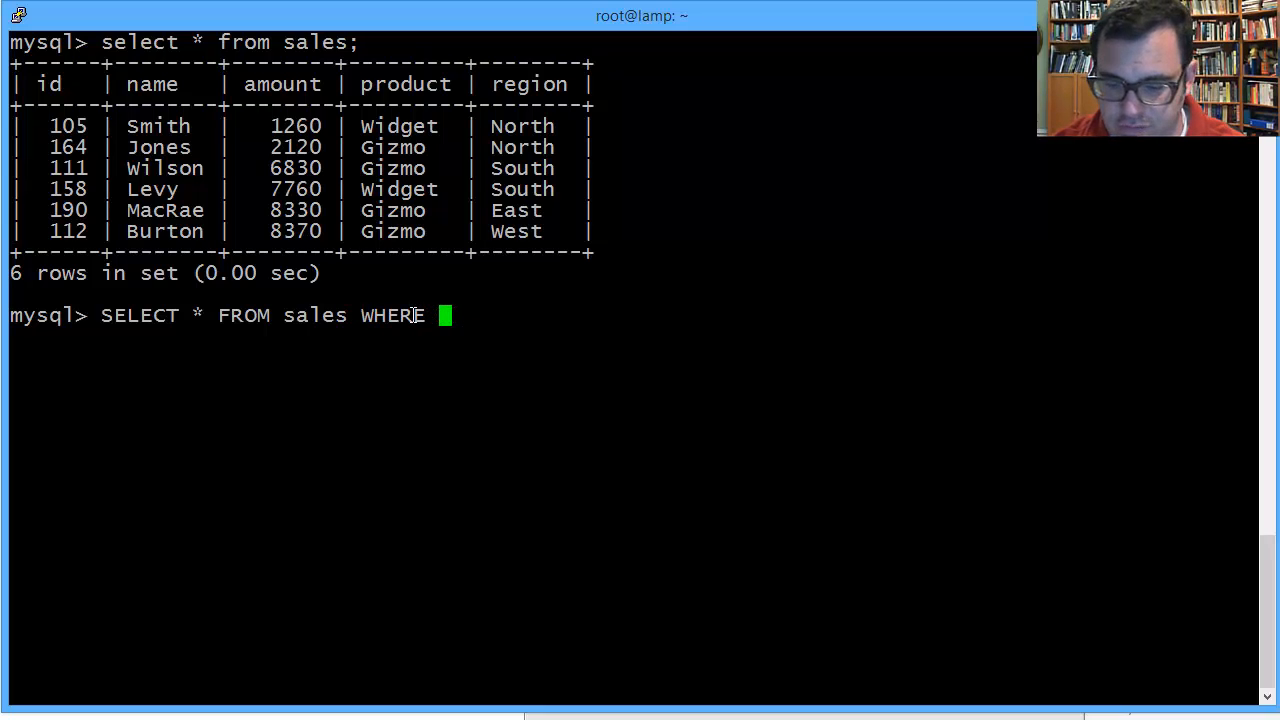
pyautogui.write('product =')
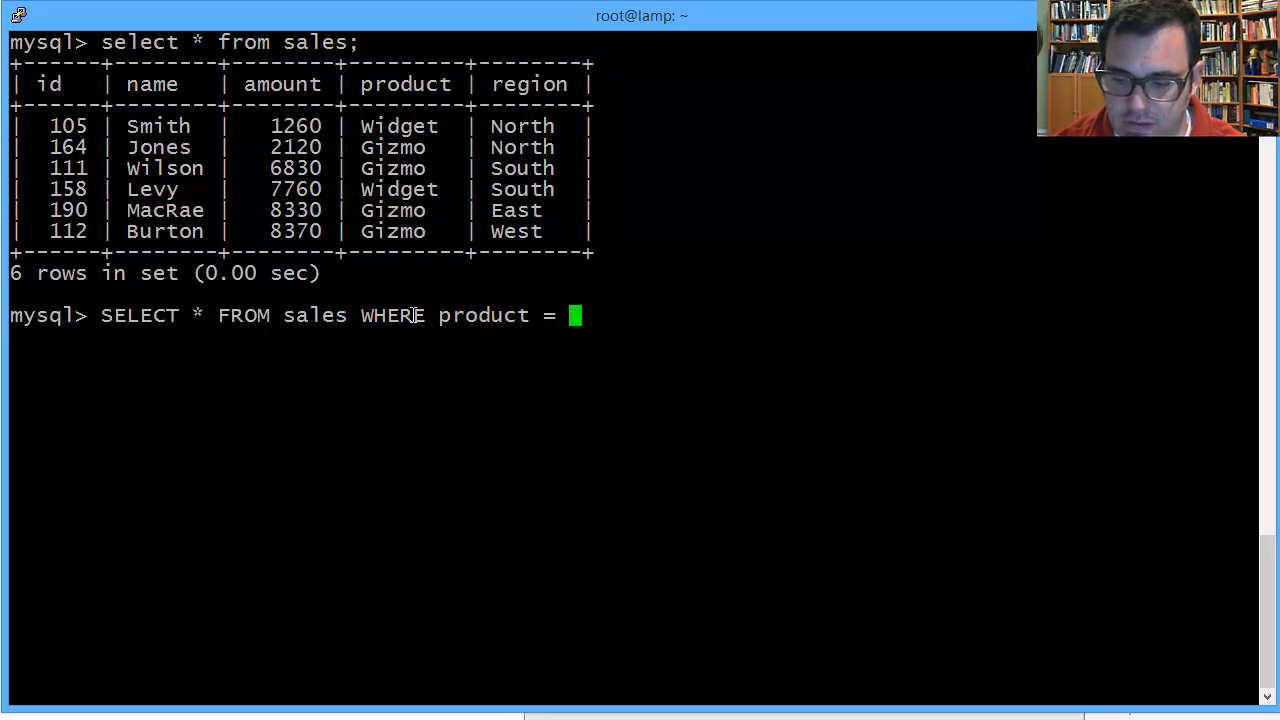
pyautogui.write('"Widget')
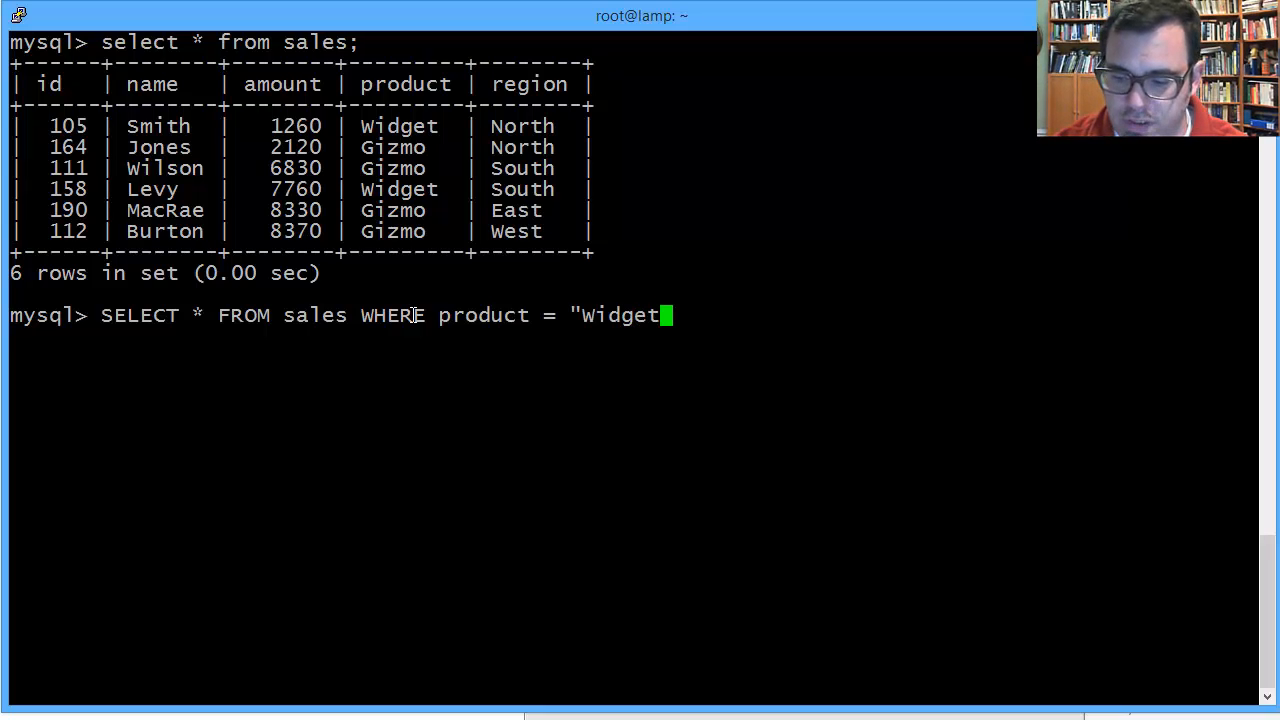
pyautogui.write('";')
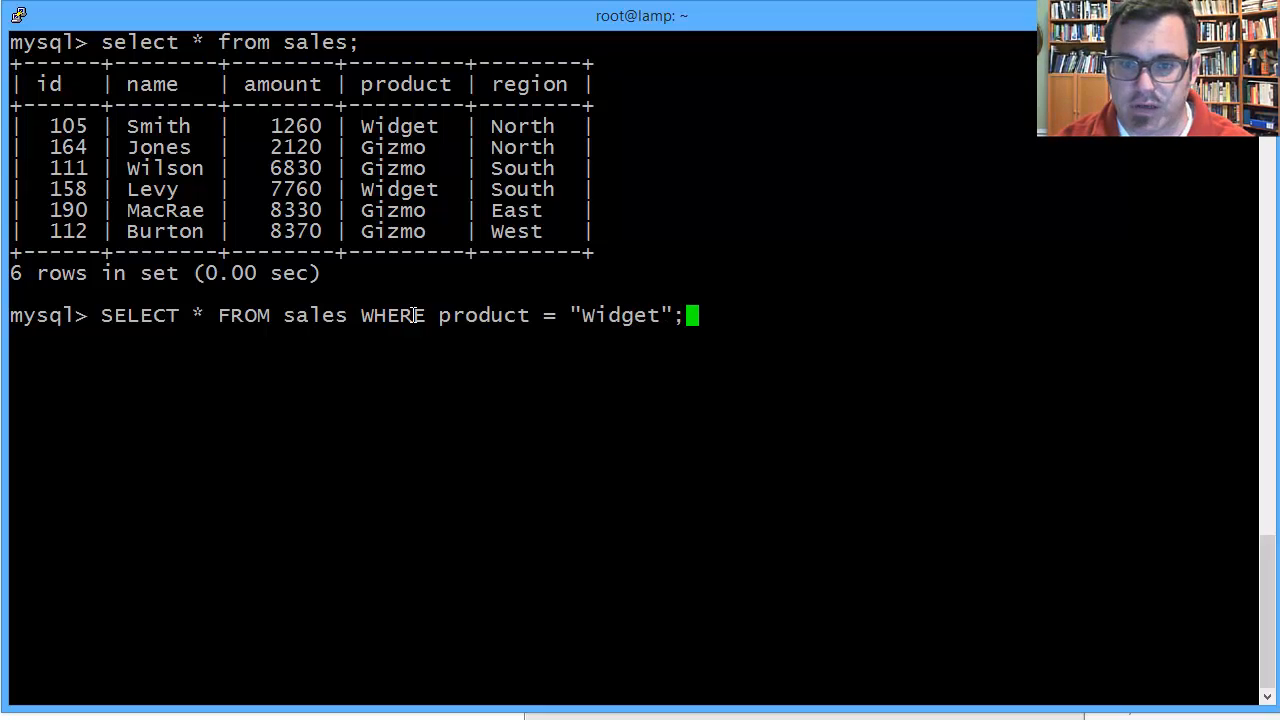
pyautogui.press('Return')
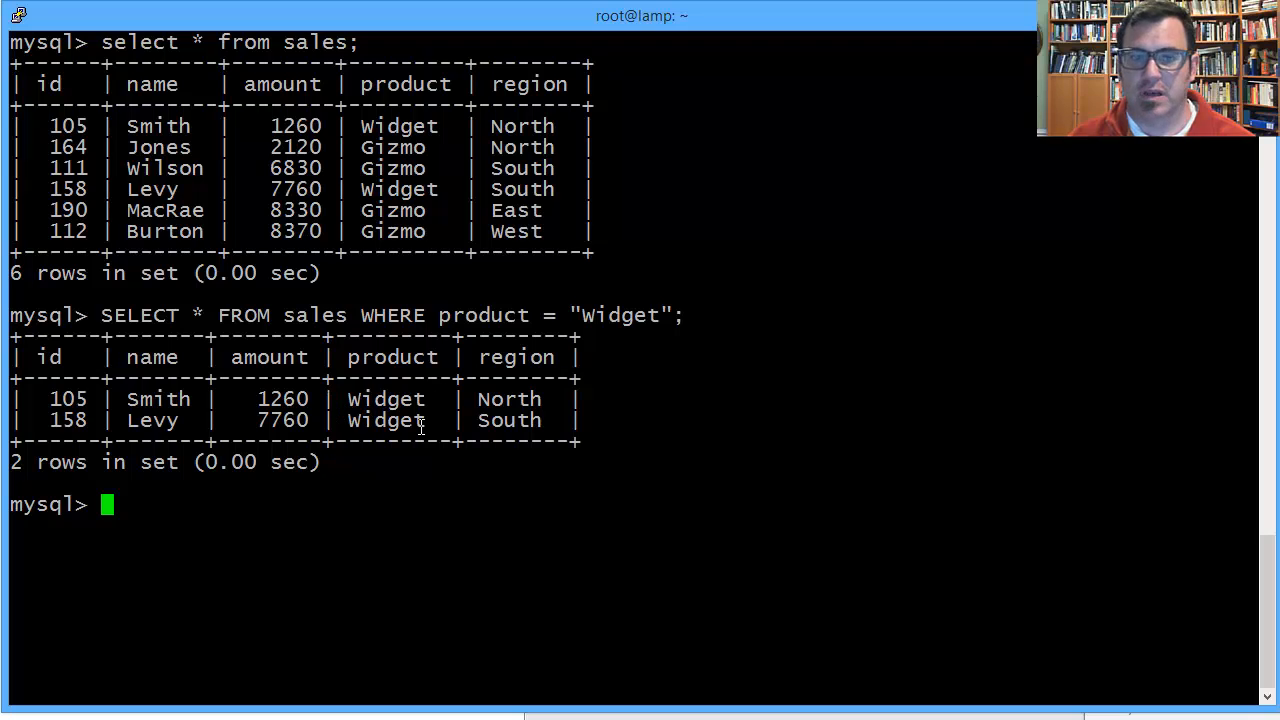
pyautogui.moveTo(314, 498)
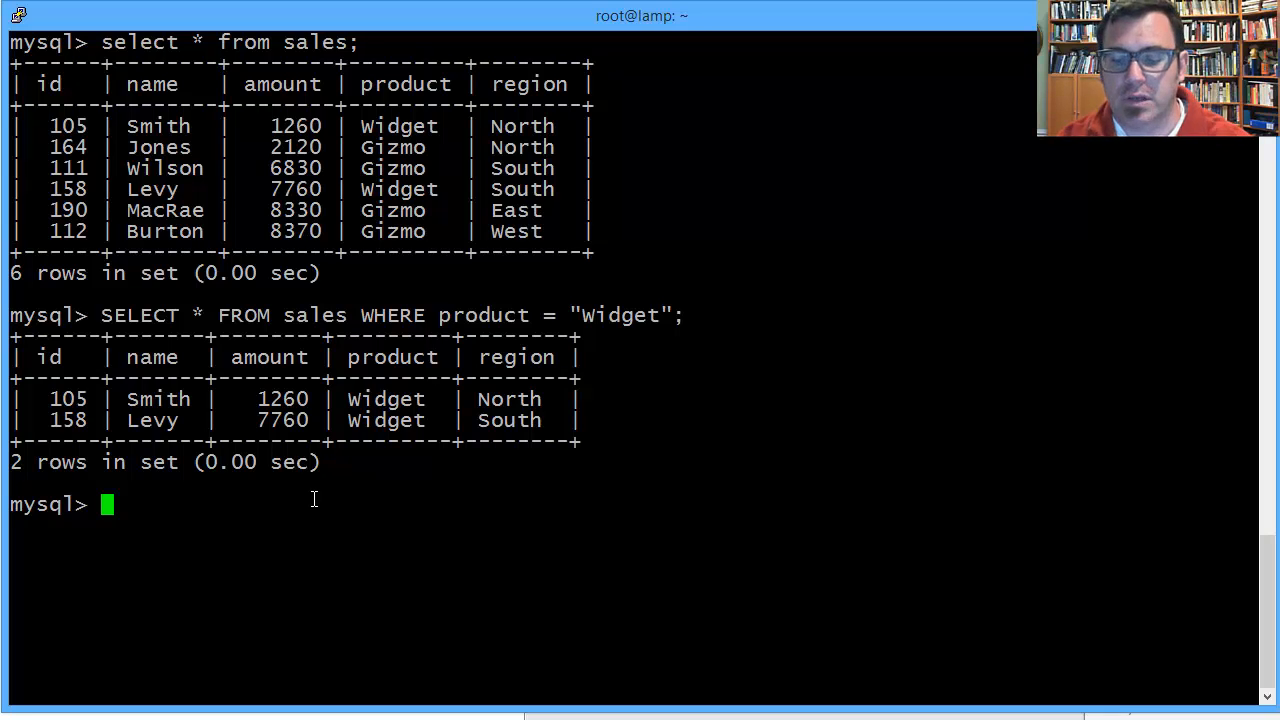
# Run SELECT SUM(amount) FROM sales WHERE product = "Widget"; giving a total of 9020.
pyautogui.write('SELECT')
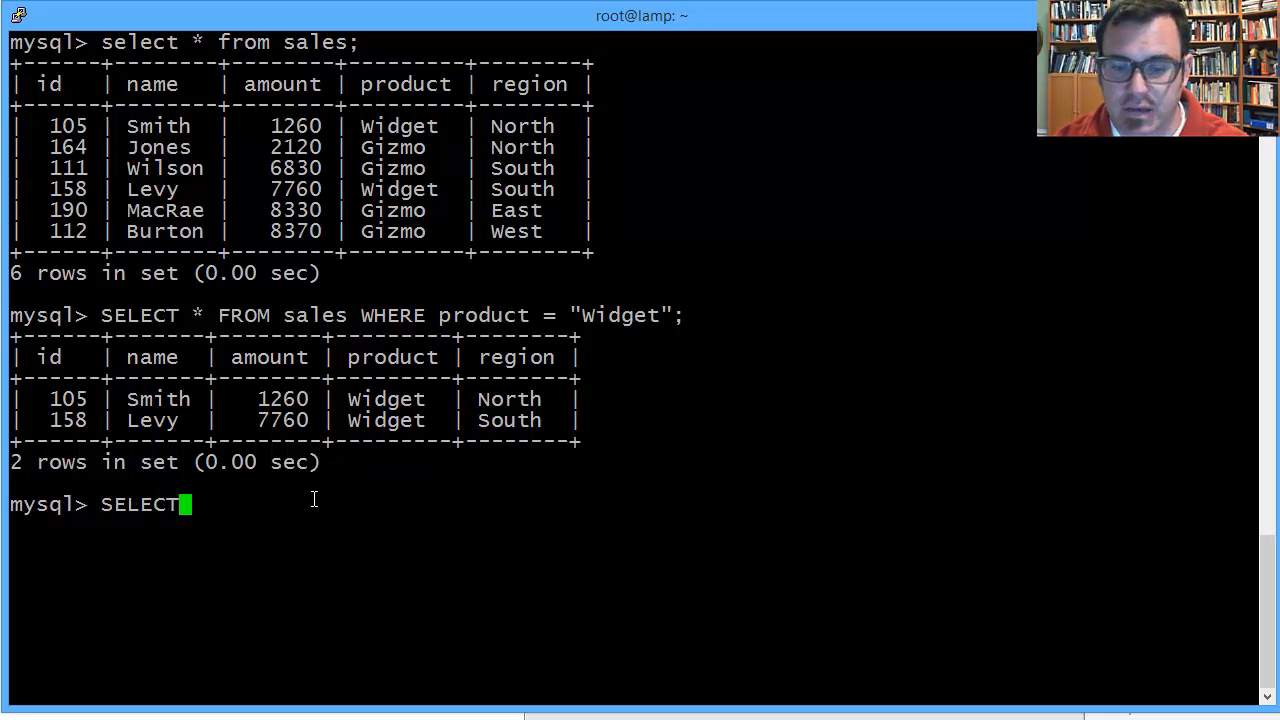
pyautogui.write('SUM')
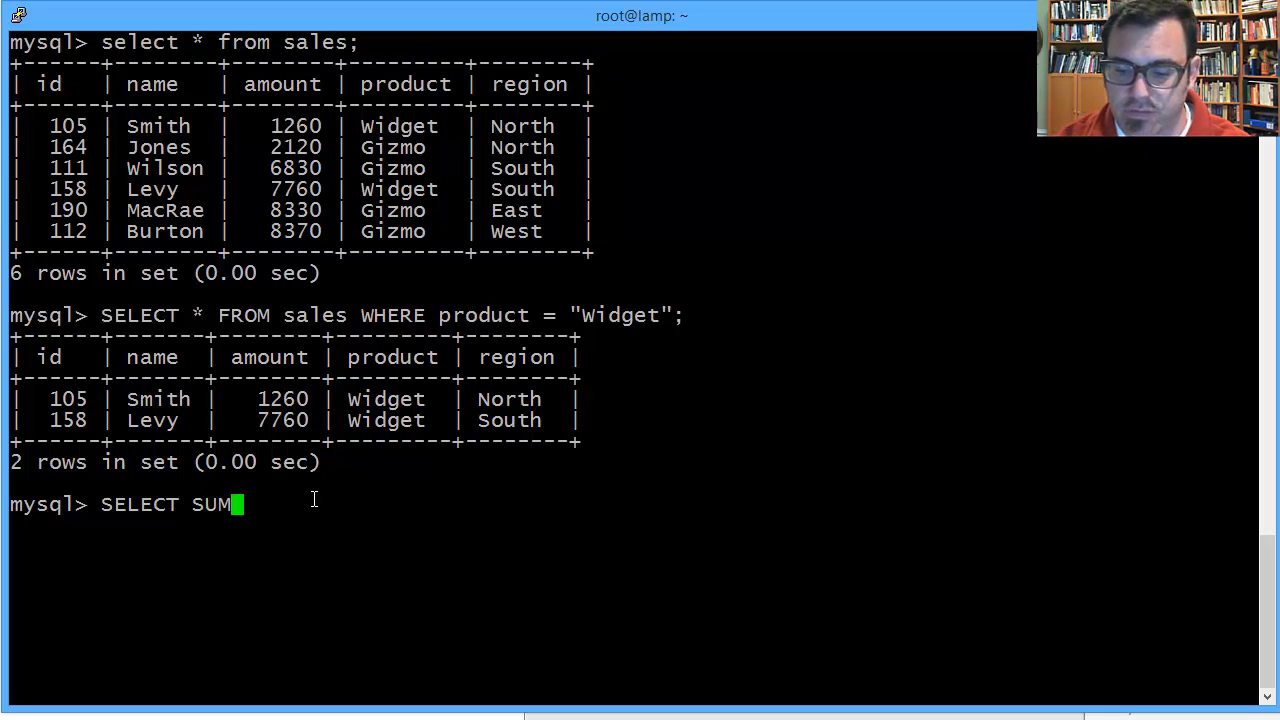
pyautogui.write('(')
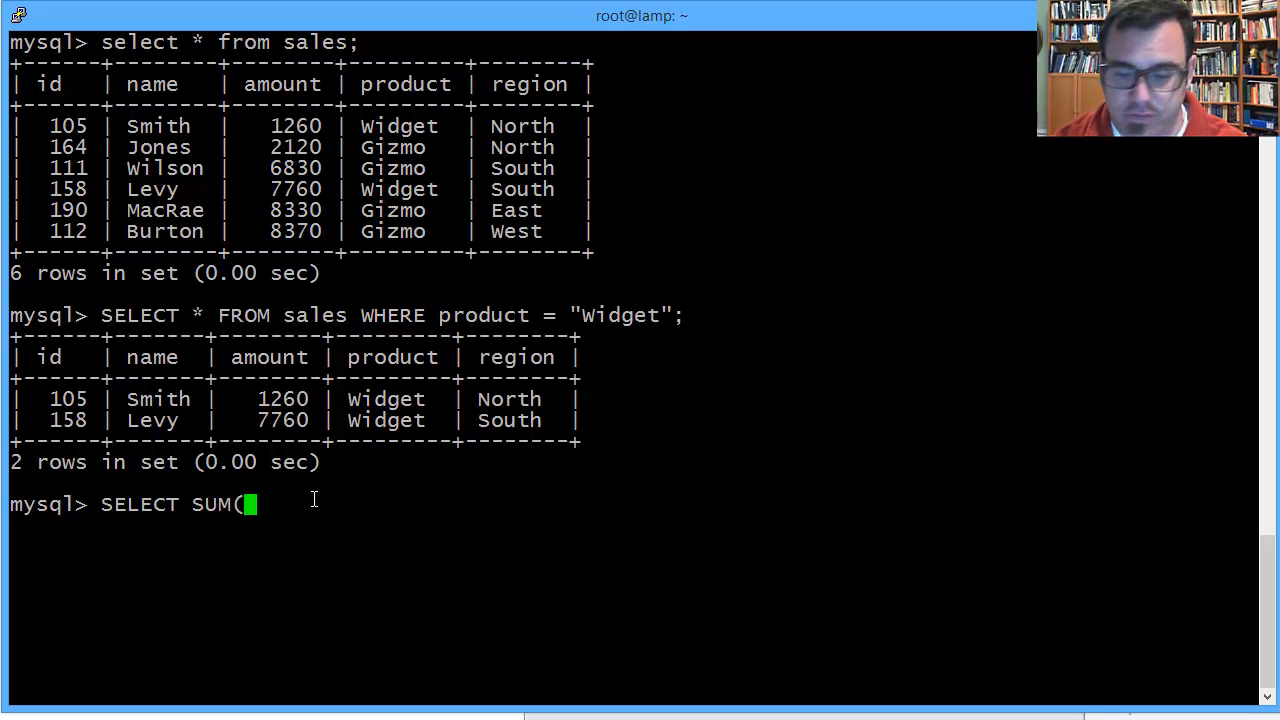
pyautogui.write('amount)')
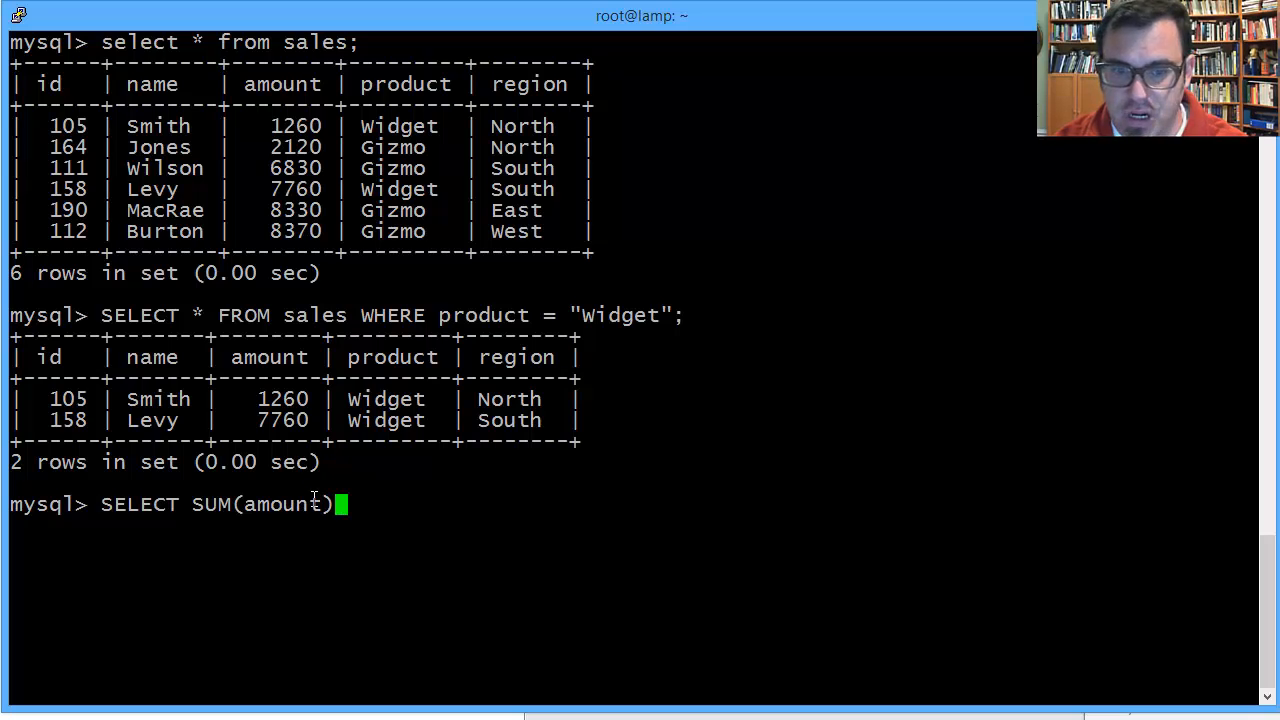
pyautogui.write('fro')
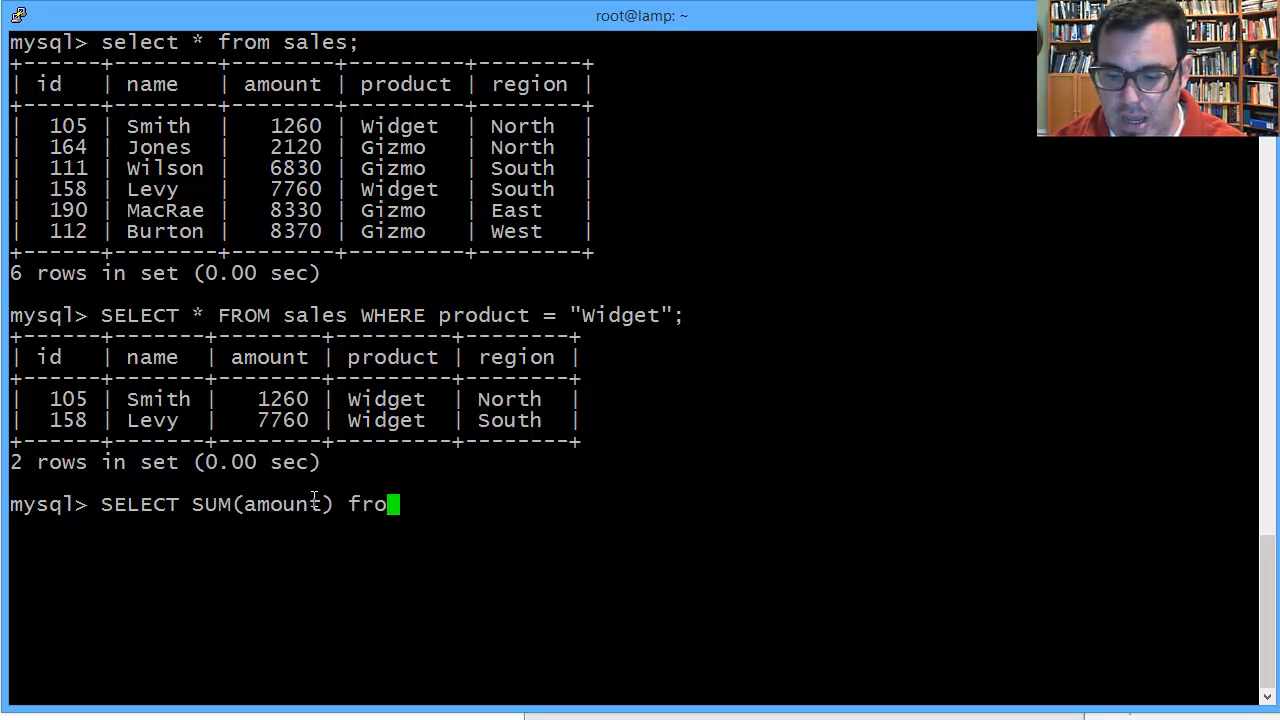
pyautogui.write('m sales')
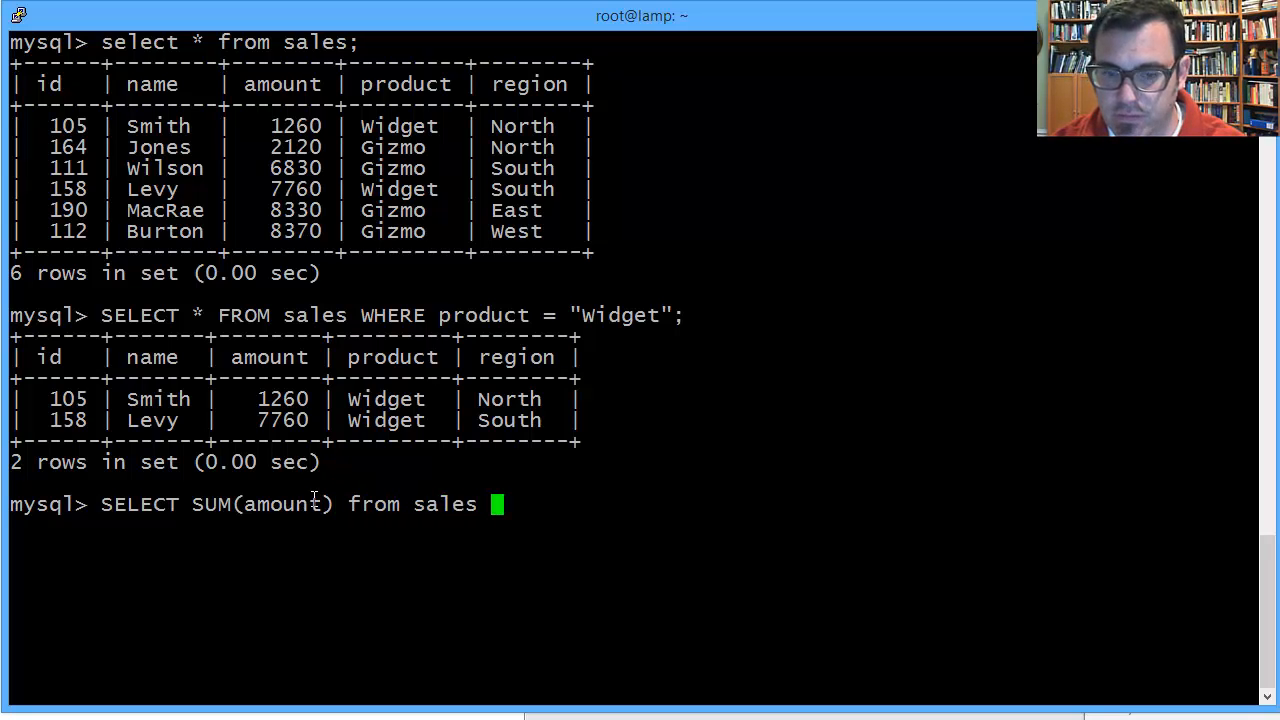
pyautogui.press('BackSpace')
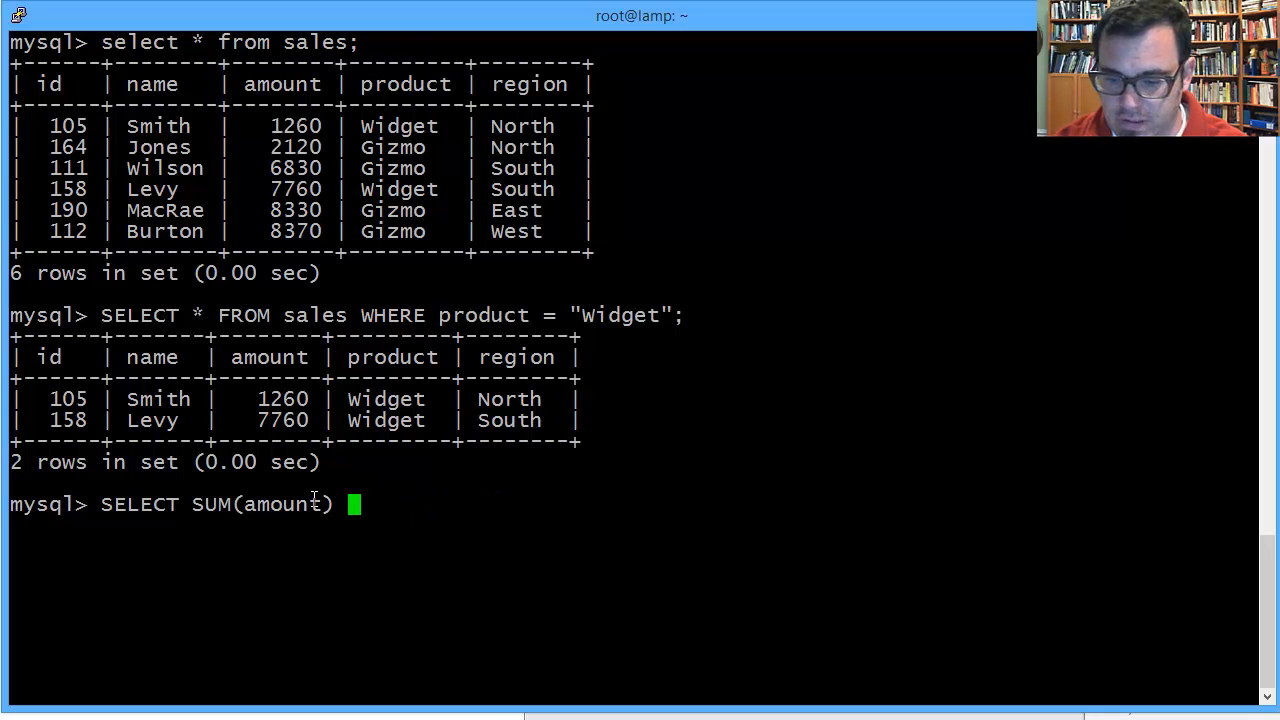
pyautogui.write('FROM sales WH')
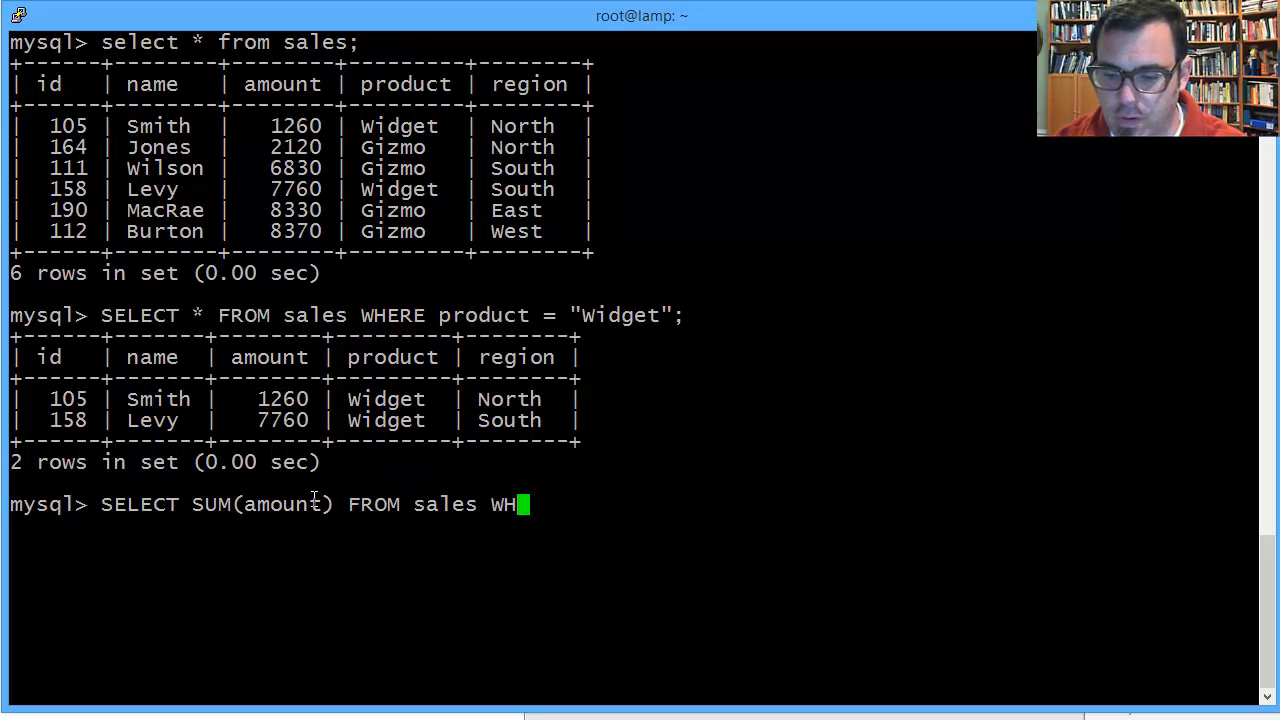
pyautogui.write('ERE')
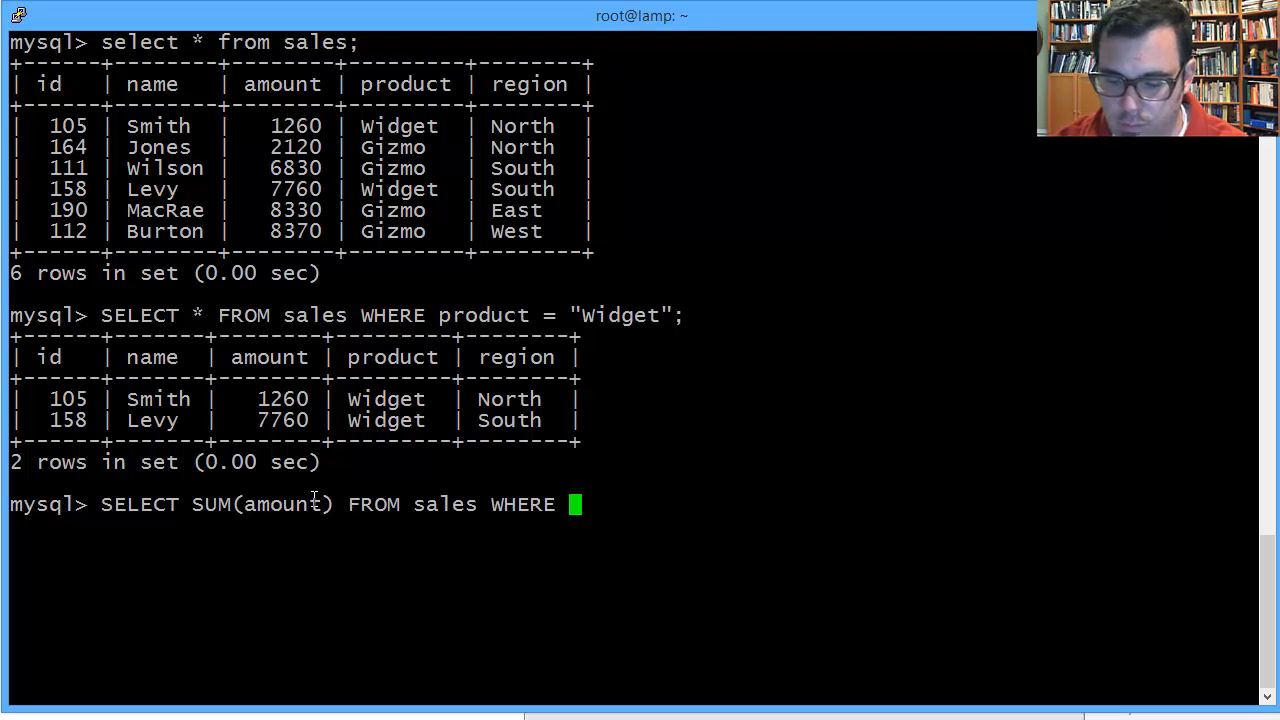
pyautogui.write('product')
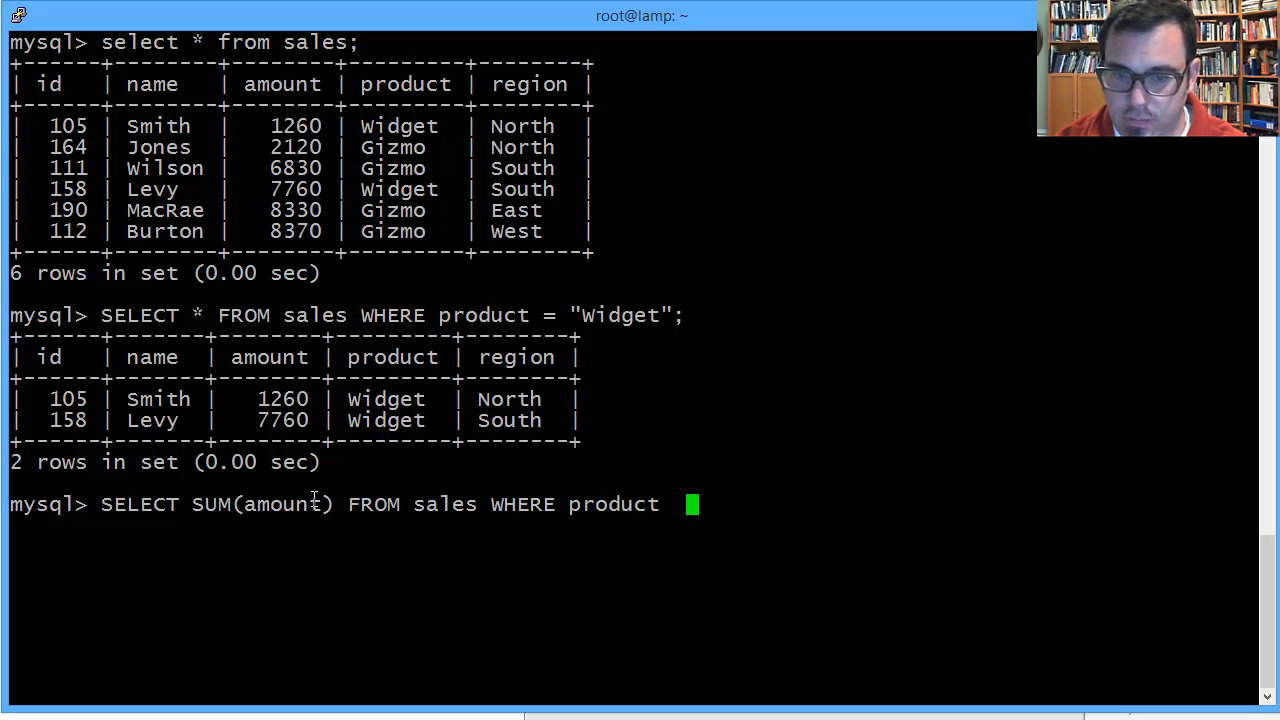
pyautogui.write('=')
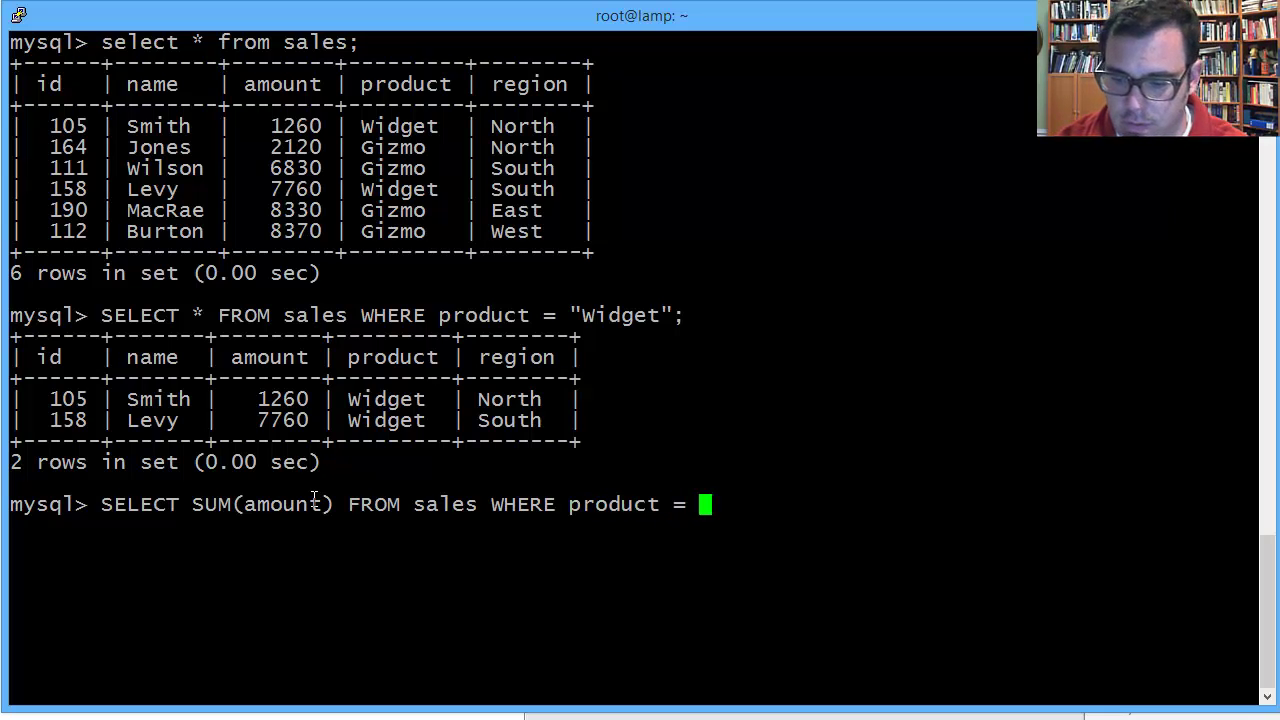
pyautogui.write('"Widget')
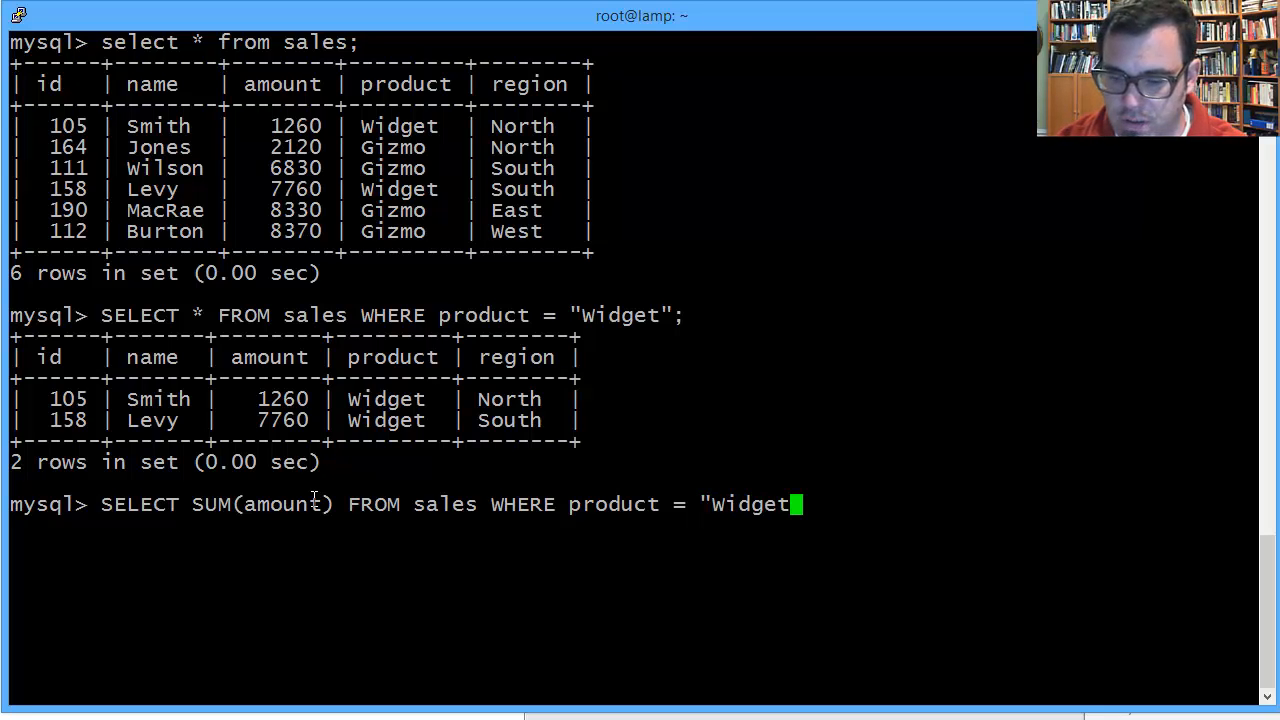
pyautogui.write('";')
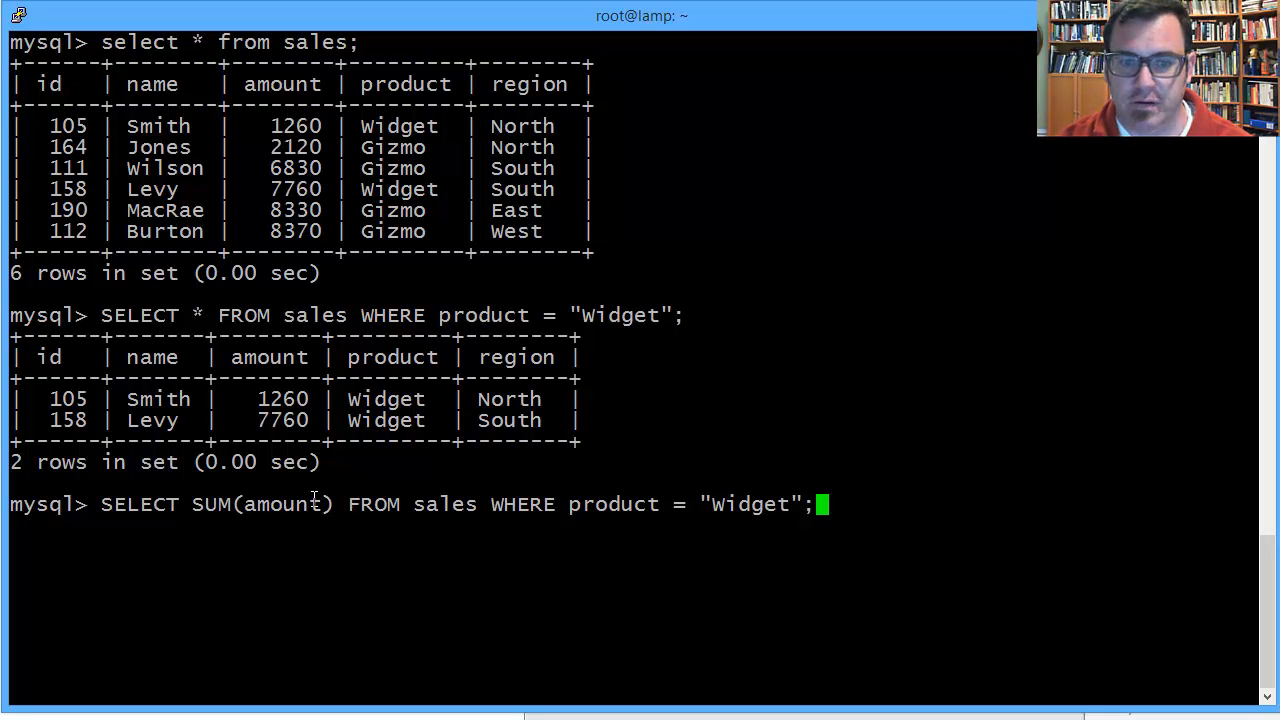
pyautogui.press('Return')
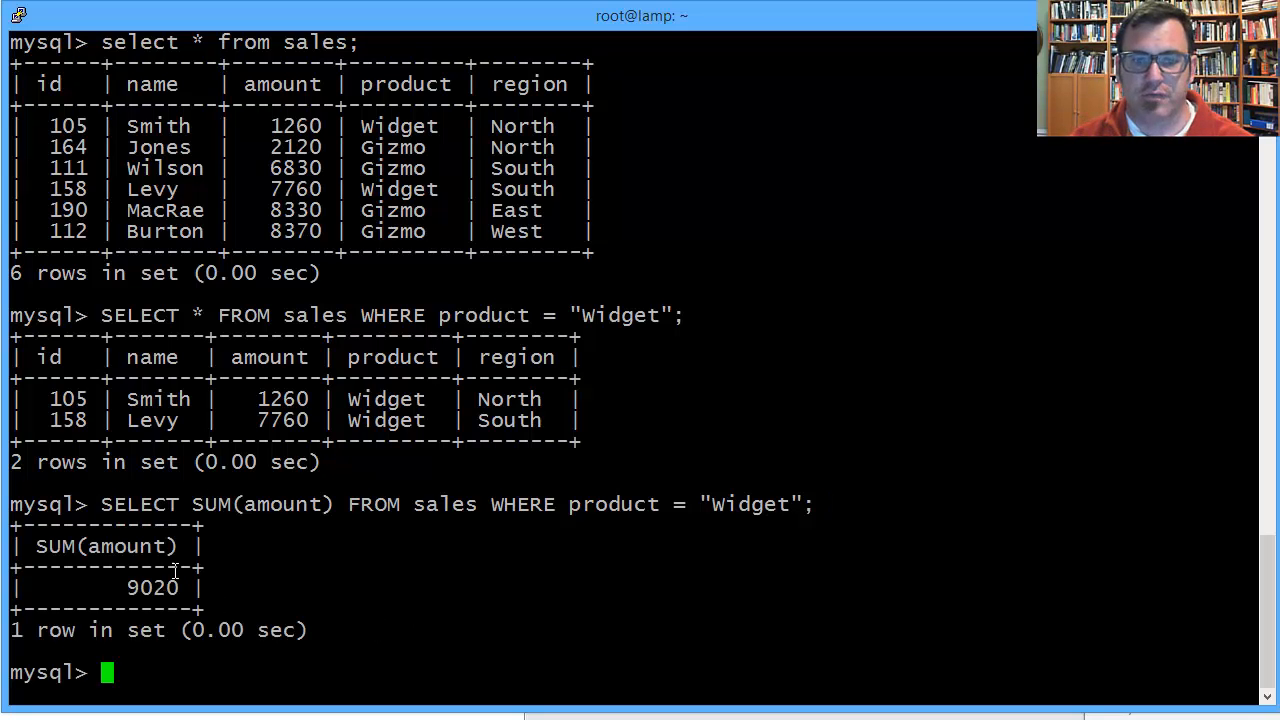
pyautogui.doubleClick(284, 400)
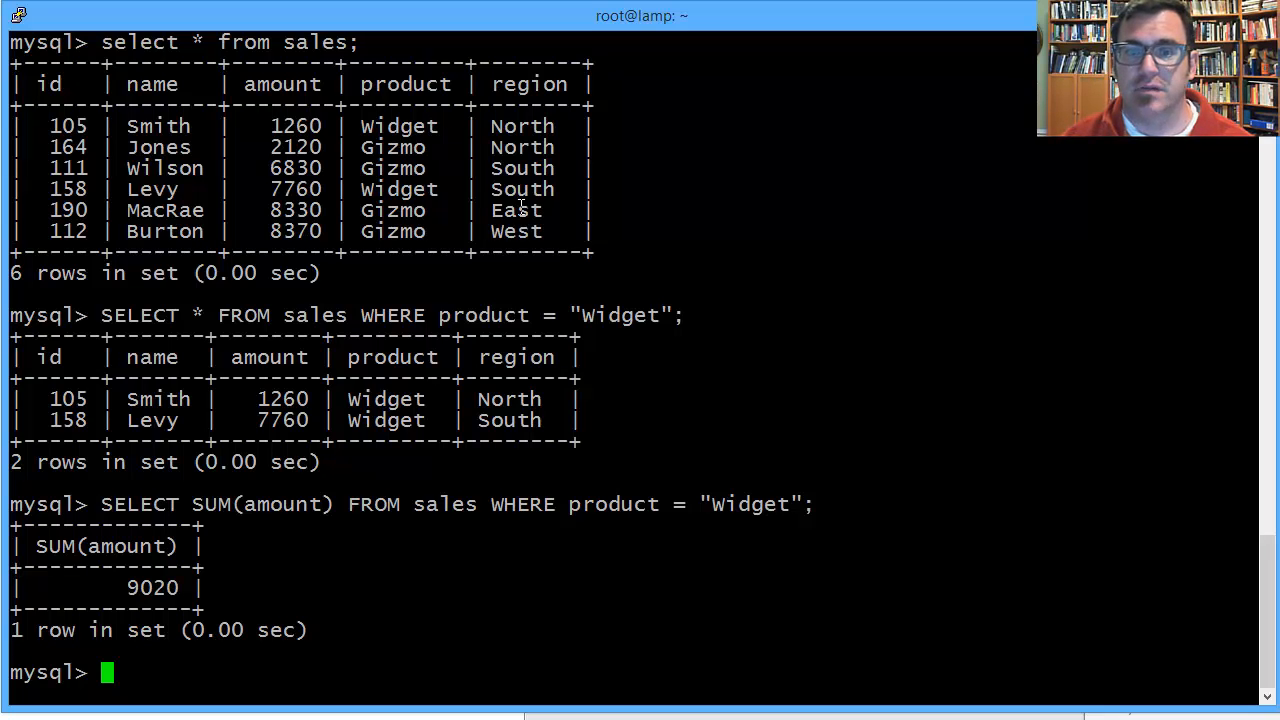
pyautogui.moveTo(344, 676)
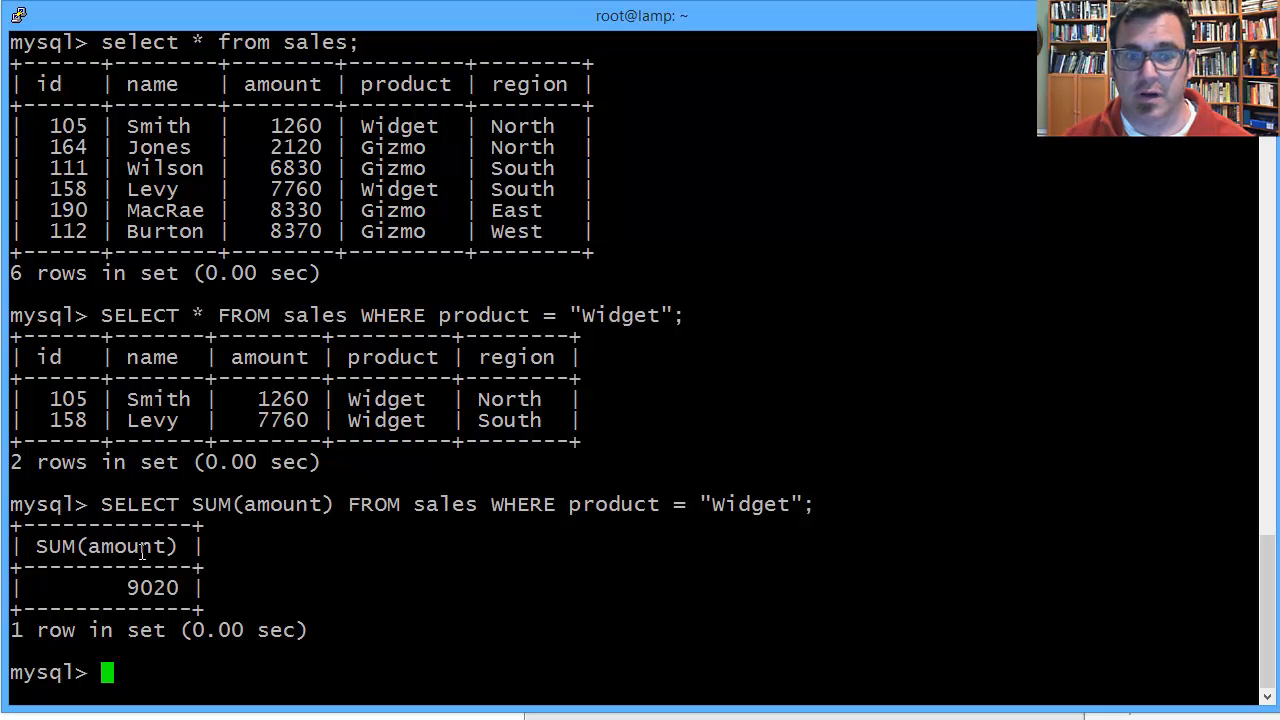
pyautogui.doubleClick(152, 588)
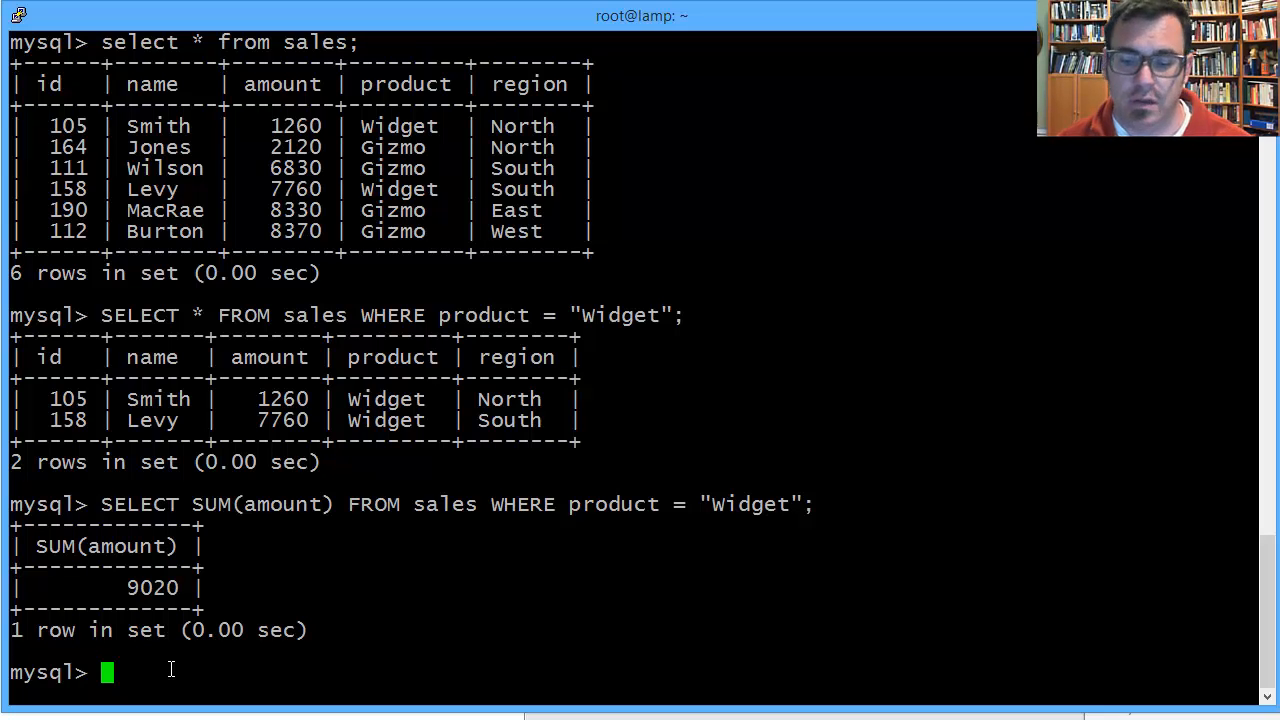
# Run SELECT region, SUM(amount) FROM sales GROUP BY region; giving East 8330, North 3380, South 14590, West 8370.
pyautogui.write('SELECT')
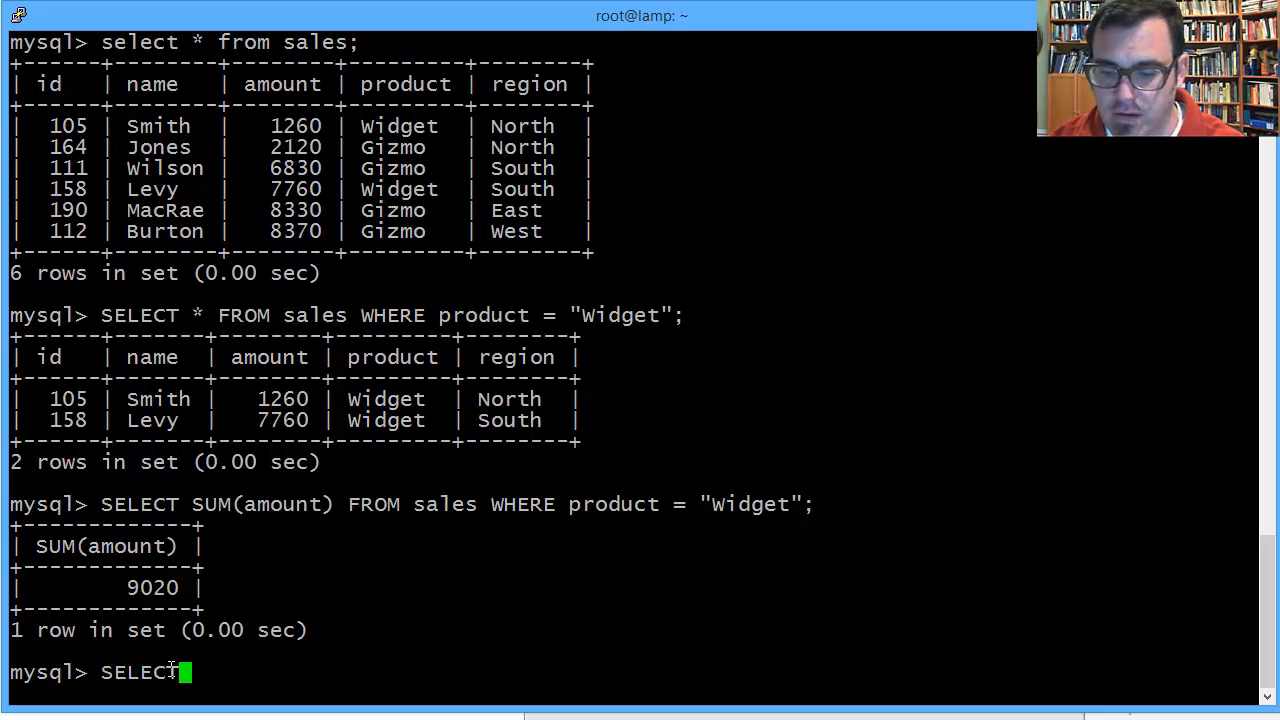
pyautogui.write('re')
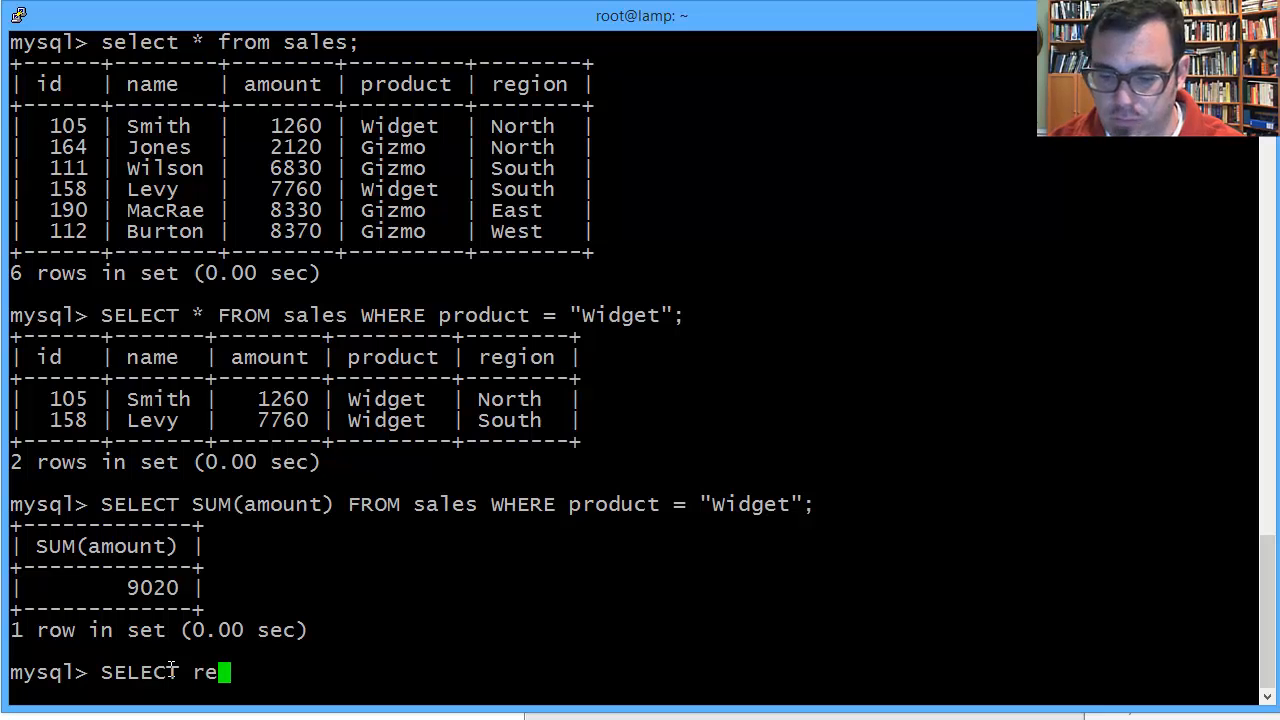
pyautogui.write('gion, SUM(am')
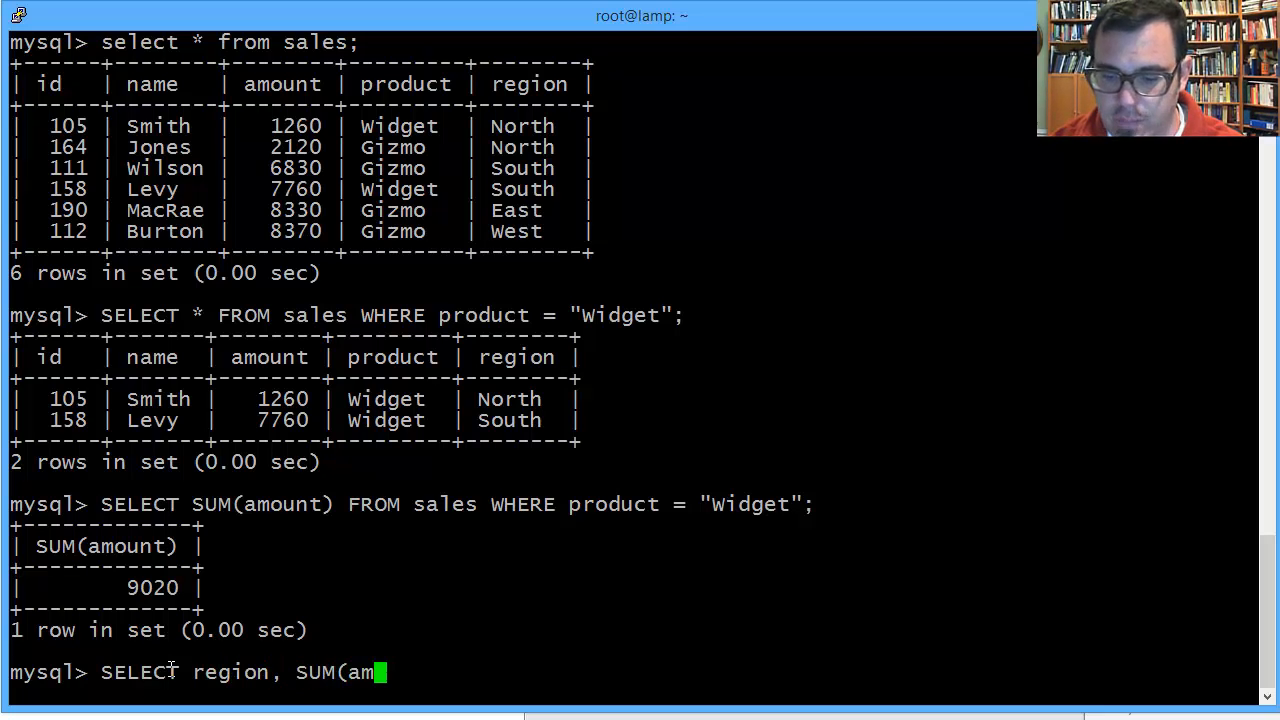
pyautogui.write('ount) from')
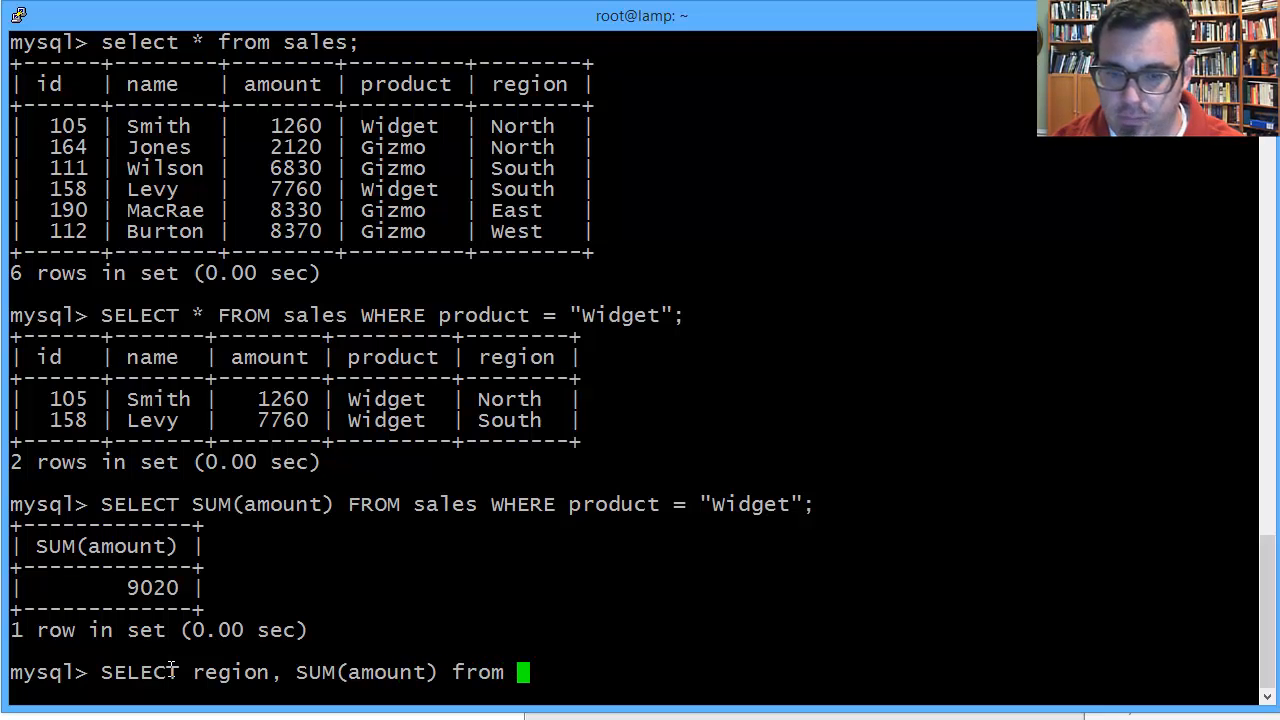
pyautogui.press('BackSpace')
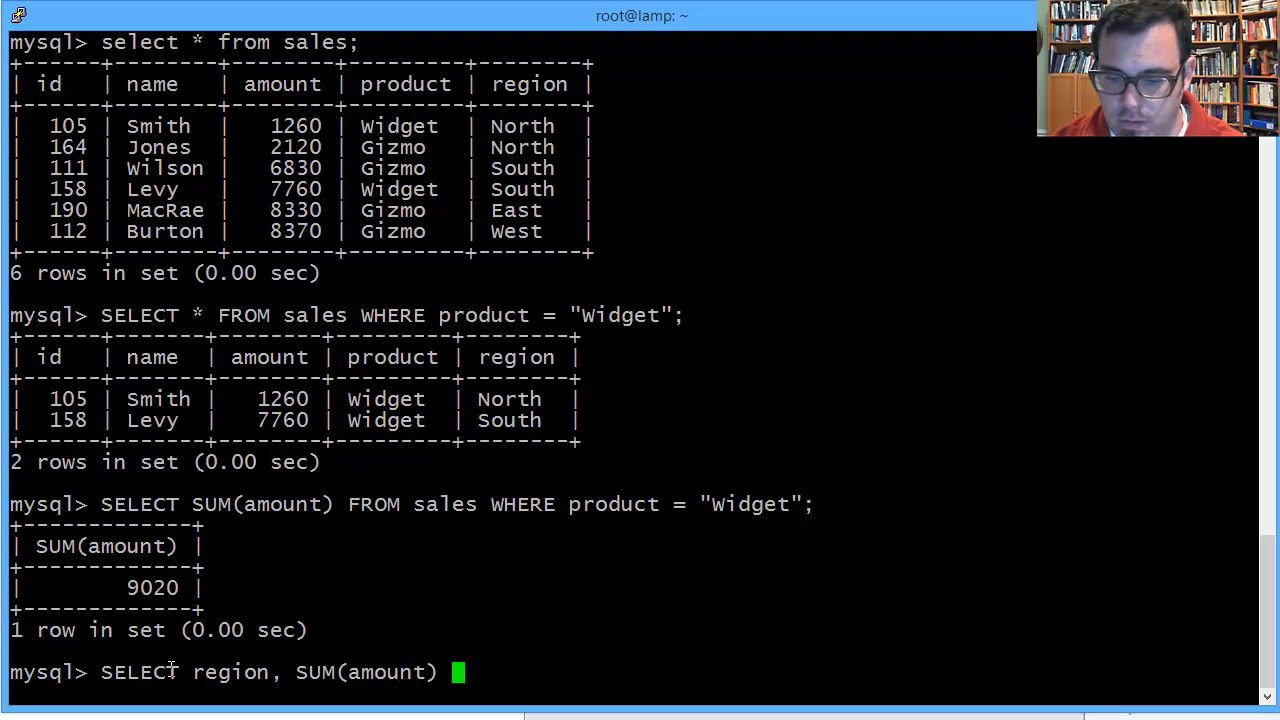
pyautogui.write('FROM sales')
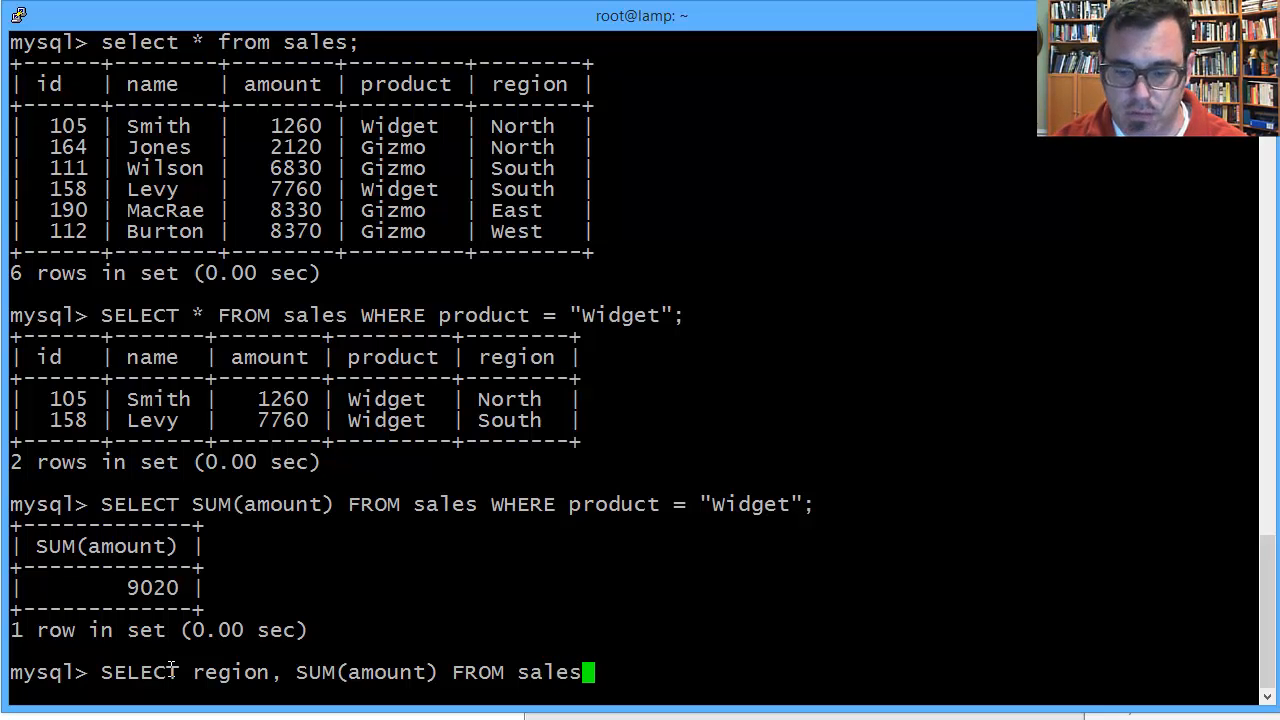
pyautogui.write('GROUP B')
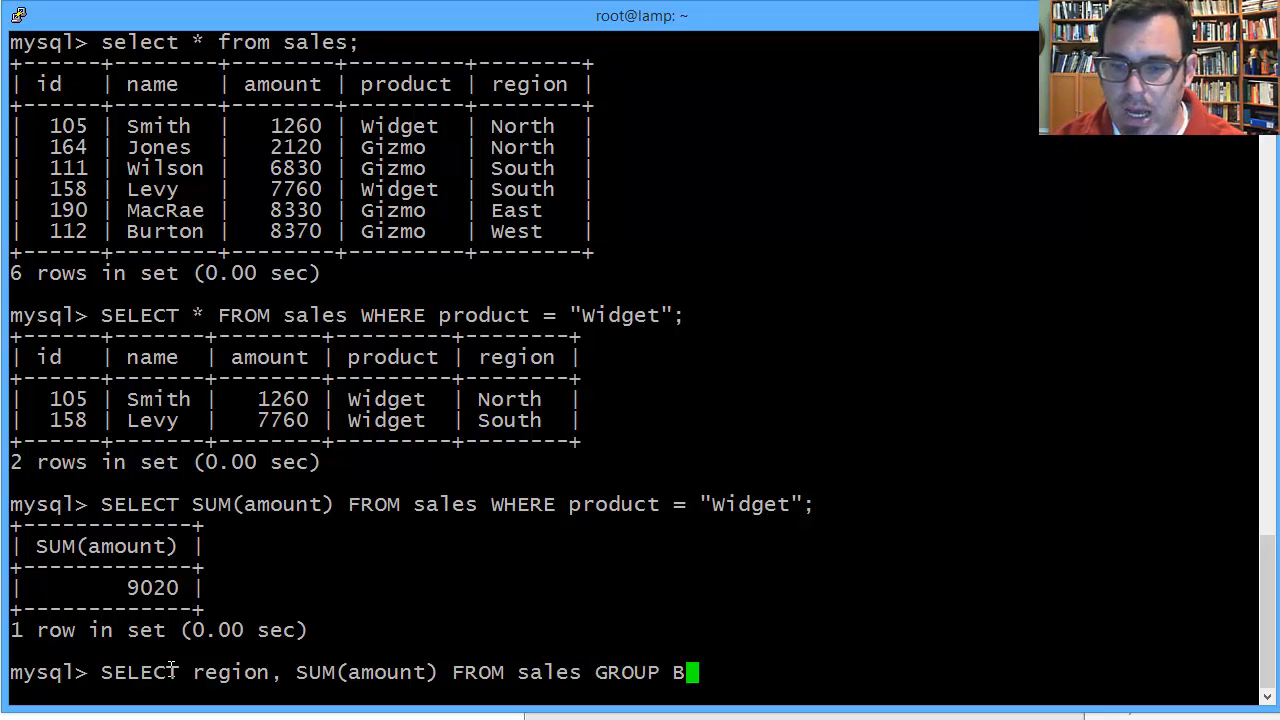
pyautogui.write('Y')
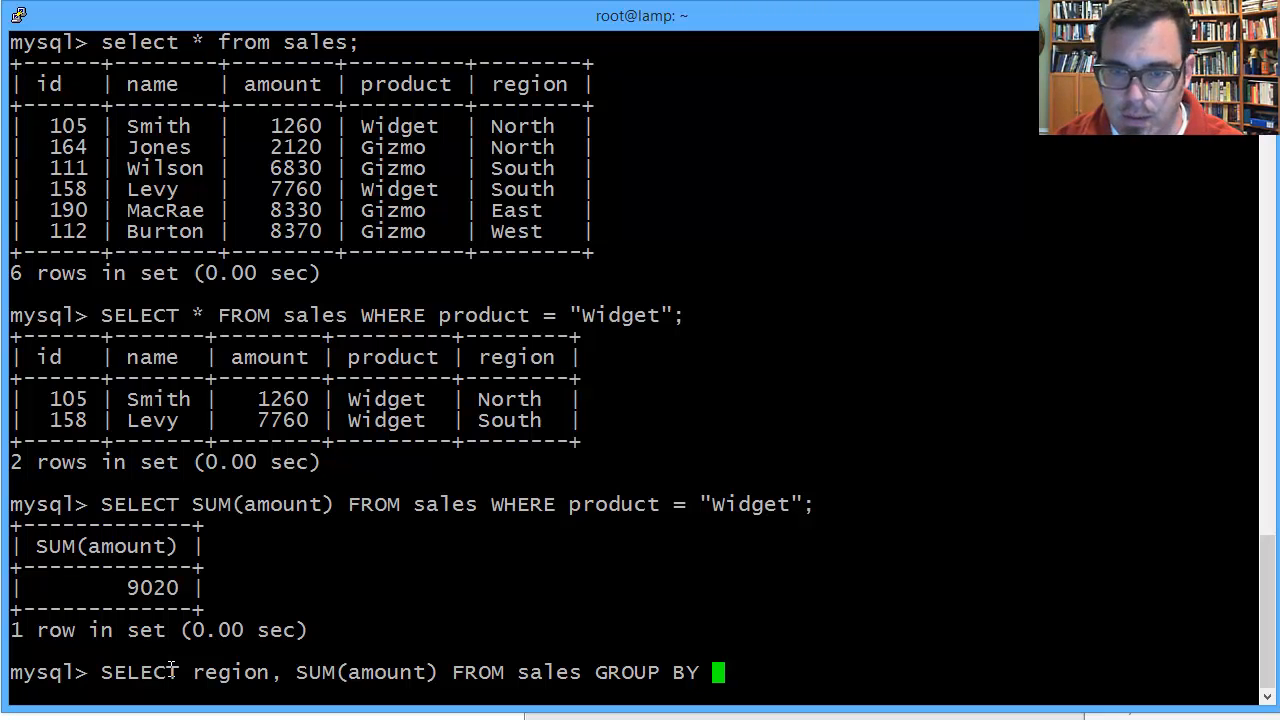
pyautogui.write('region')
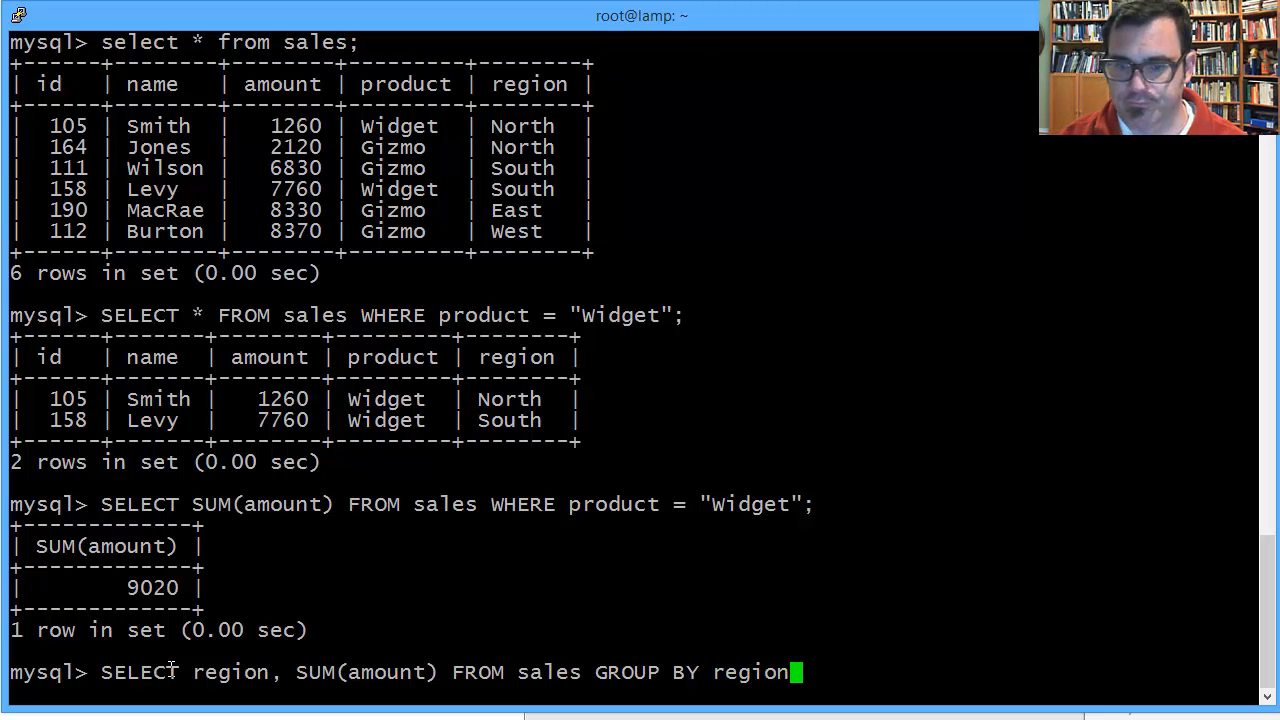
pyautogui.write(';')
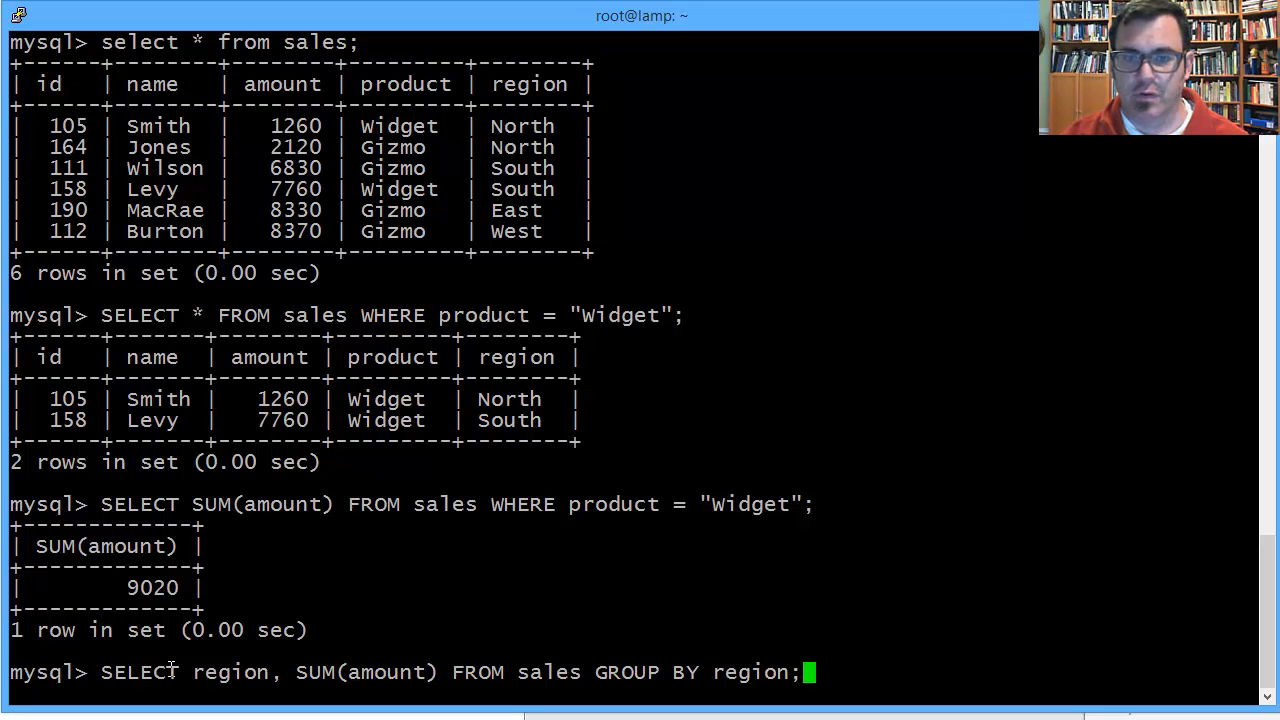
pyautogui.press('Return')
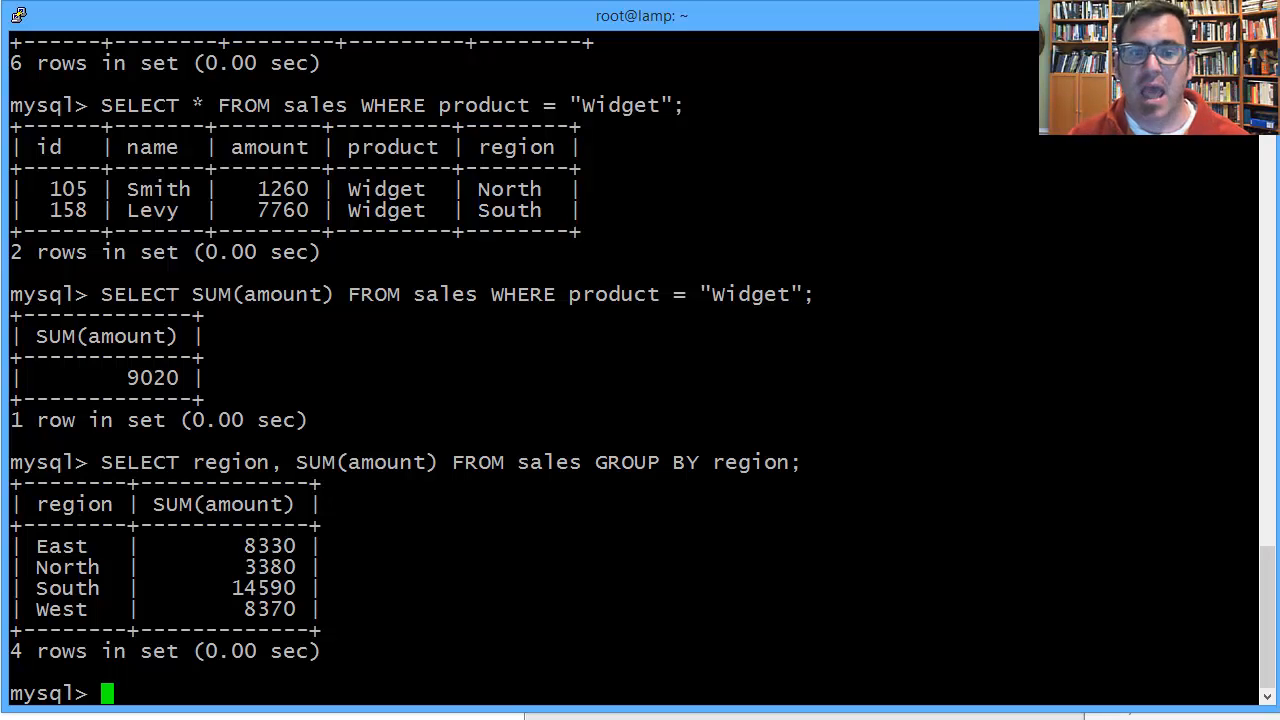
# Highlight the regional totals output, including the East total of 8330.
pyautogui.moveTo(36, 504); pyautogui.dragTo(320, 608)
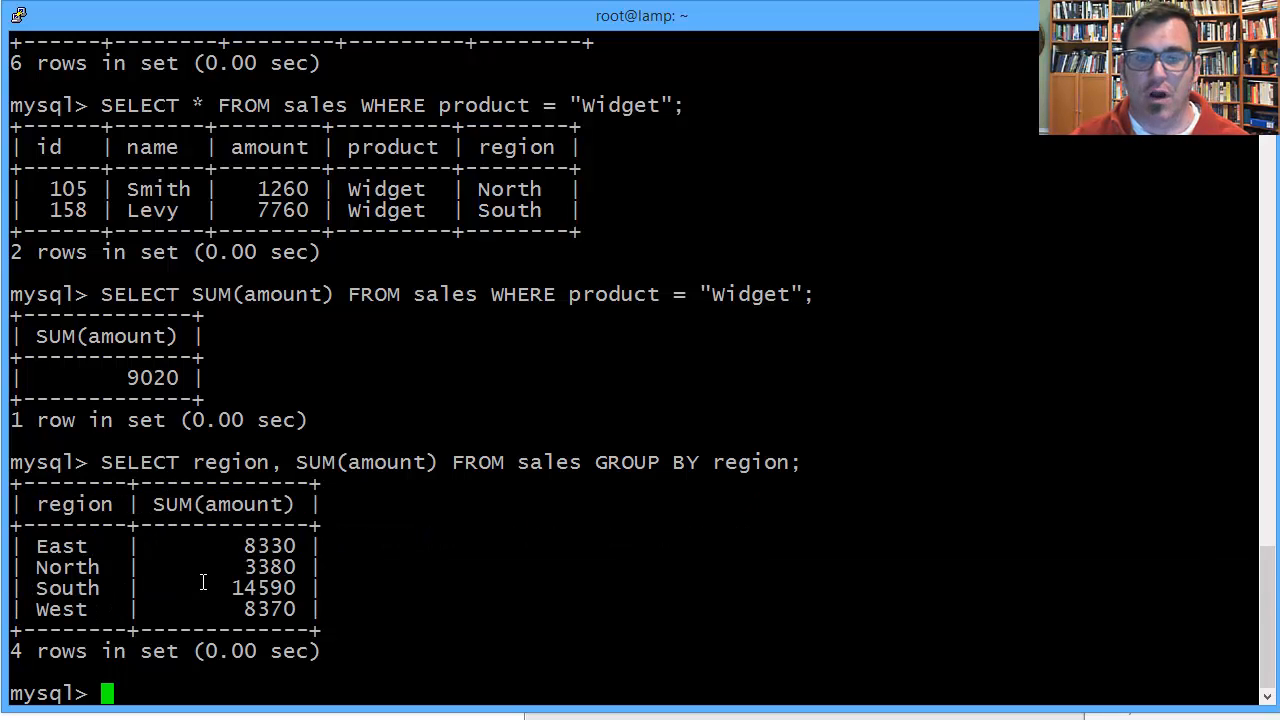
pyautogui.moveTo(210, 546)
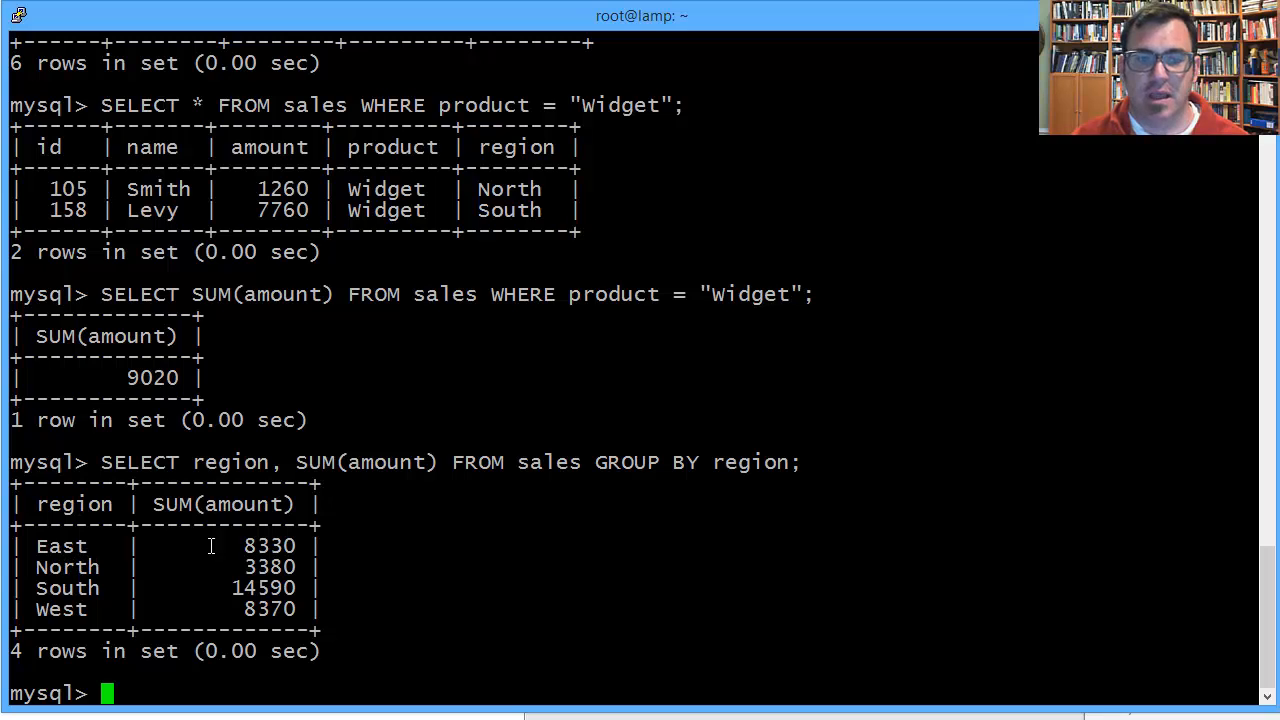
pyautogui.doubleClick(268, 546)
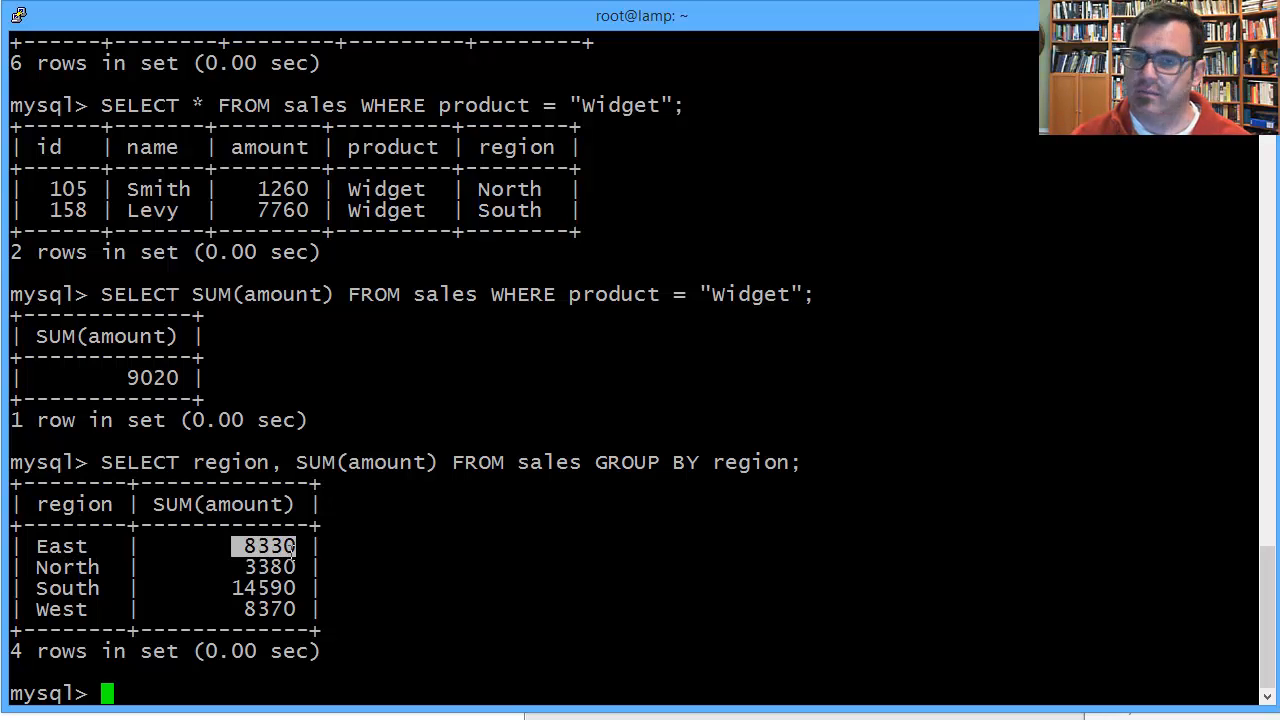
pyautogui.moveTo(218, 572)
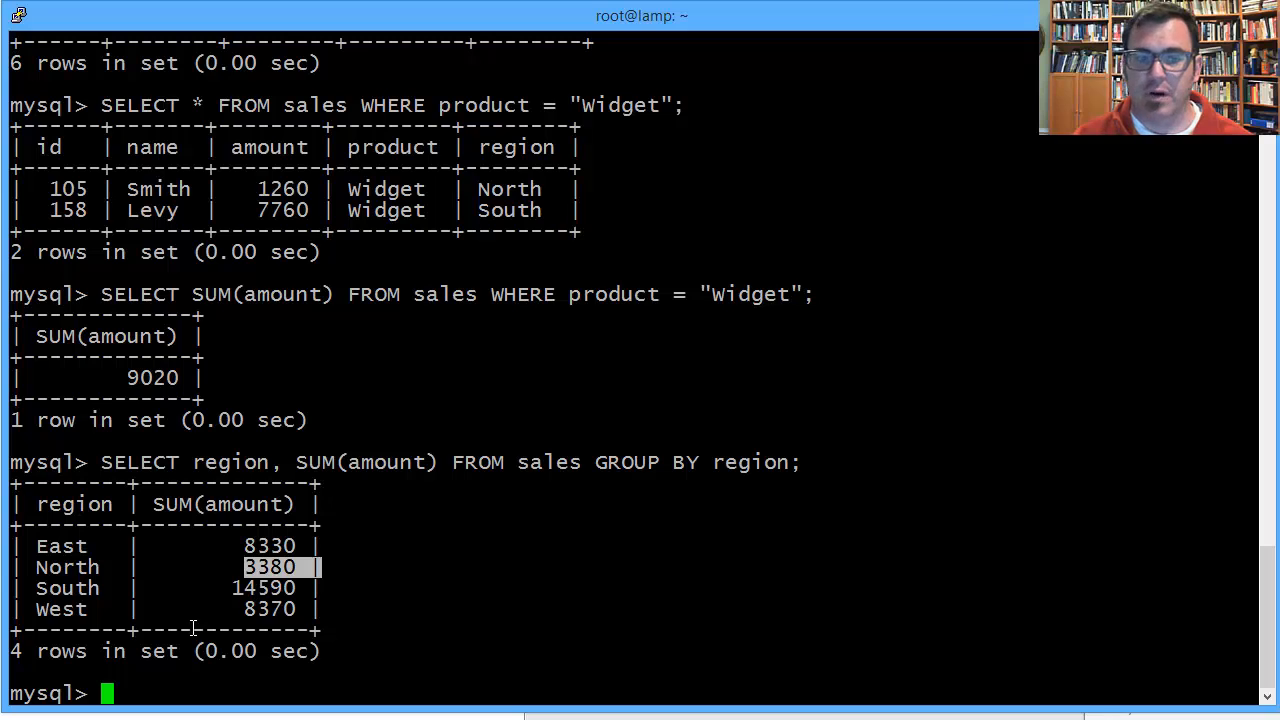
pyautogui.moveTo(278, 680)
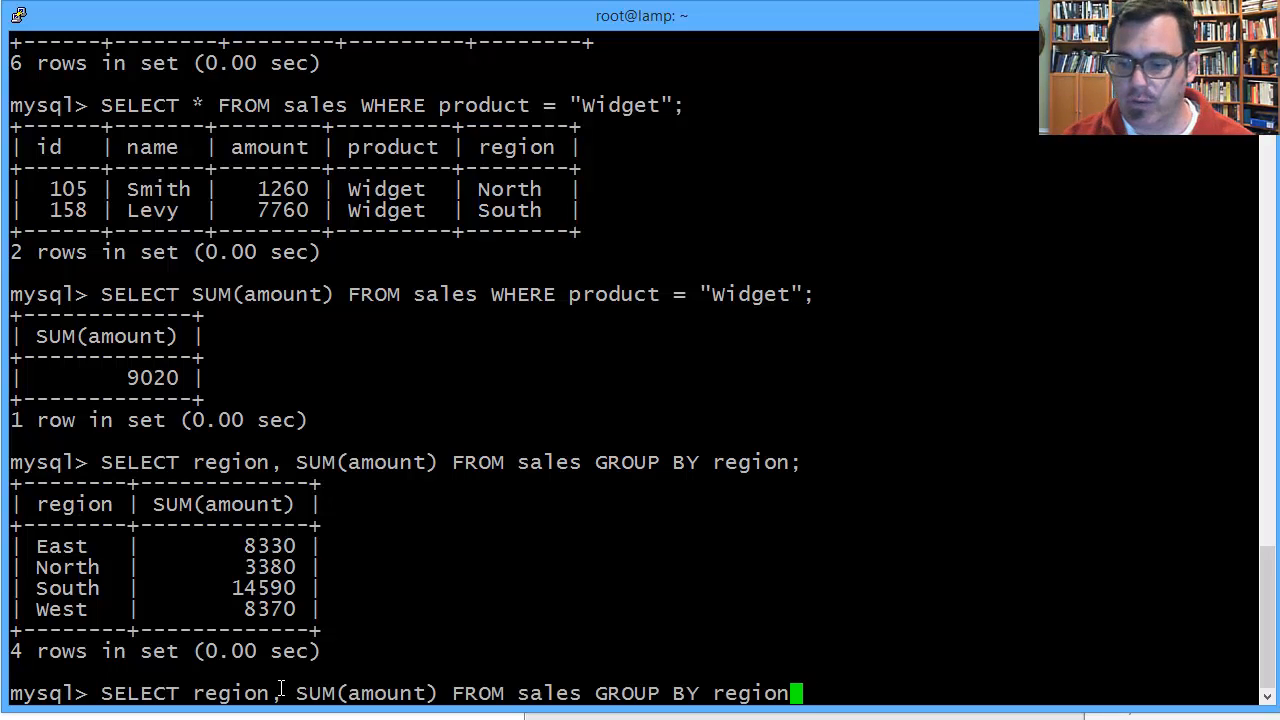
# Extend the query with HAVING SUM(amount) < 10000; returning East, North and West.
pyautogui.write('HAVIN')
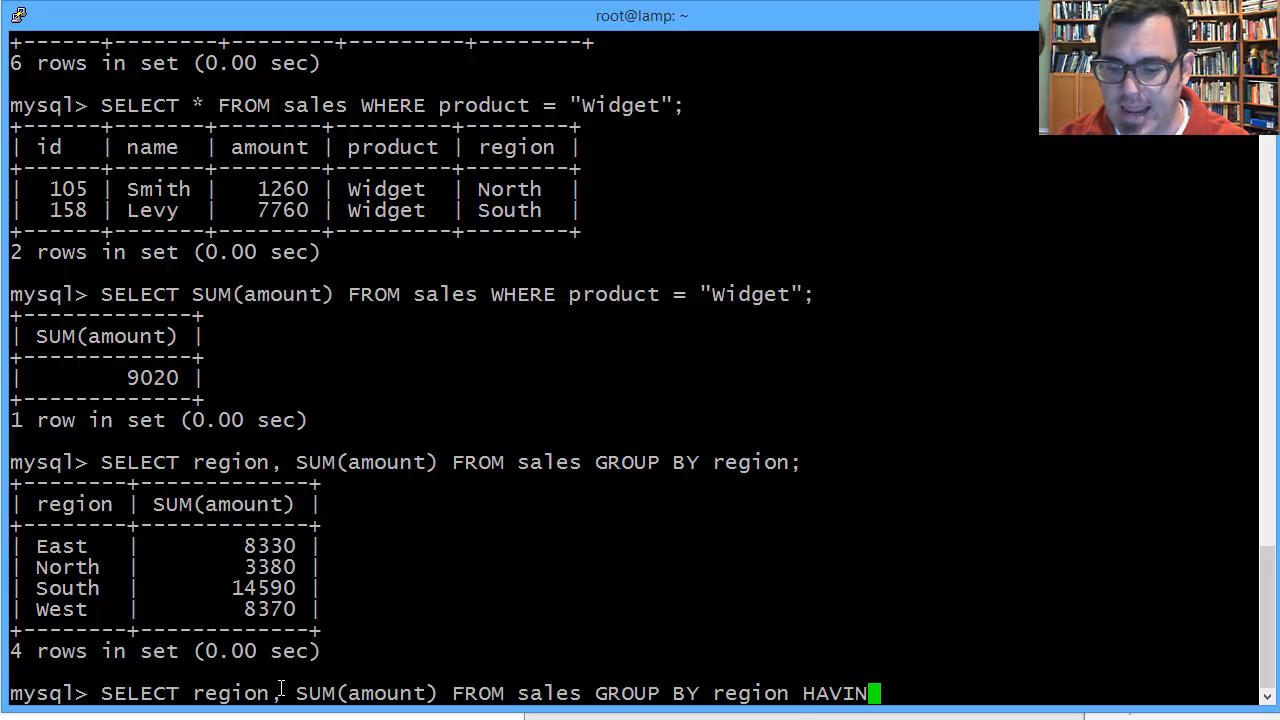
pyautogui.write('G')
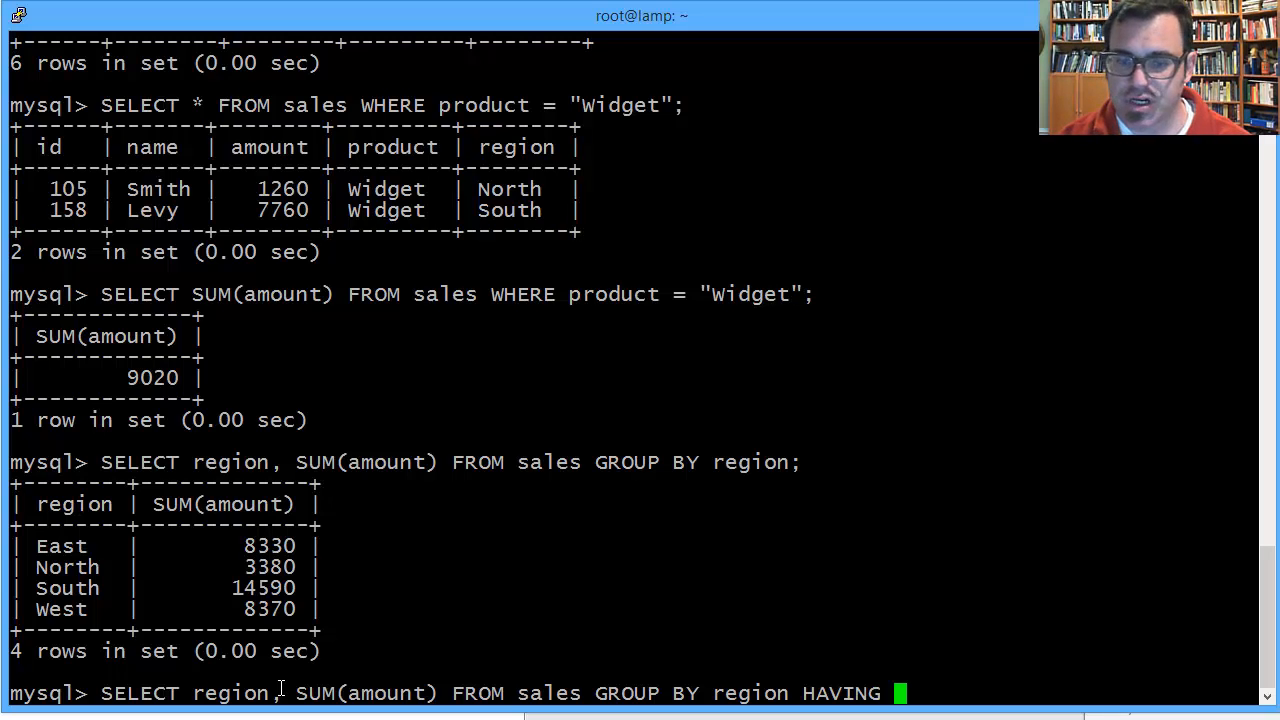
pyautogui.write('SUM(')
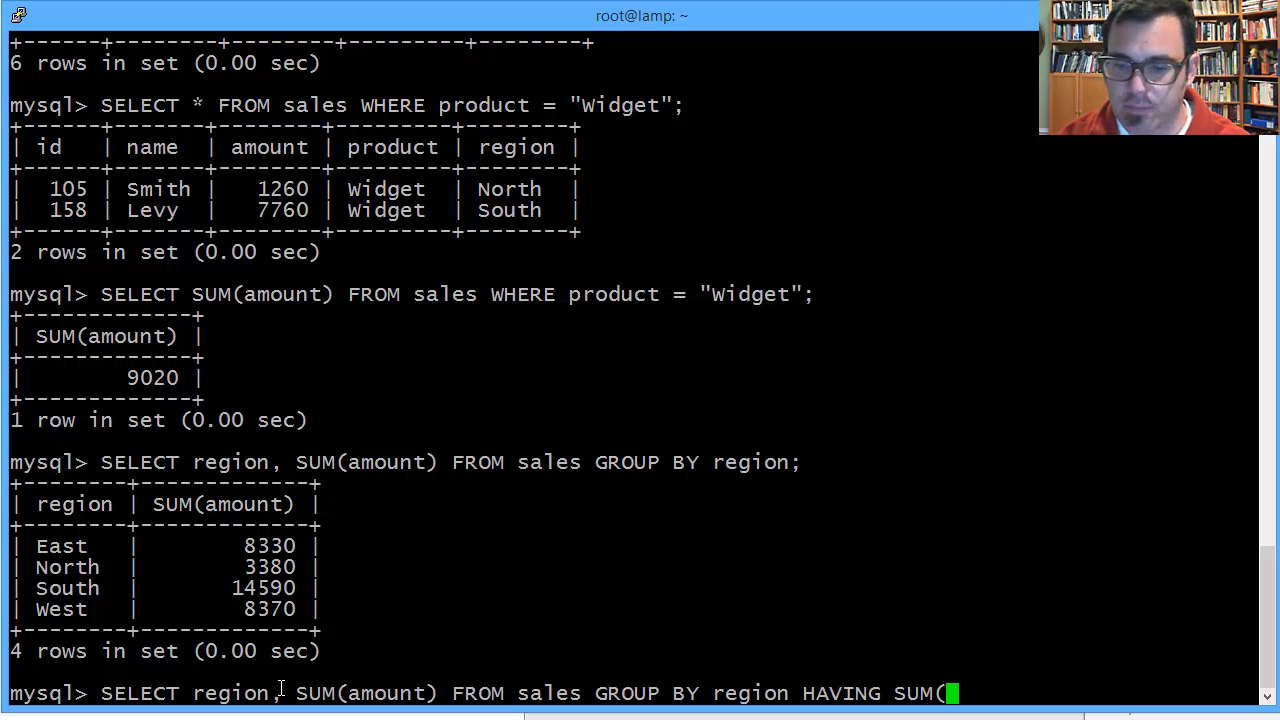
pyautogui.write('amount')
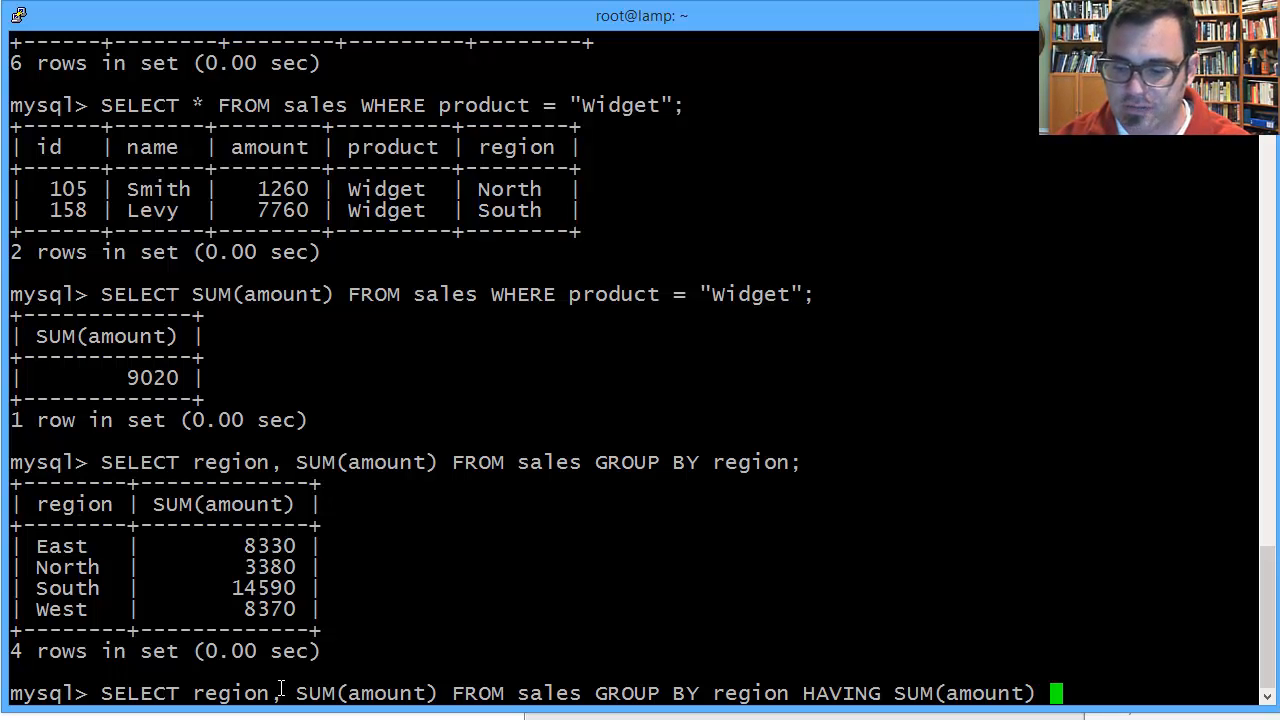
pyautogui.write('< 100')
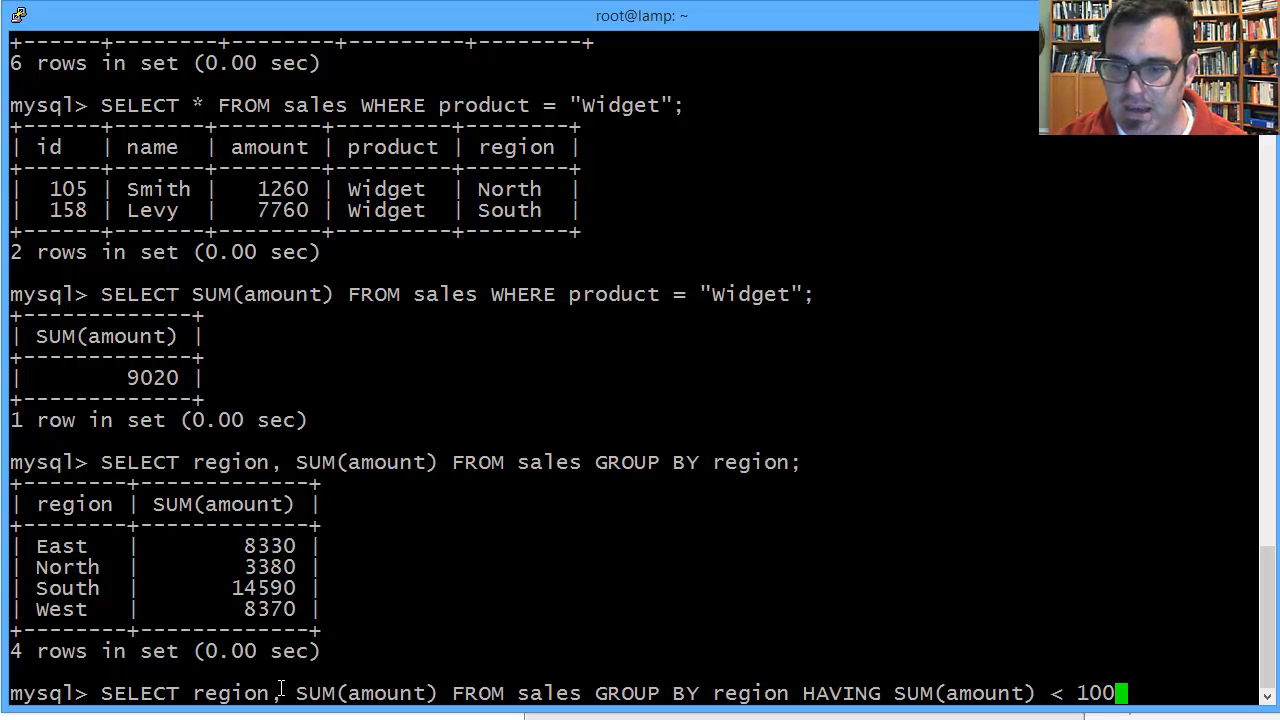
pyautogui.write('00;')
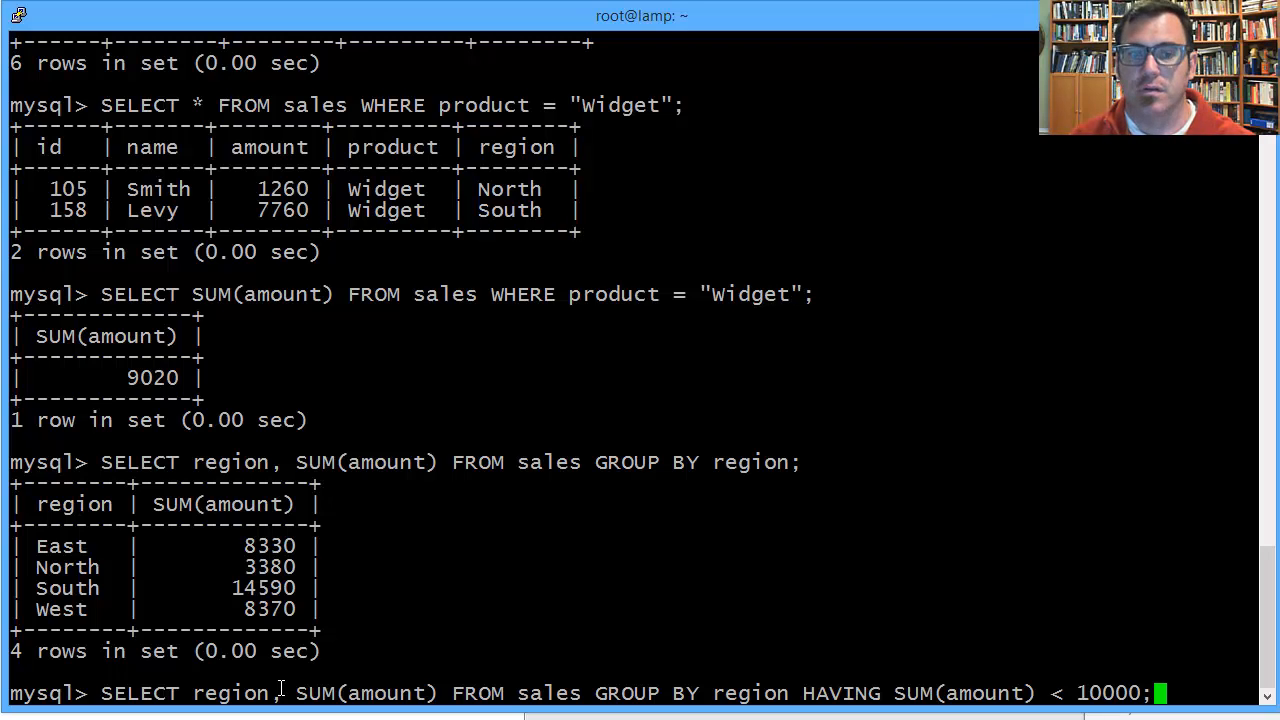
pyautogui.press('Return')
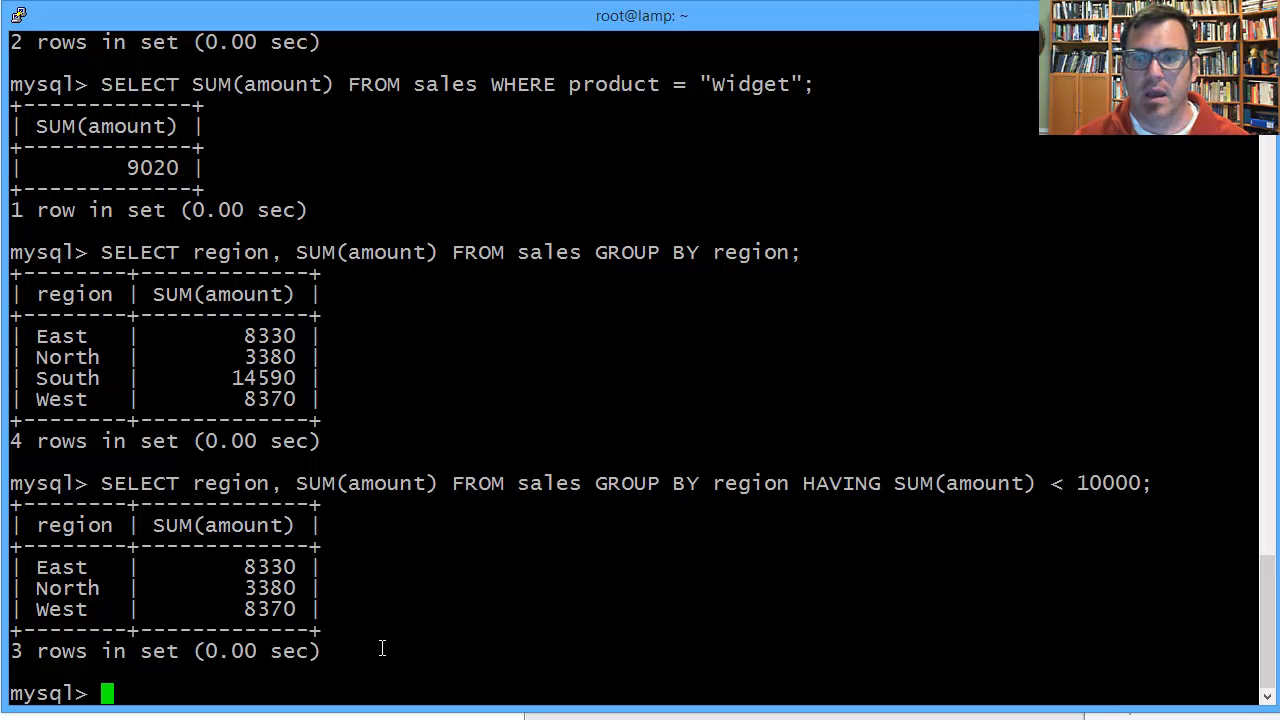
pyautogui.moveTo(200, 496)
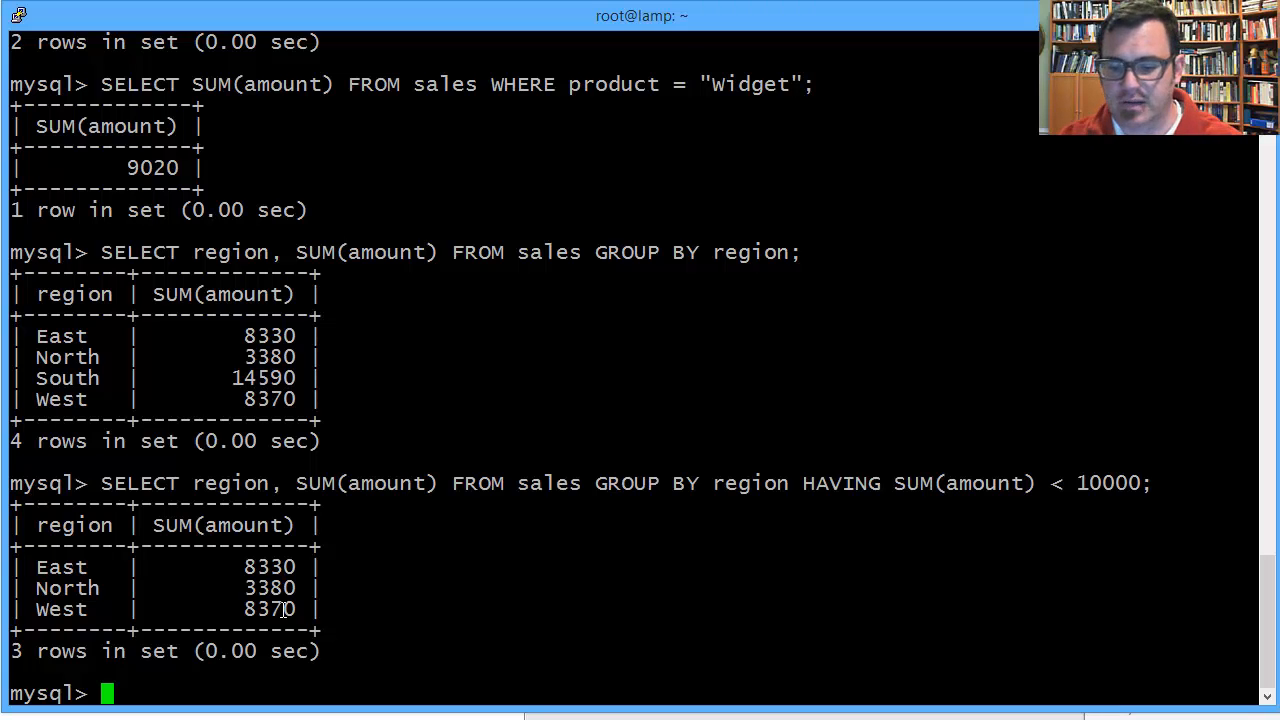
# Write the Widget-only per-region totals query: SELECT region, SUM(amount) FROM sales WHERE product = "Widget" GROUP BY region.
pyautogui.write('SELECT')
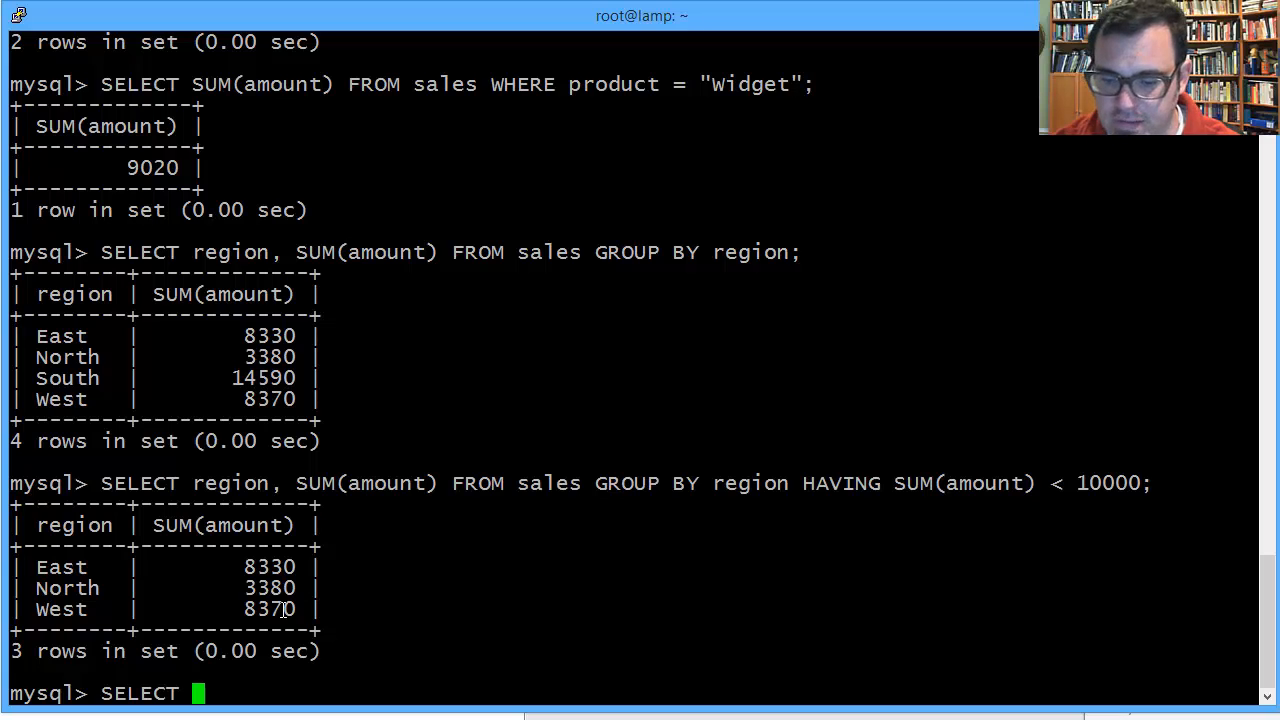
pyautogui.write('region,')
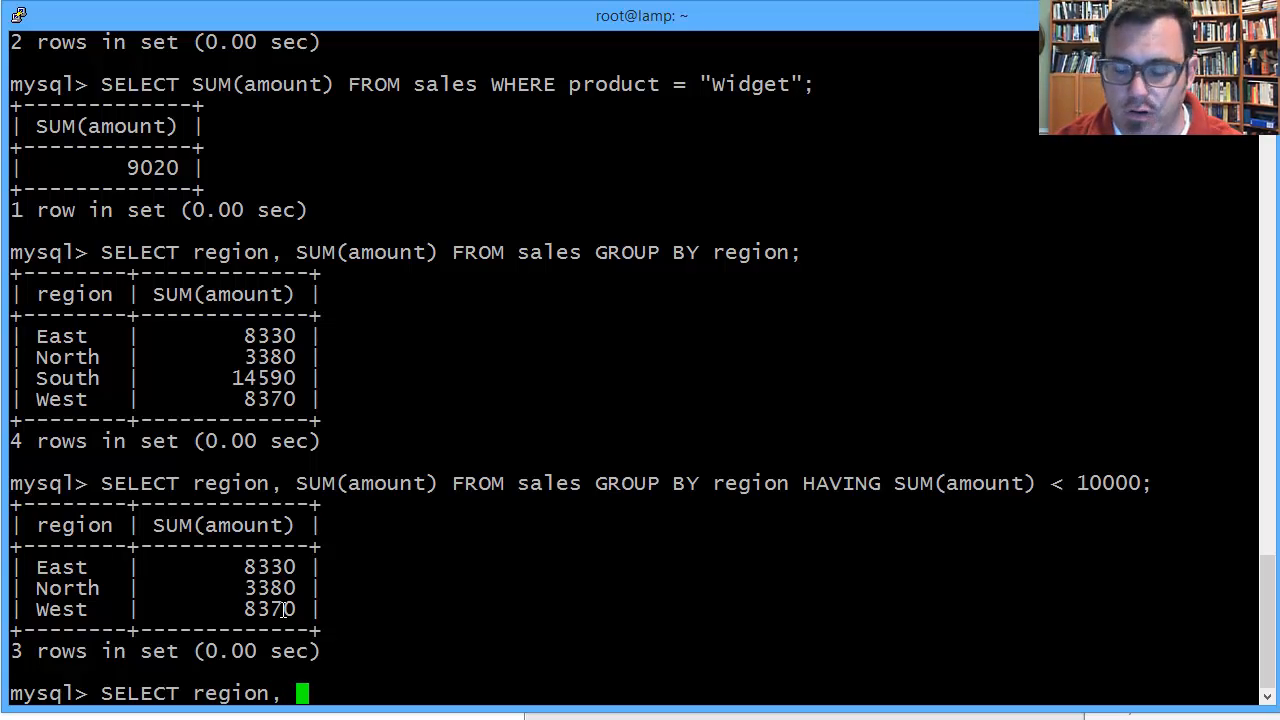
pyautogui.write('SUM(')
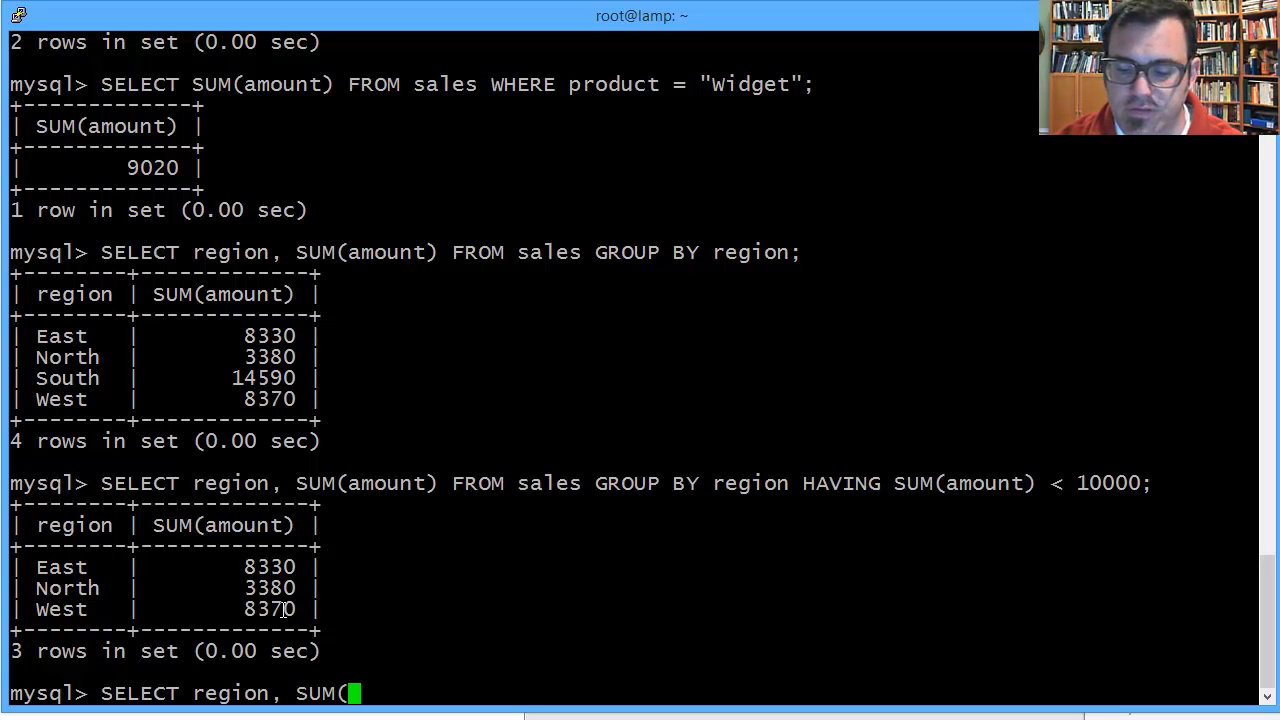
pyautogui.write('amount)')
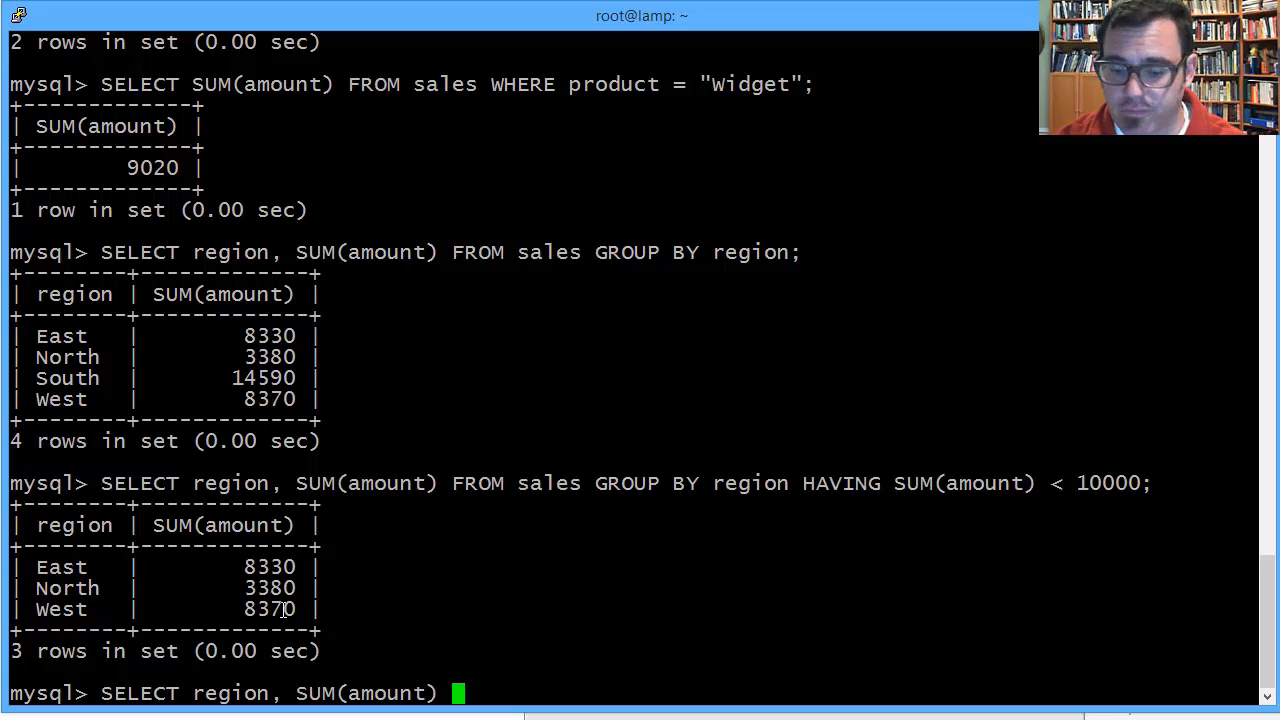
pyautogui.write('FROM sales')
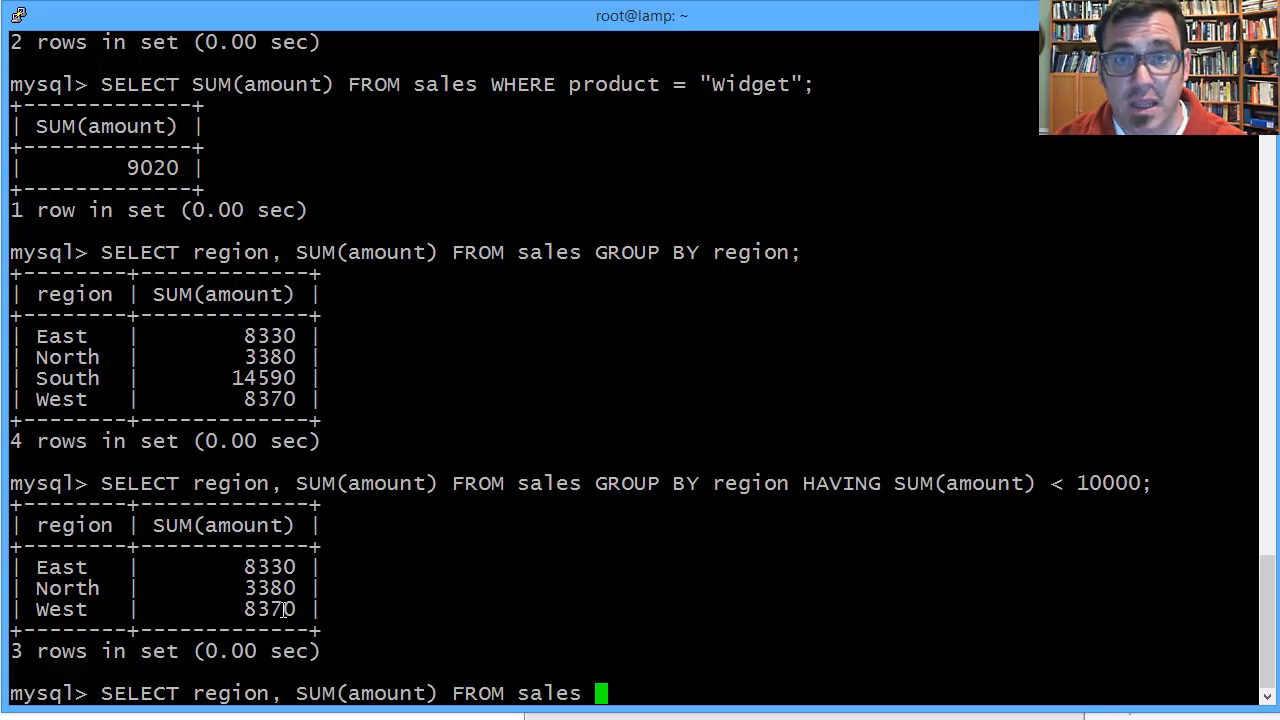
pyautogui.write('WHERE')
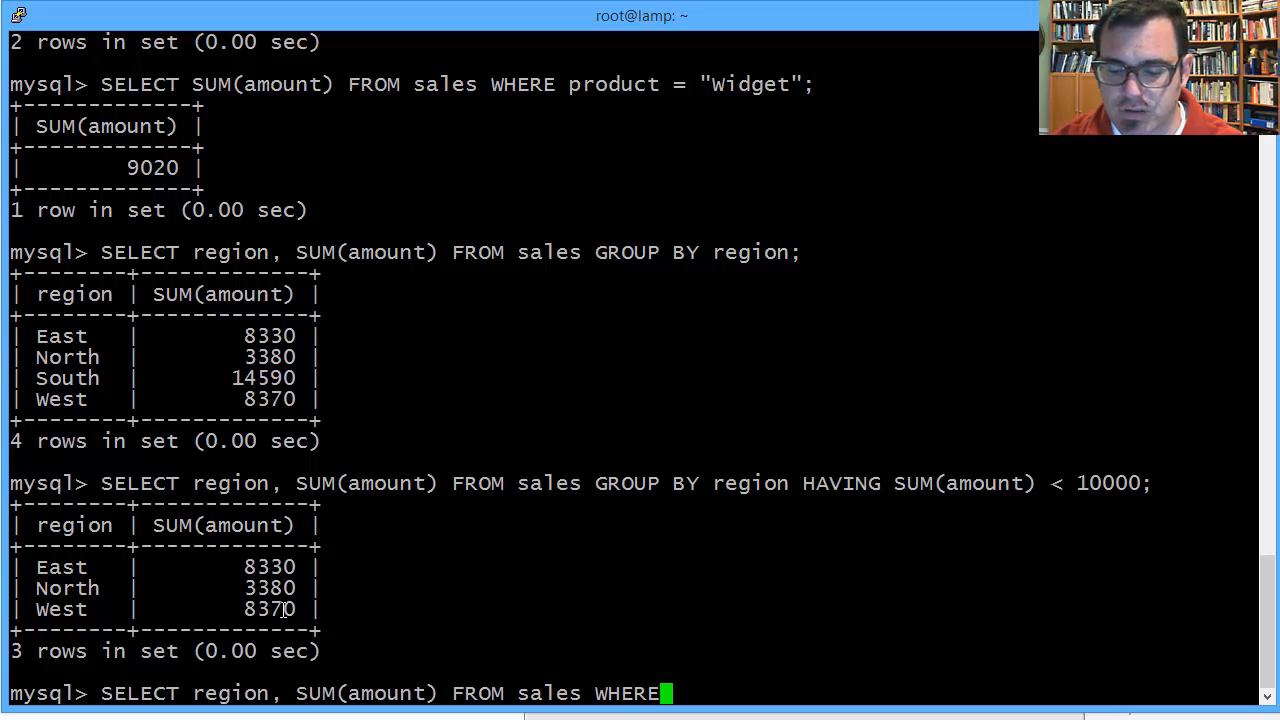
pyautogui.write('pr')
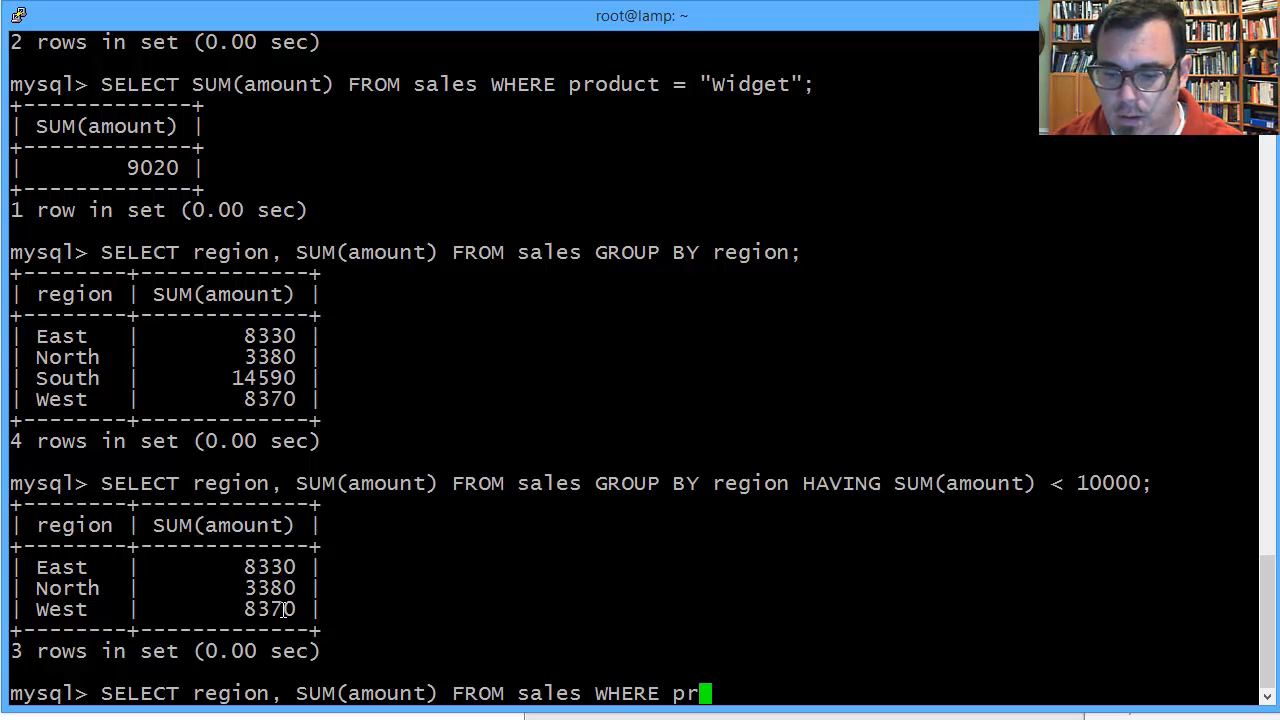
pyautogui.write('oduct = "')
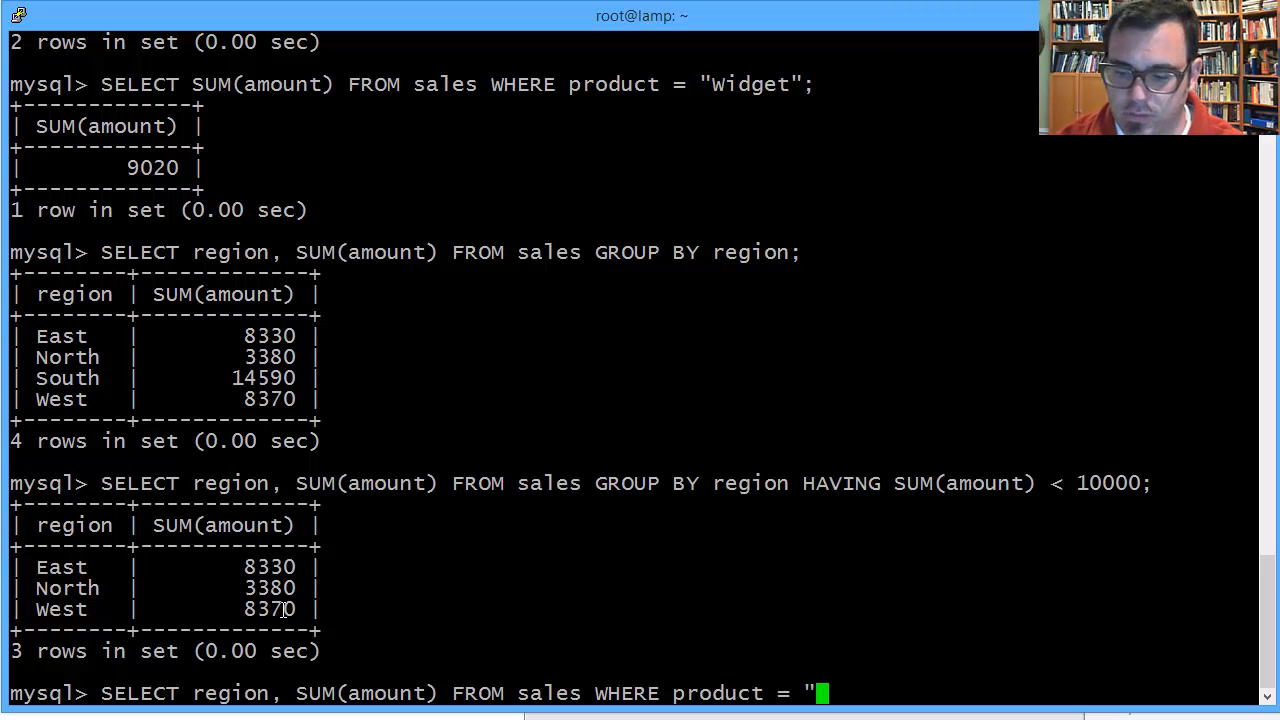
pyautogui.write('Widget"')
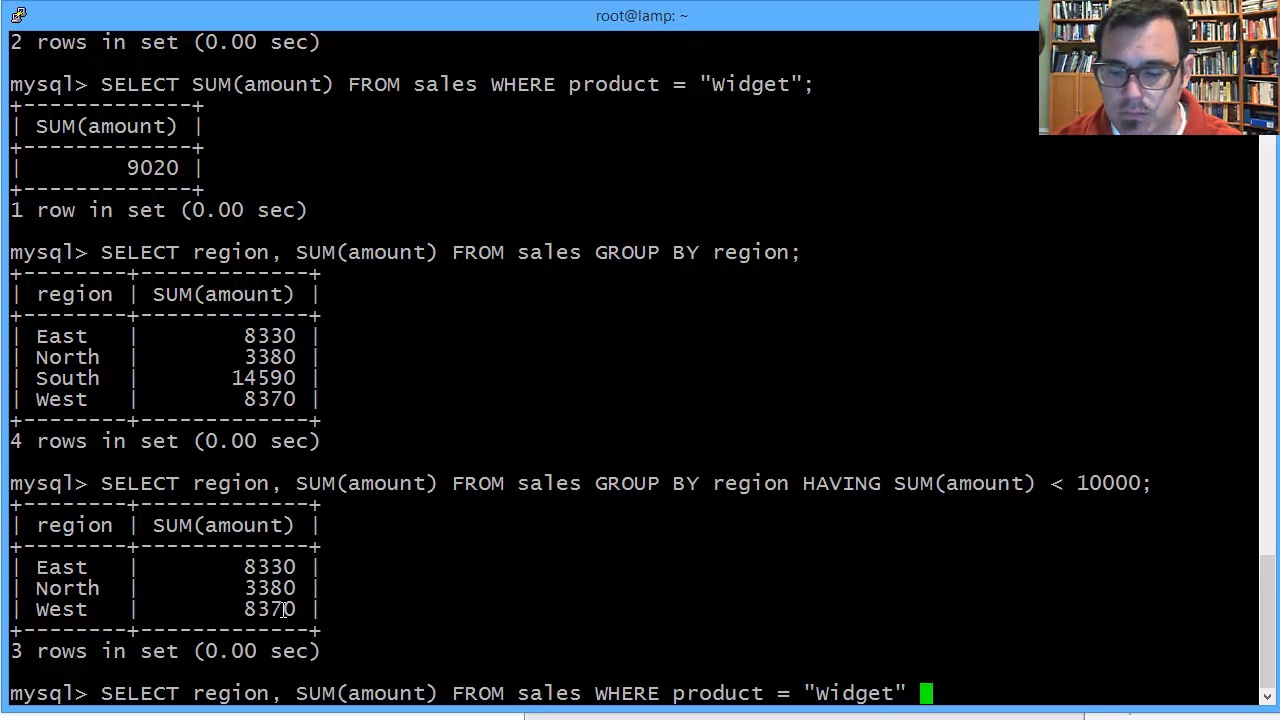
pyautogui.write('GROUP')
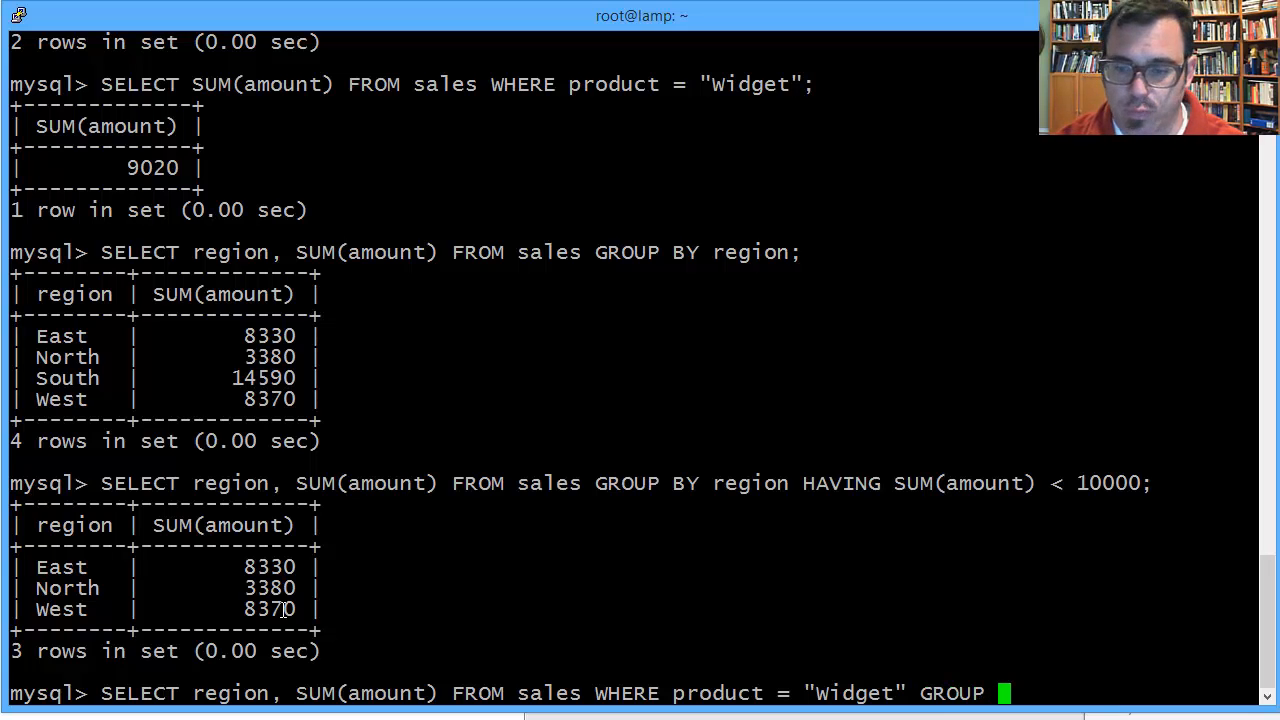
pyautogui.write('BY region')
pyautogui.write('H')
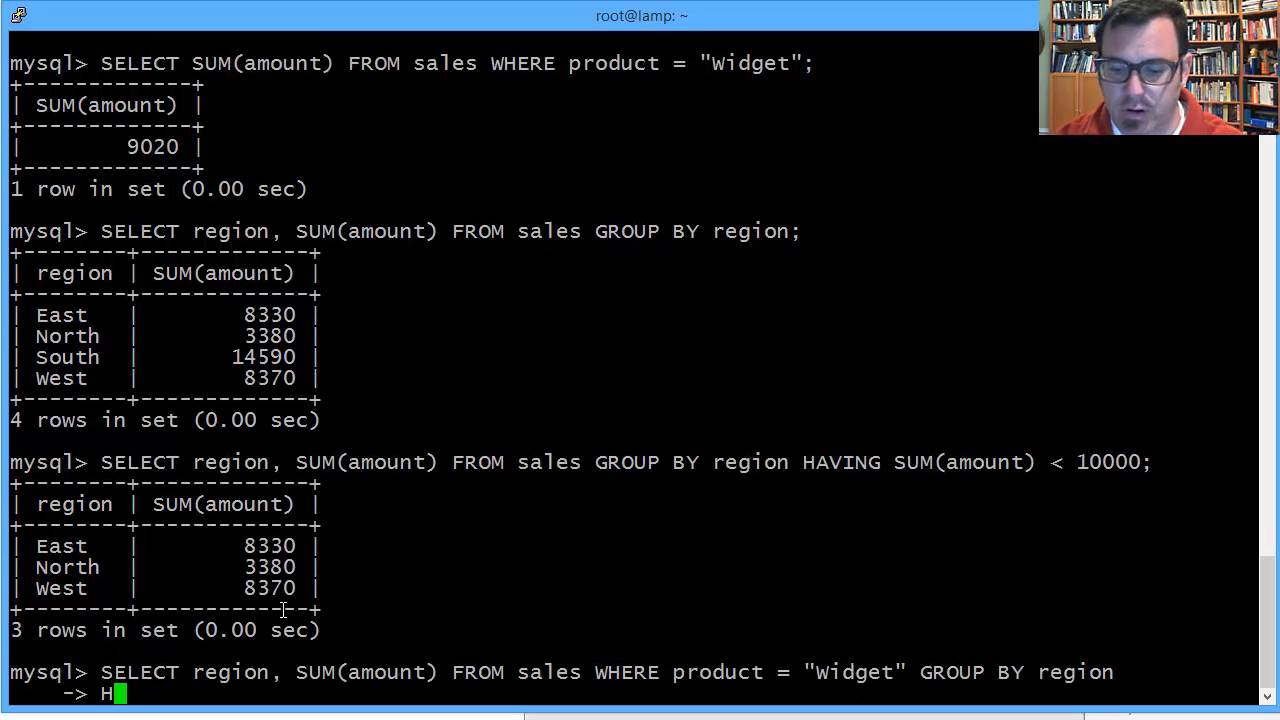
# Add HAVING SUM(amount) < 5000; and run it, returning North 1260.
pyautogui.write('AVING')
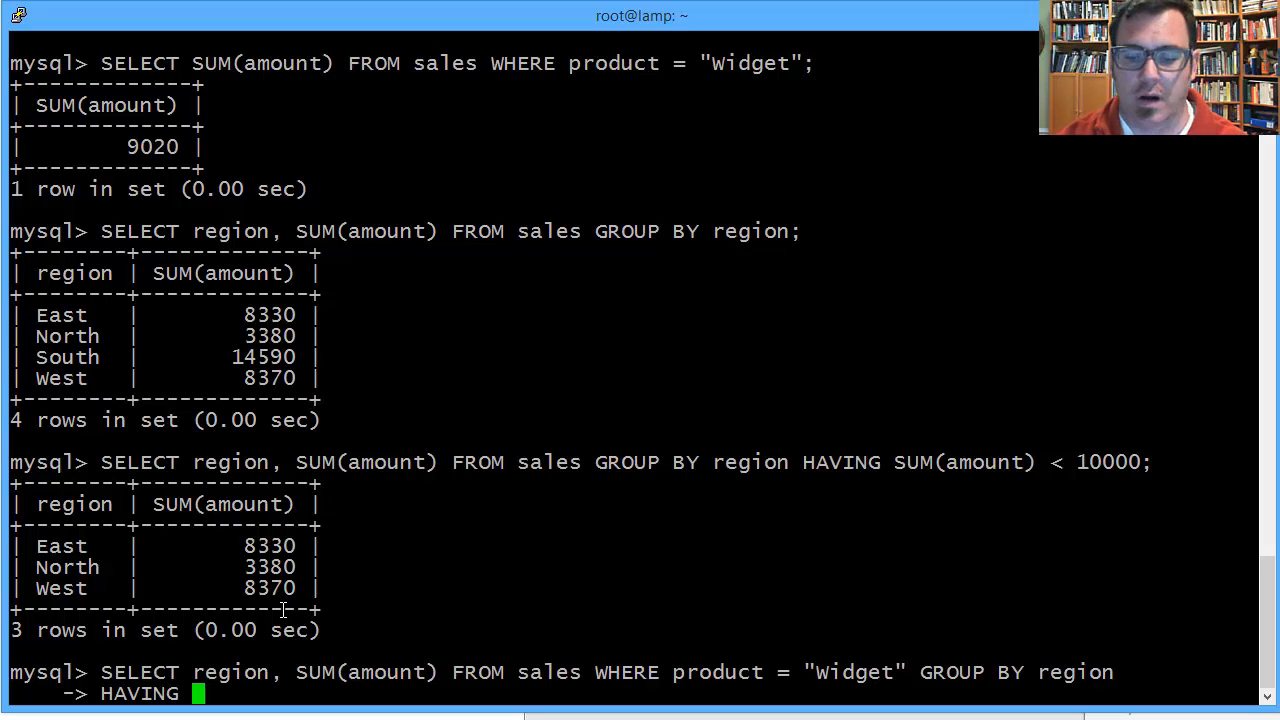
pyautogui.write('SU')
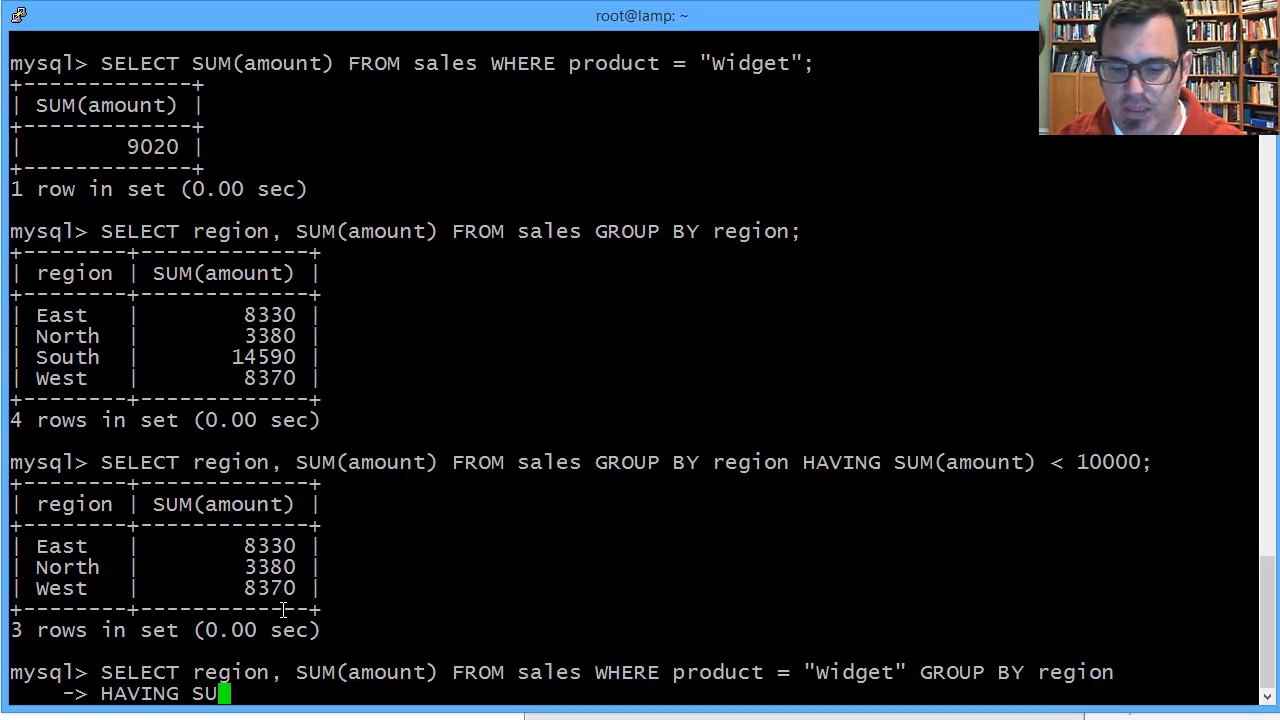
pyautogui.write('(')
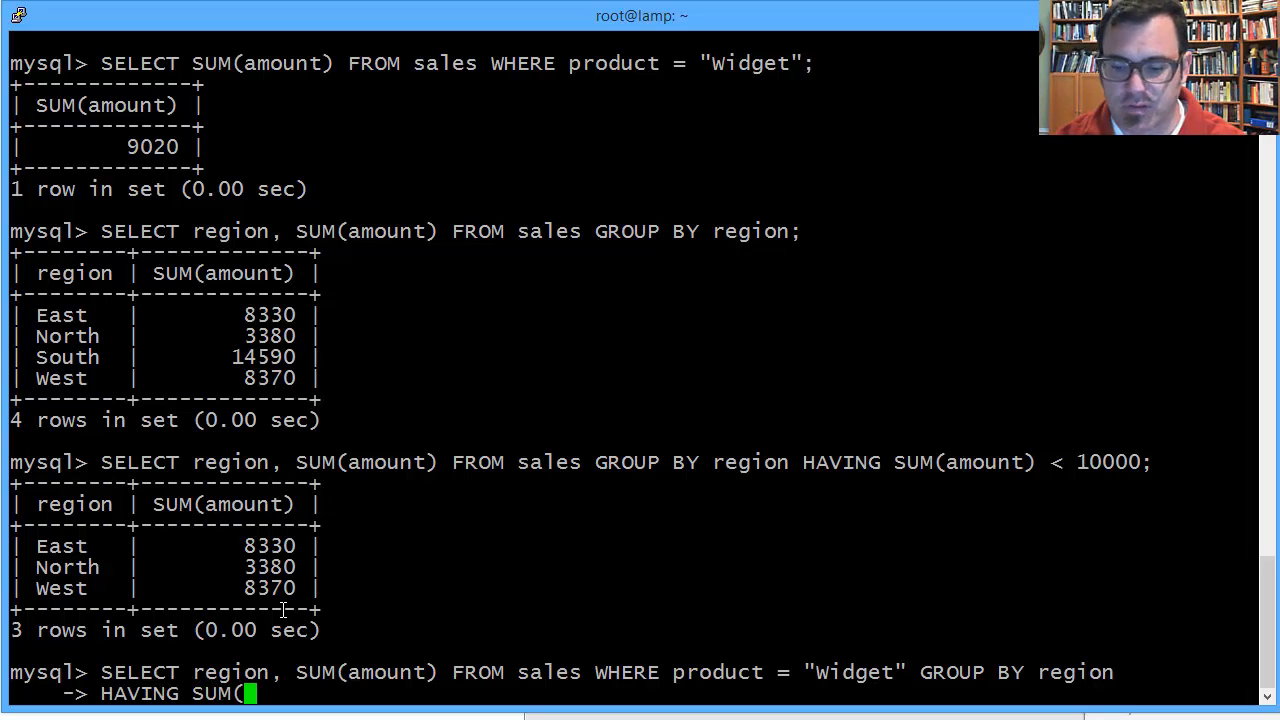
pyautogui.write('amount')
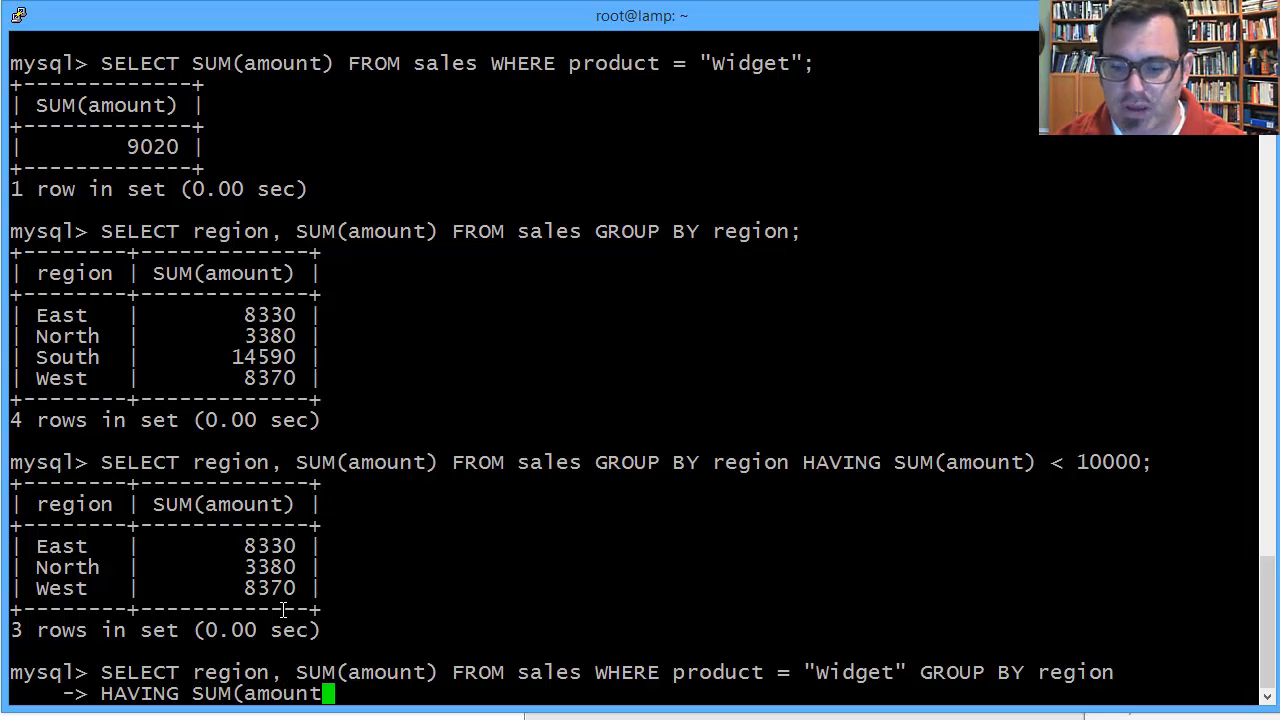
pyautogui.write(')')
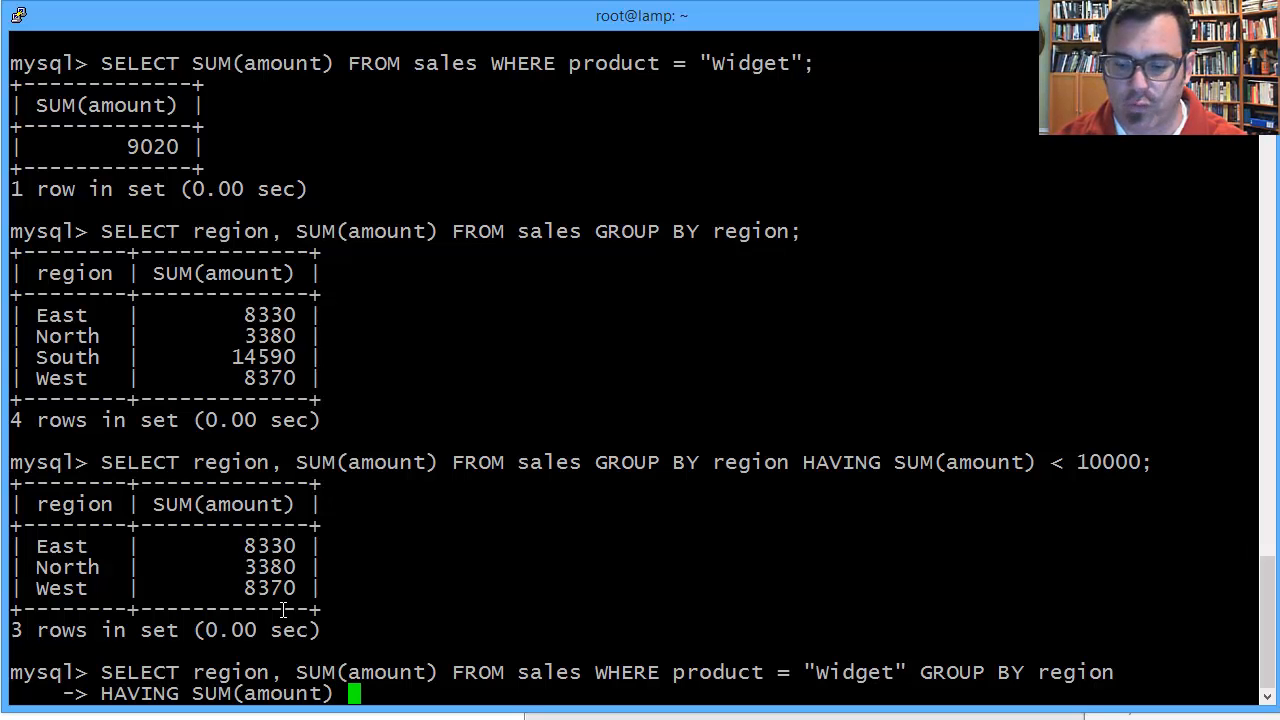
pyautogui.write('< 5000')
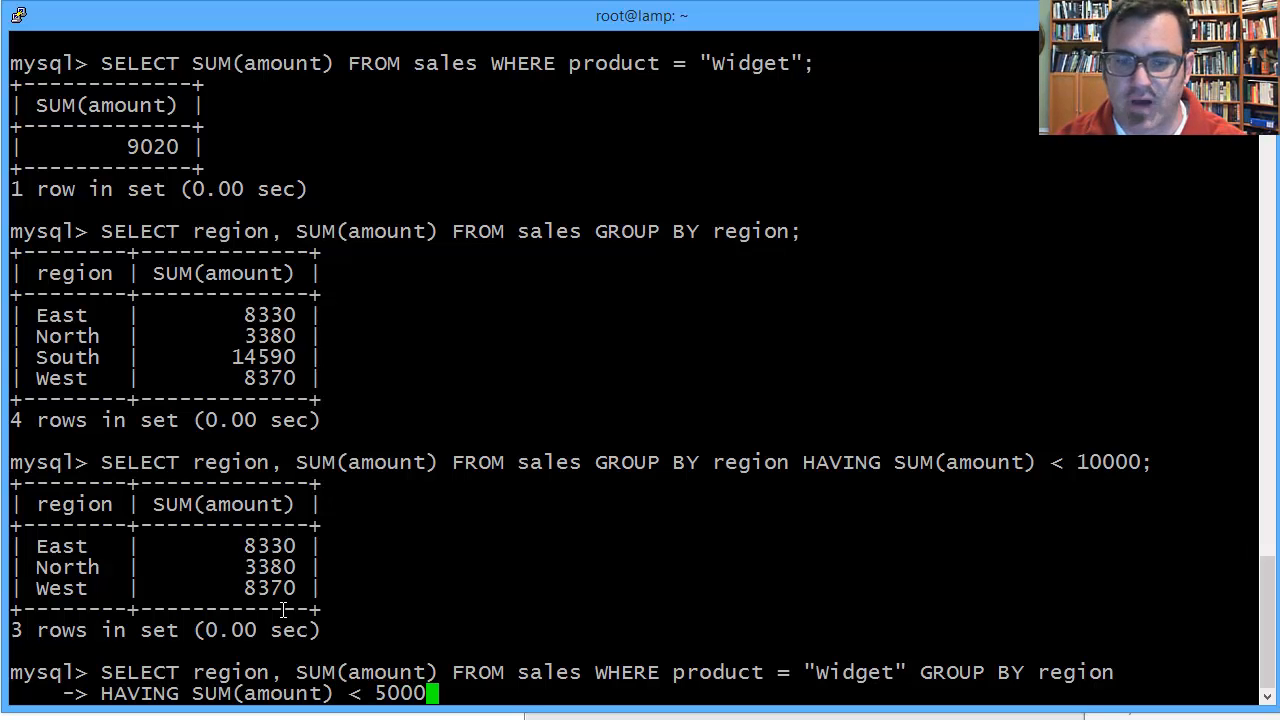
pyautogui.write(';')
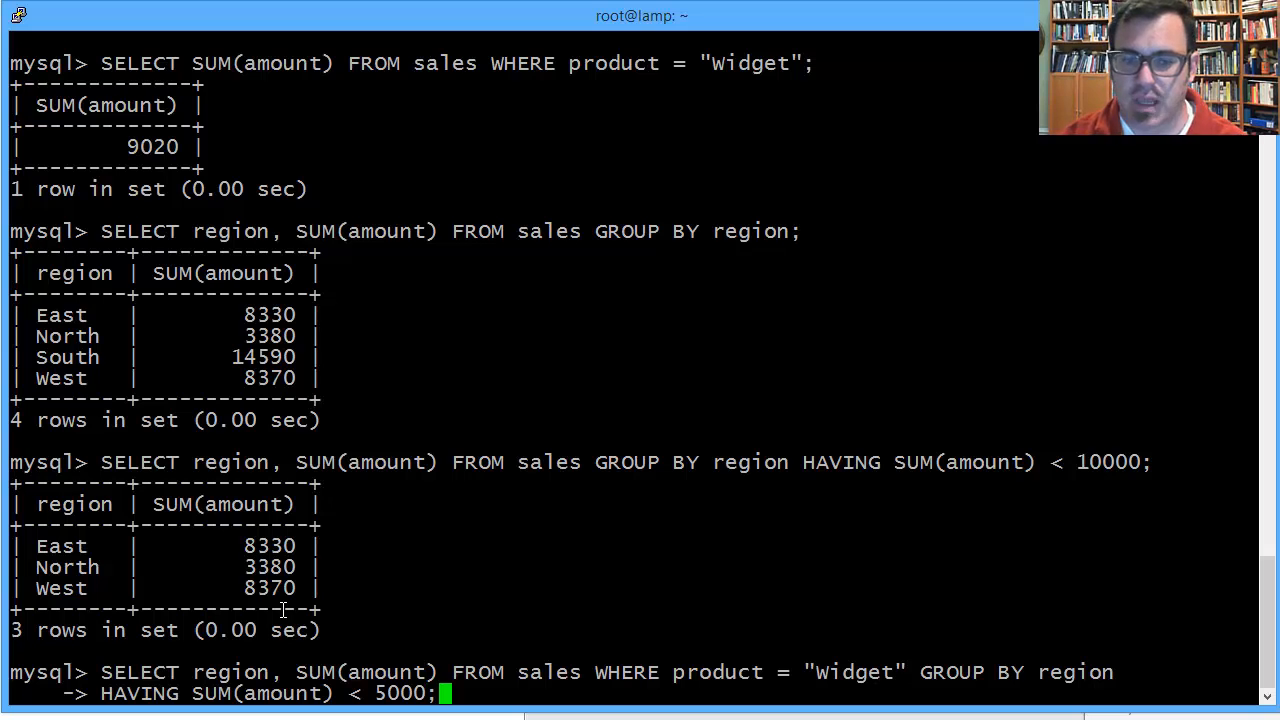
pyautogui.press('Return')
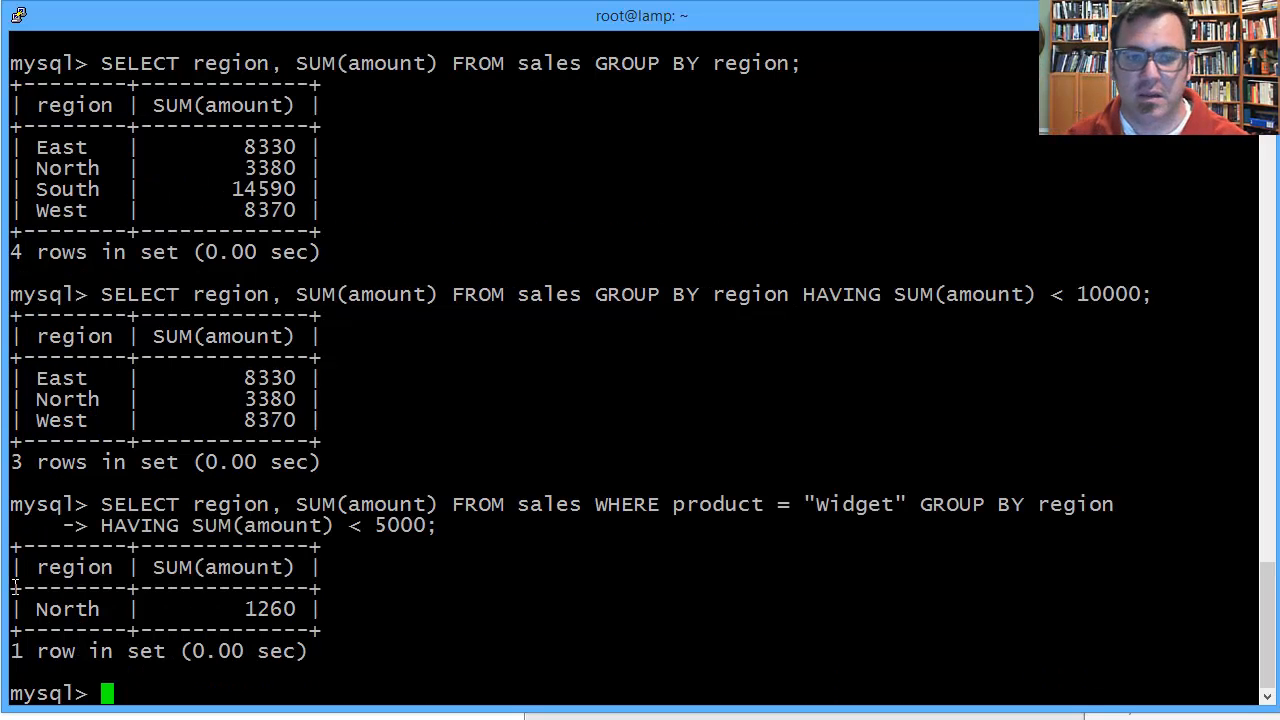
pyautogui.doubleClick(268, 608)
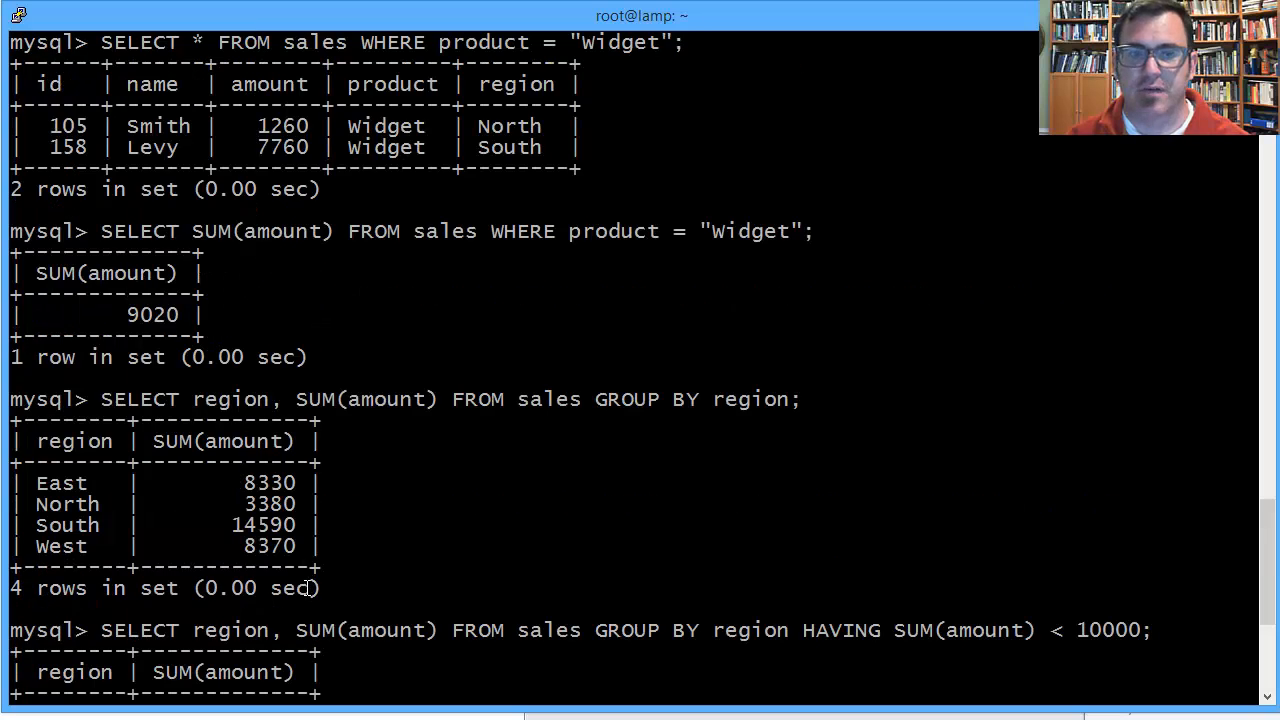
pyautogui.scroll(3)
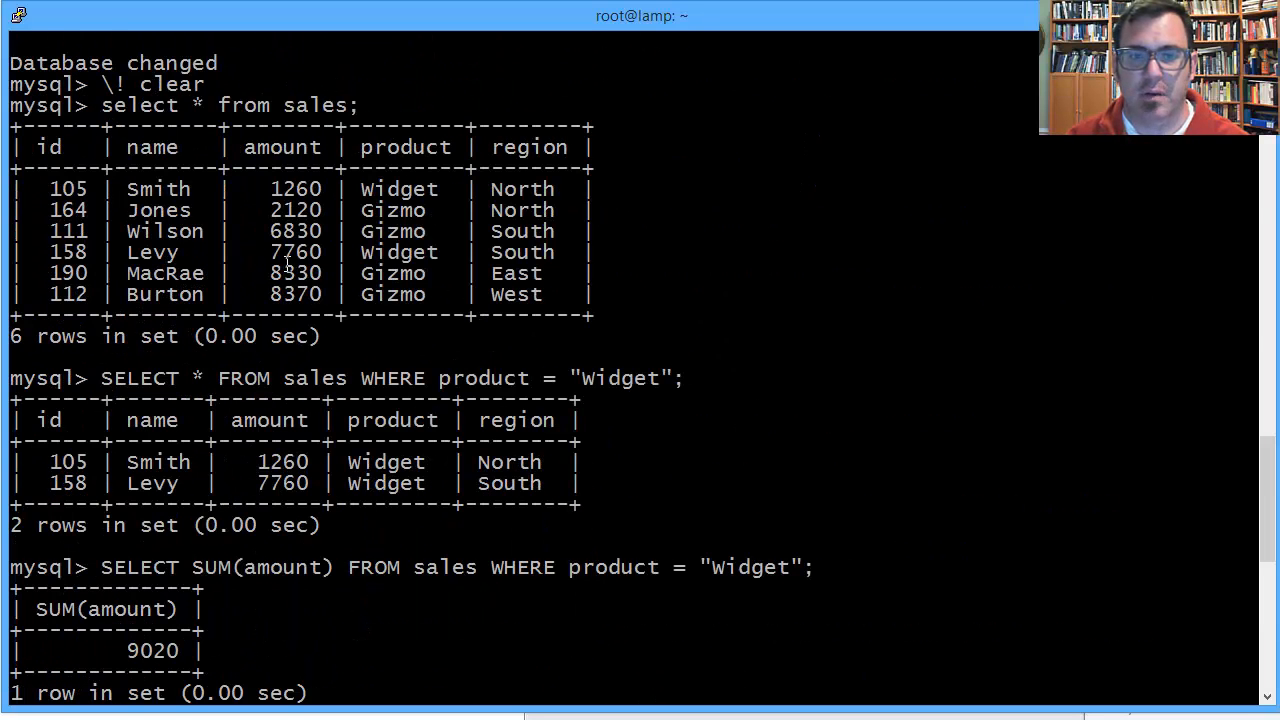
pyautogui.moveTo(92, 176)
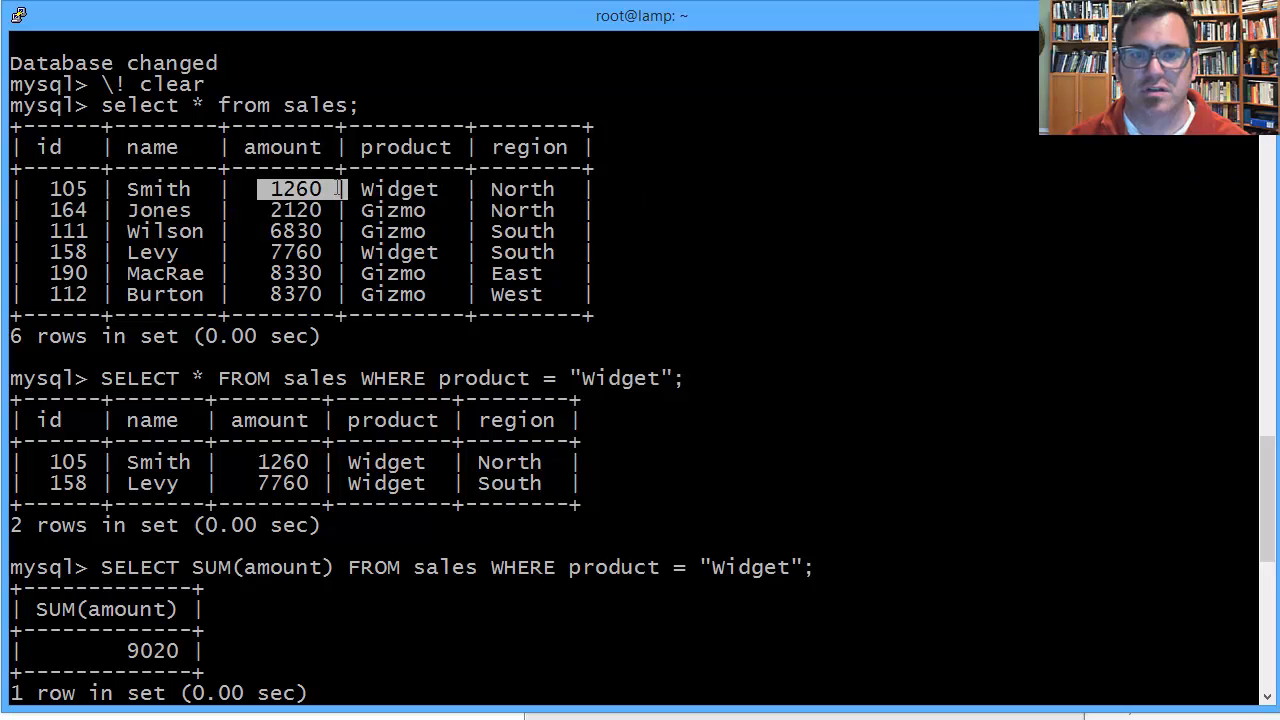
pyautogui.moveTo(536, 236)
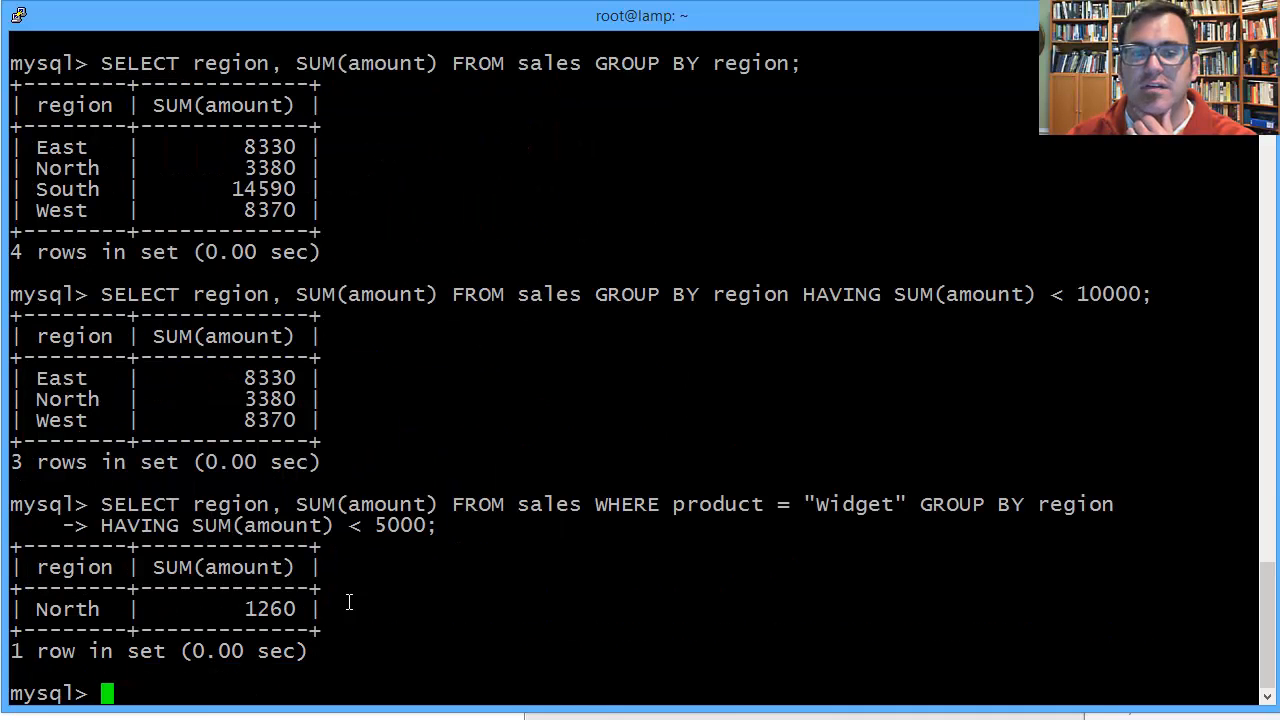
# Scroll the terminal back up to the earlier session history.
pyautogui.moveTo(104, 504); pyautogui.dragTo(240, 630)
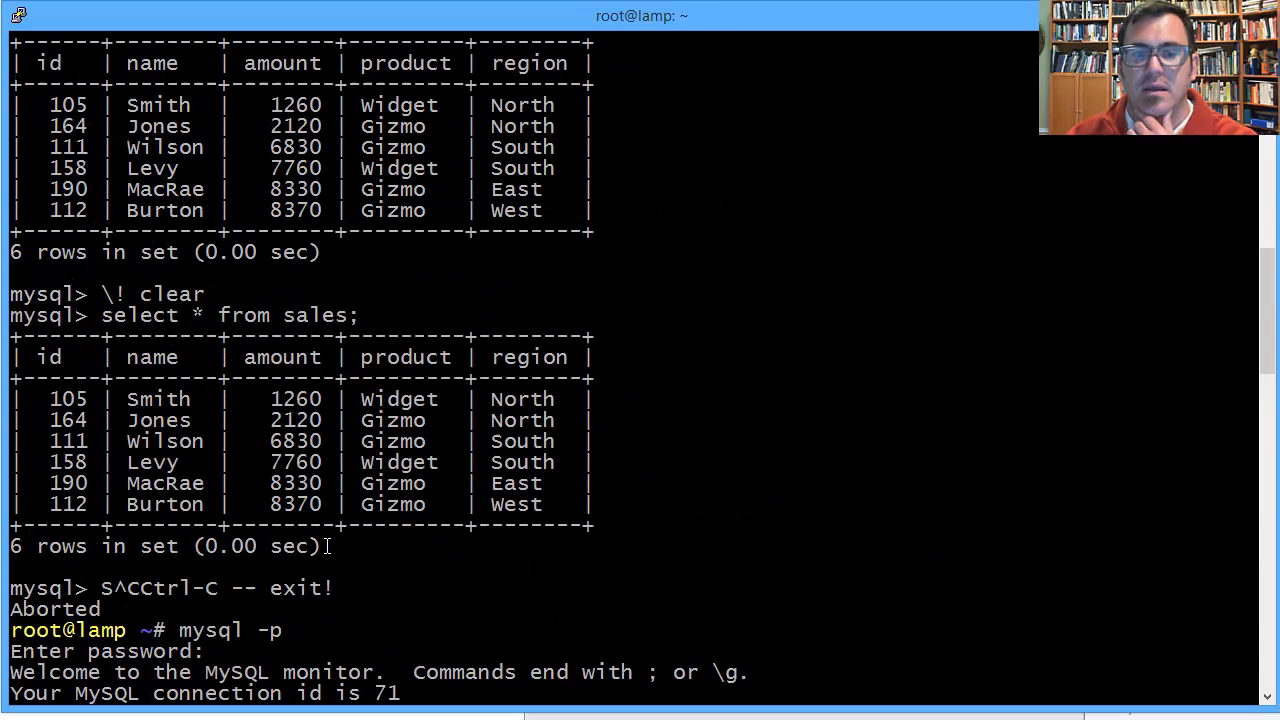
pyautogui.moveTo(490, 498)
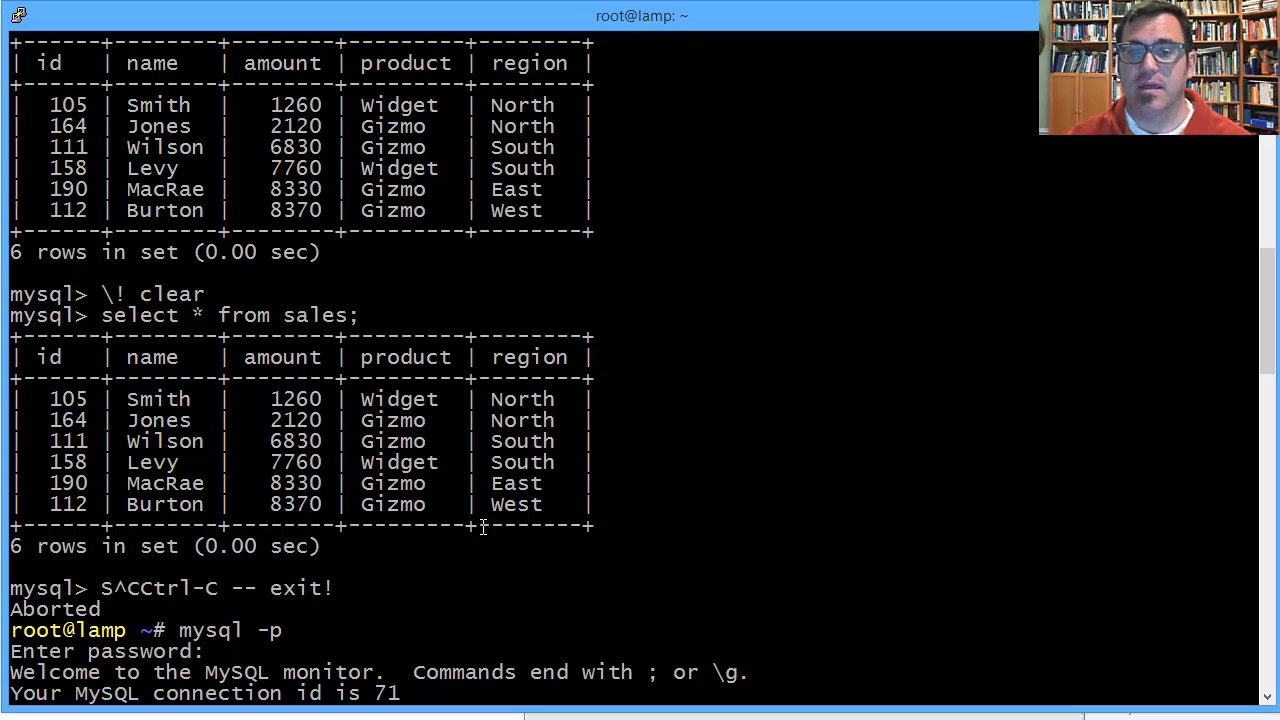
pyautogui.moveTo(498, 512)
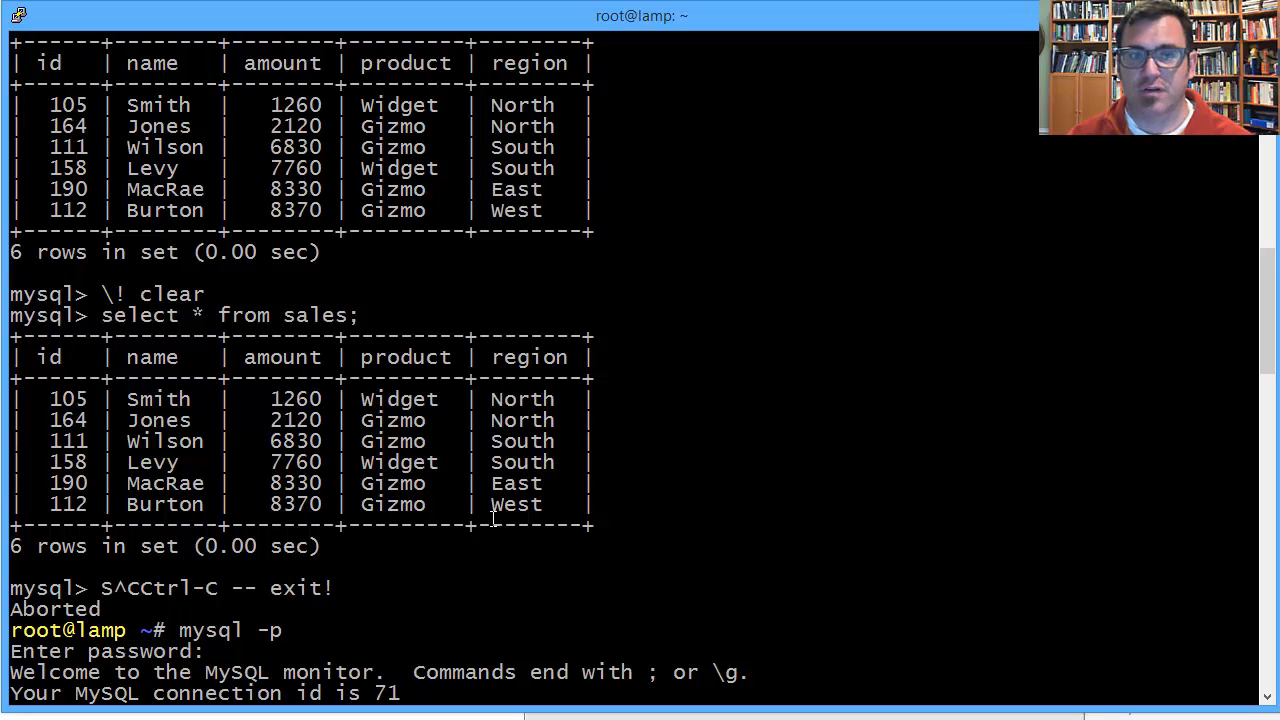
pyautogui.moveTo(484, 530)
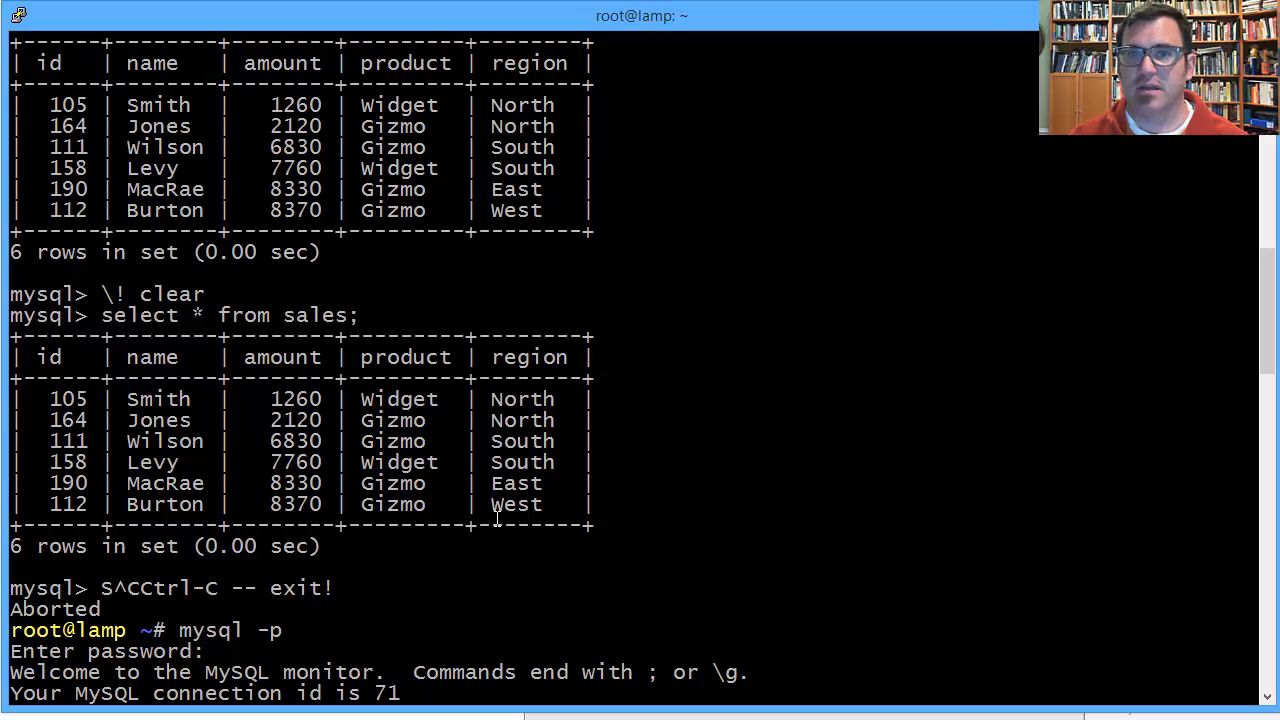
pyautogui.moveTo(420, 500)
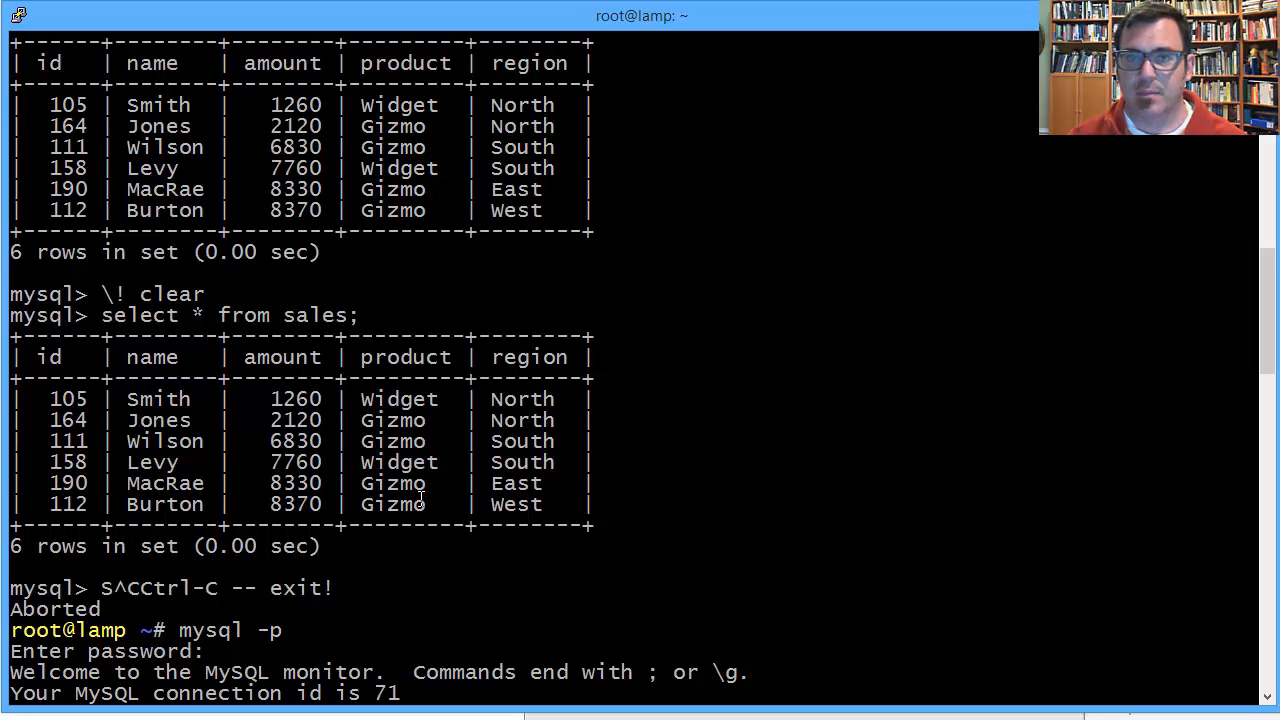